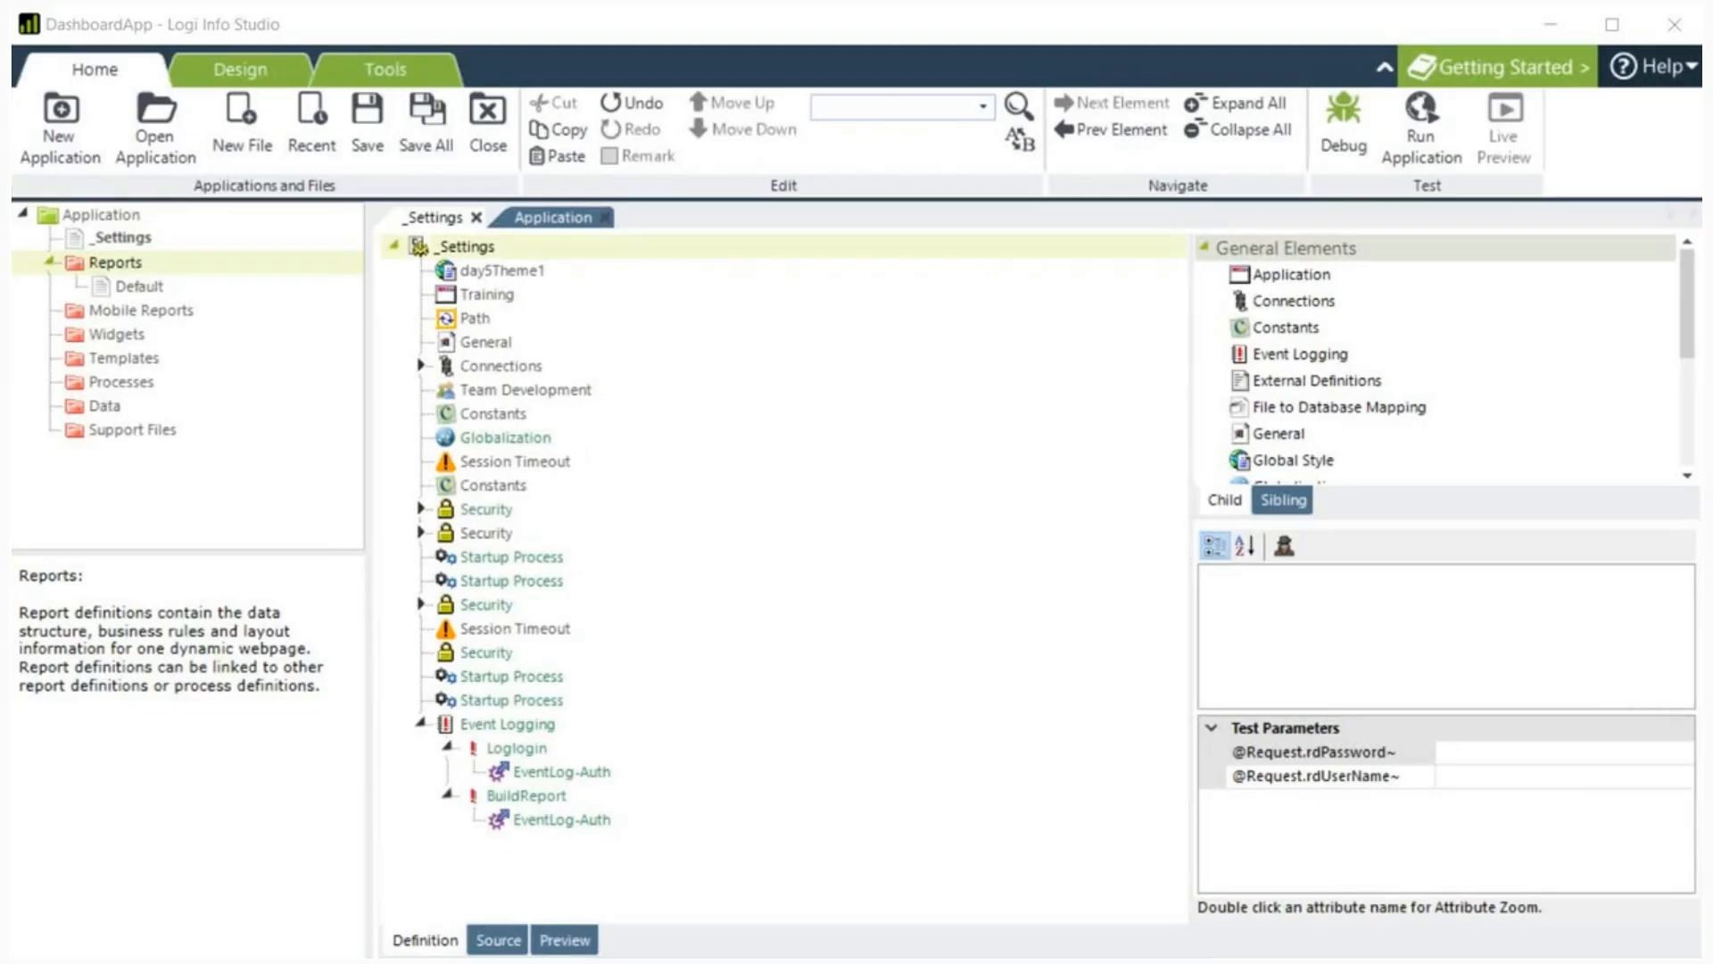
mouse_move(51, 10)
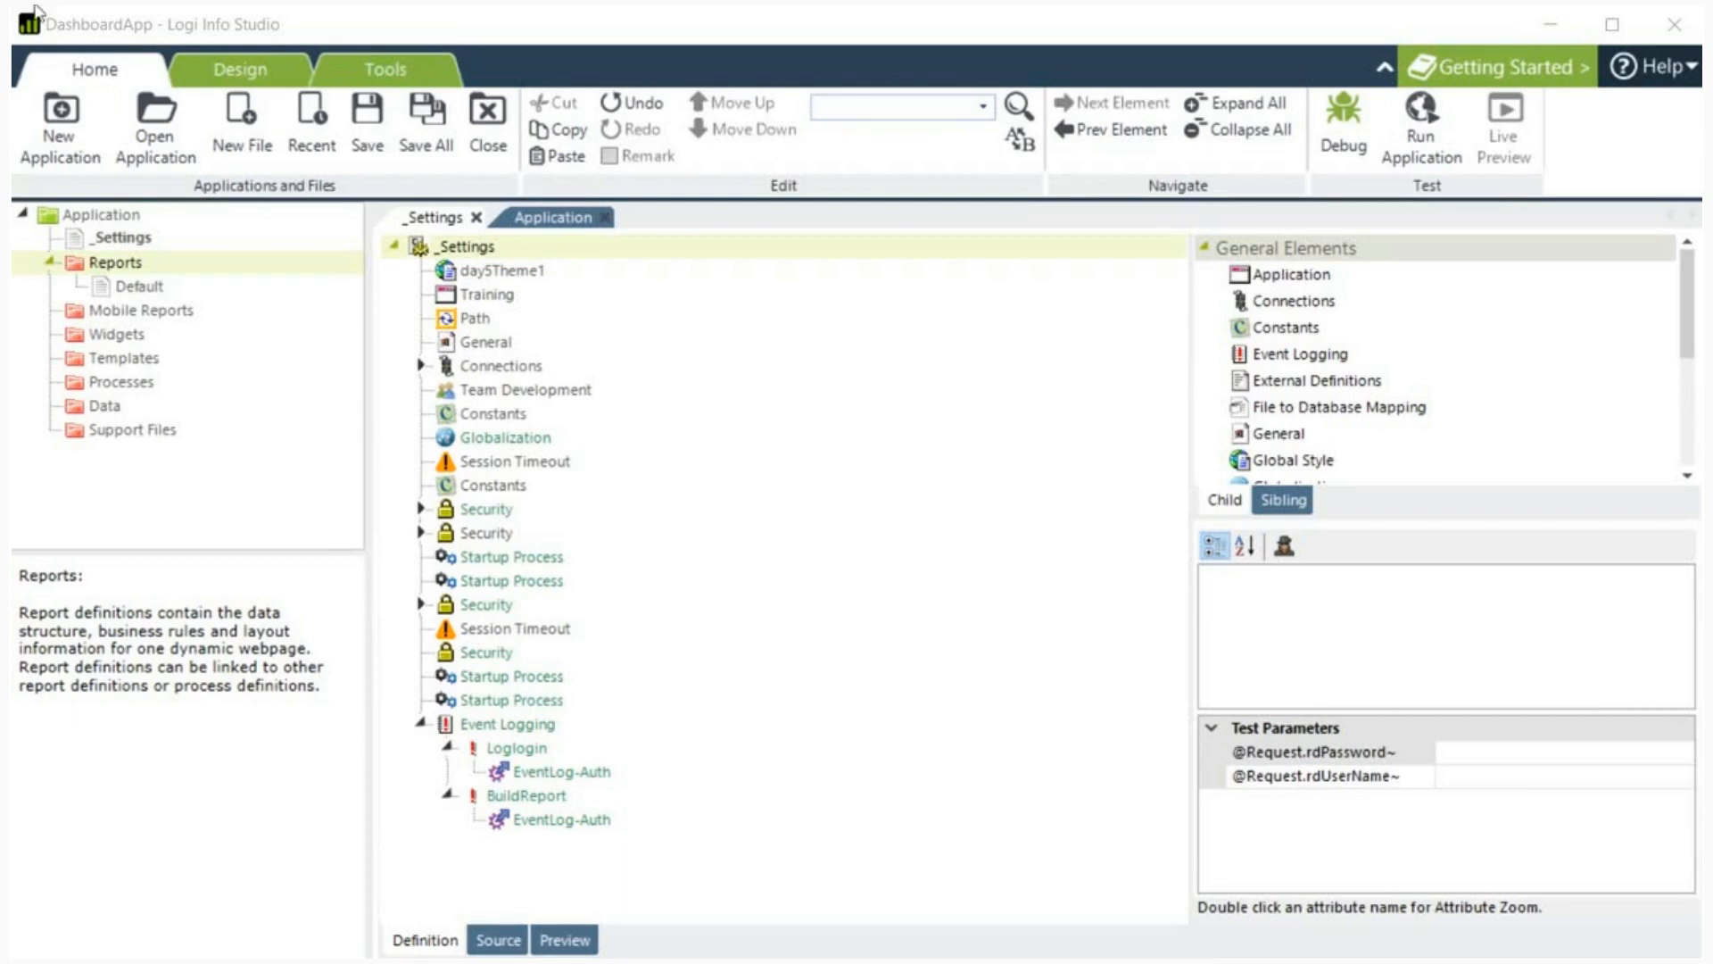
mouse_move(107, 280)
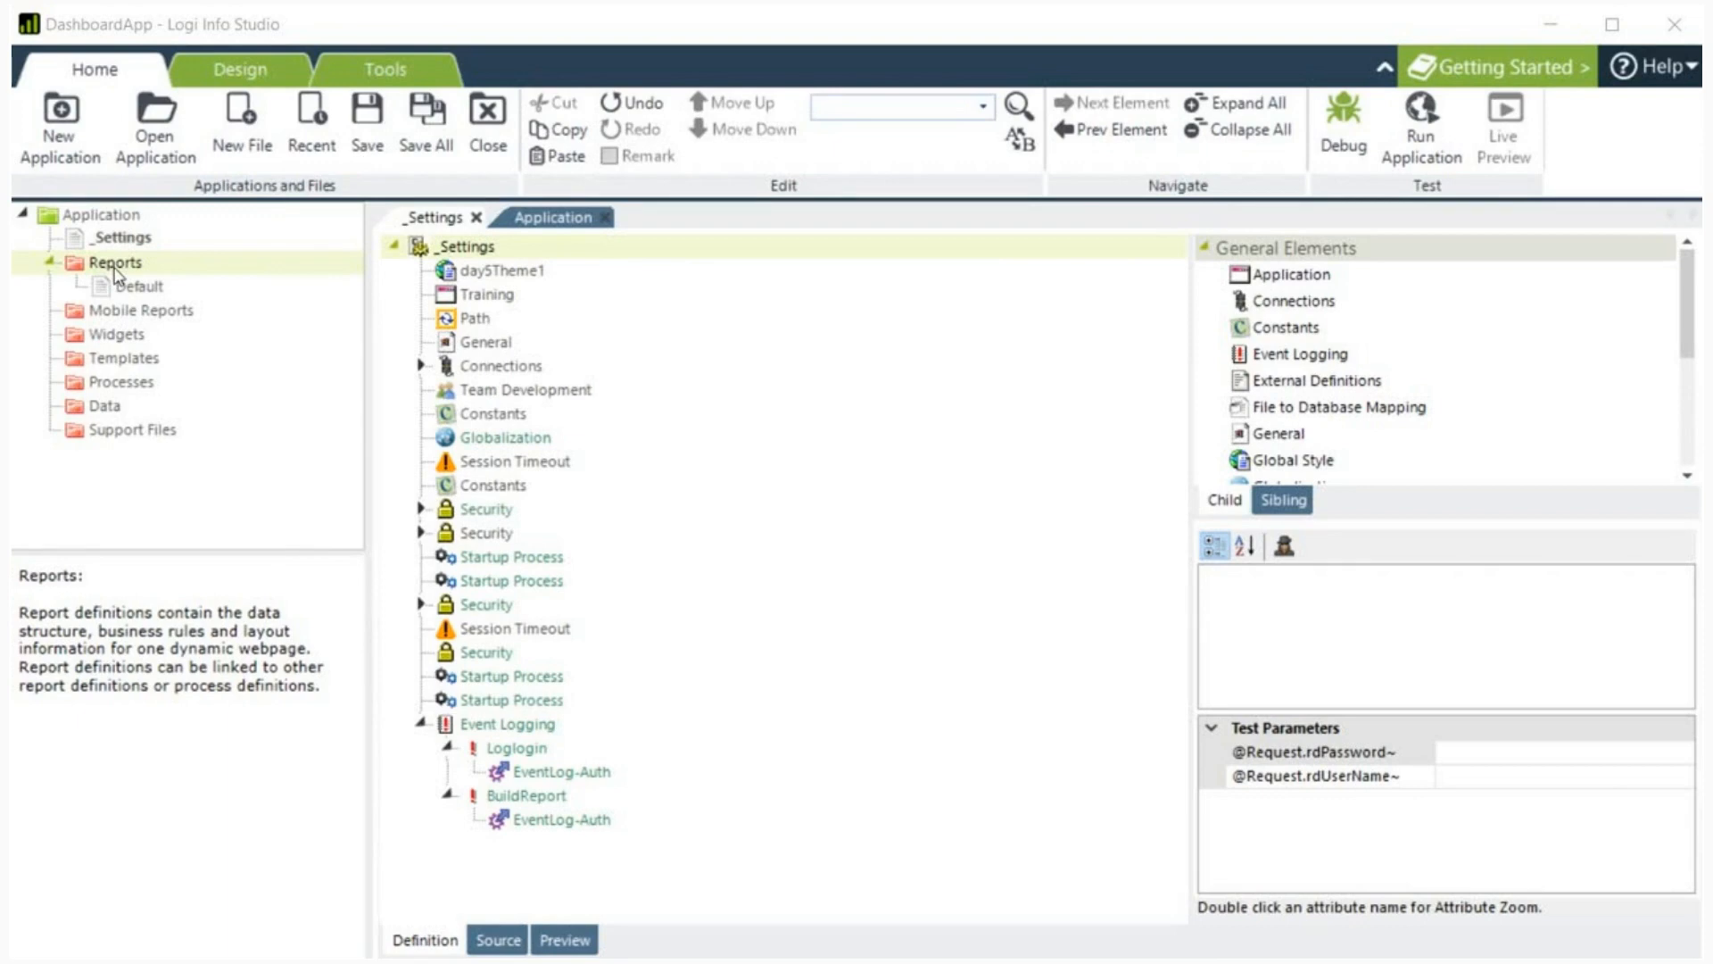
Step: Create a new report definition under Reports and name it Dashboard
right_click(116, 267)
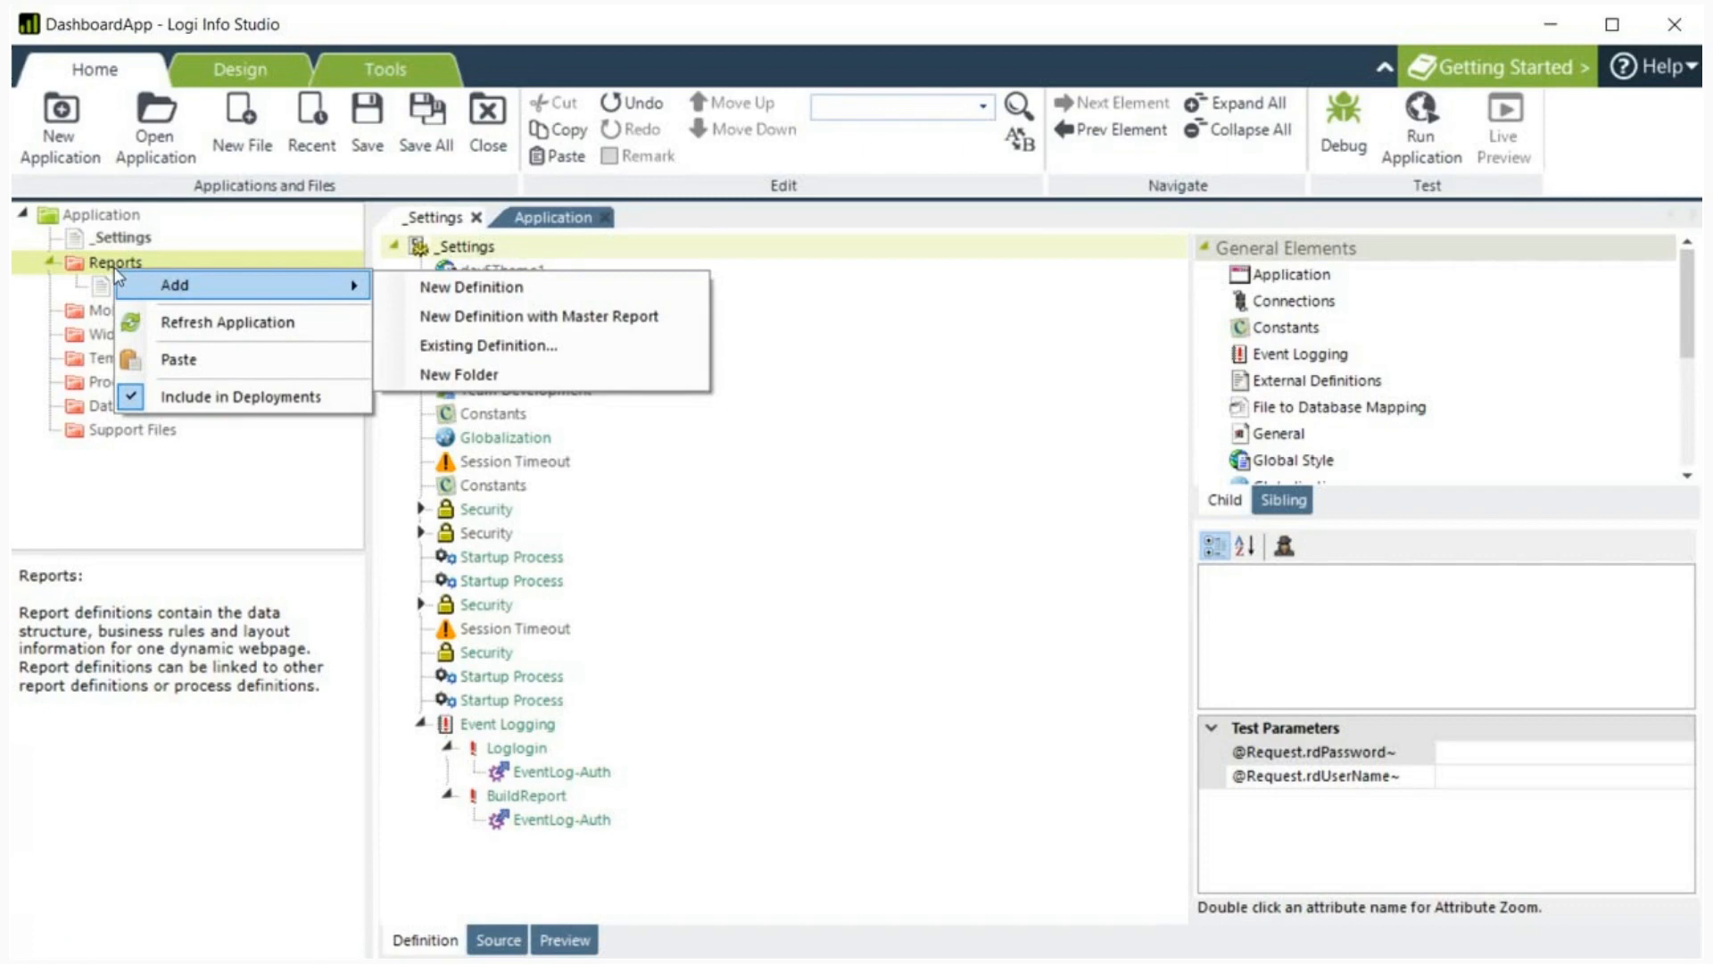
mouse_move(472, 286)
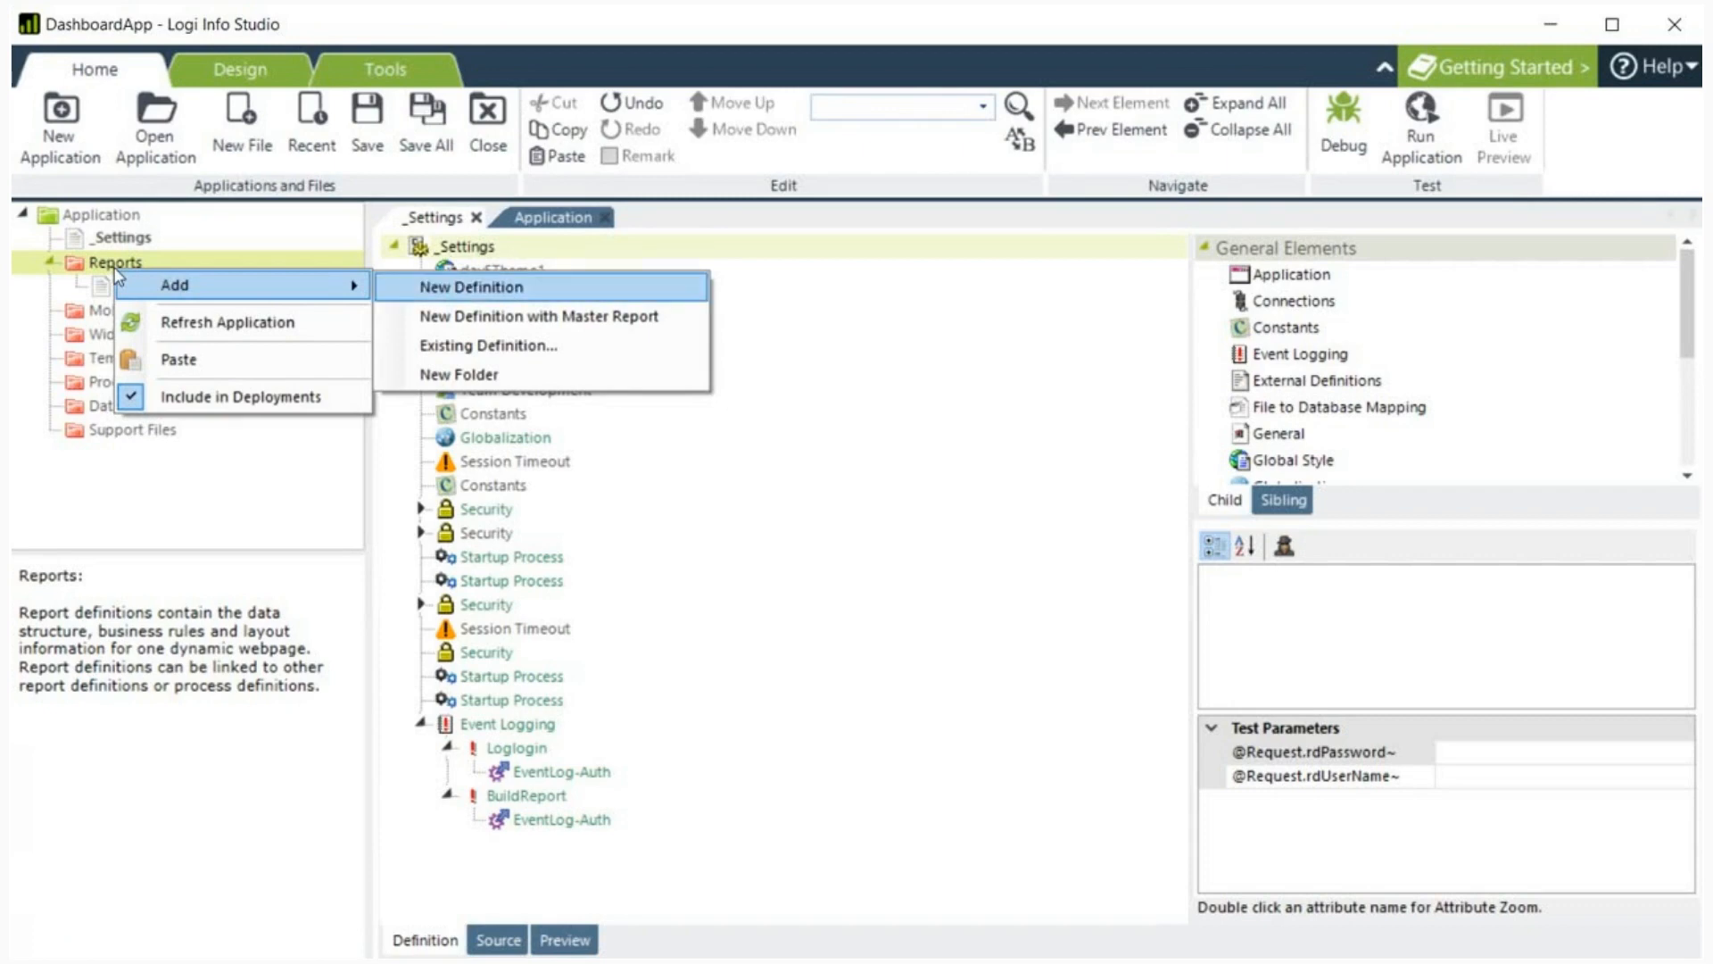
click(473, 286)
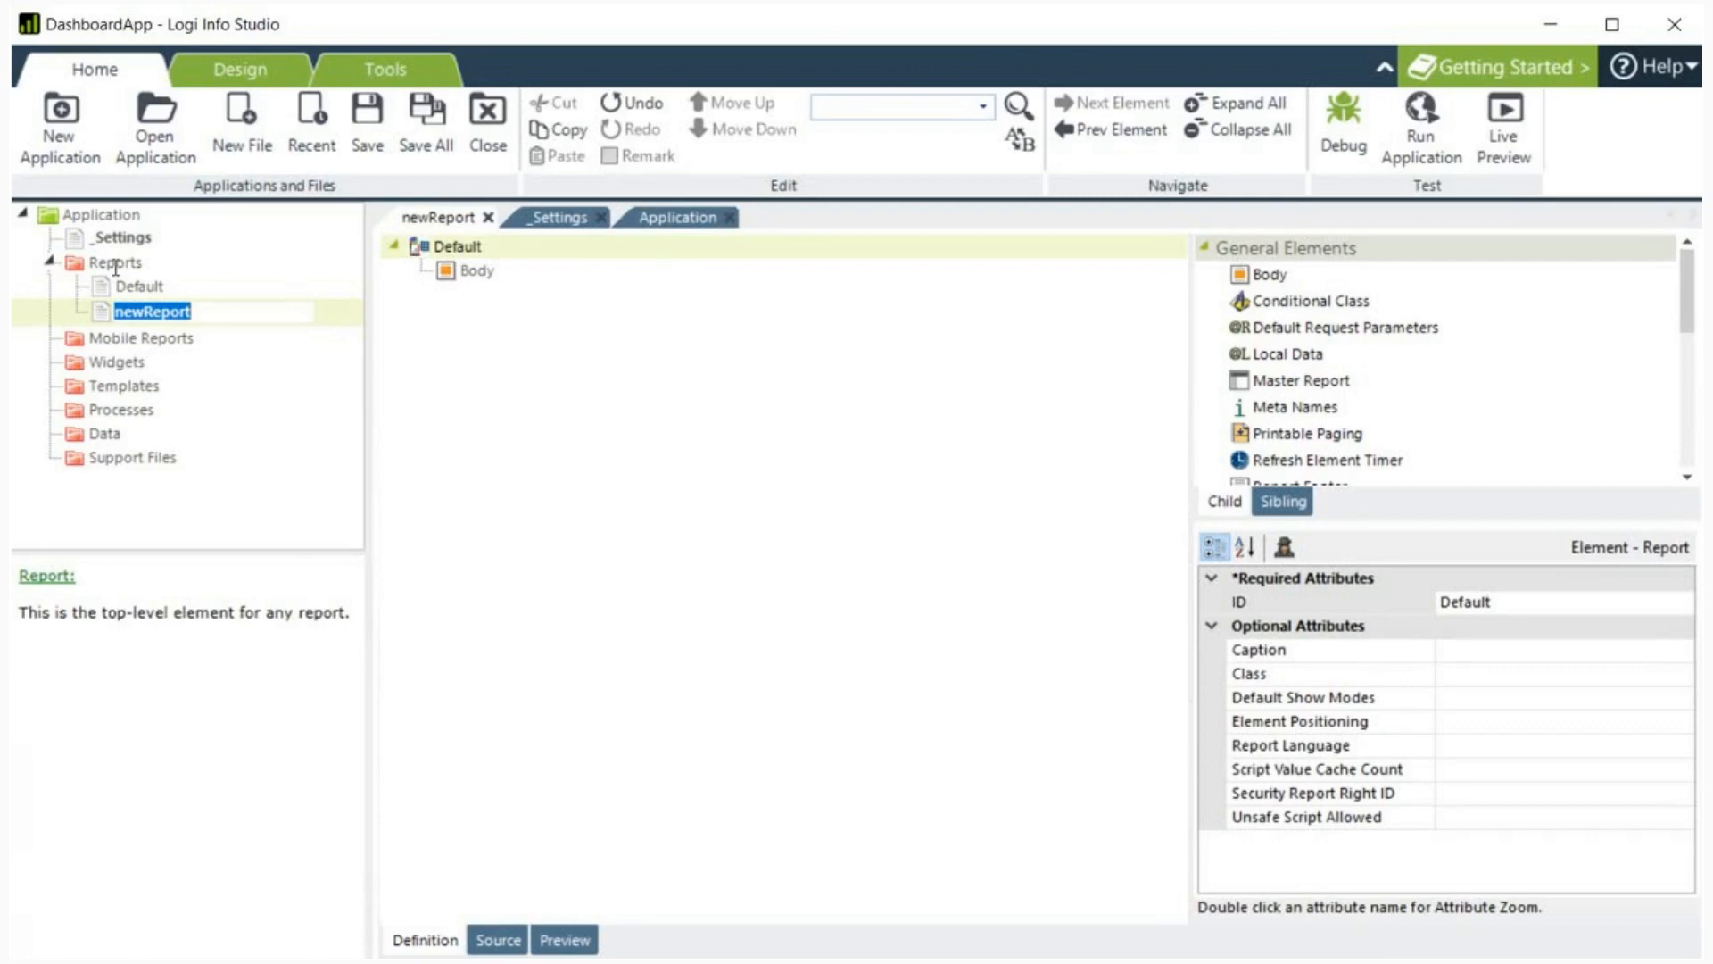
text(Dashboard)
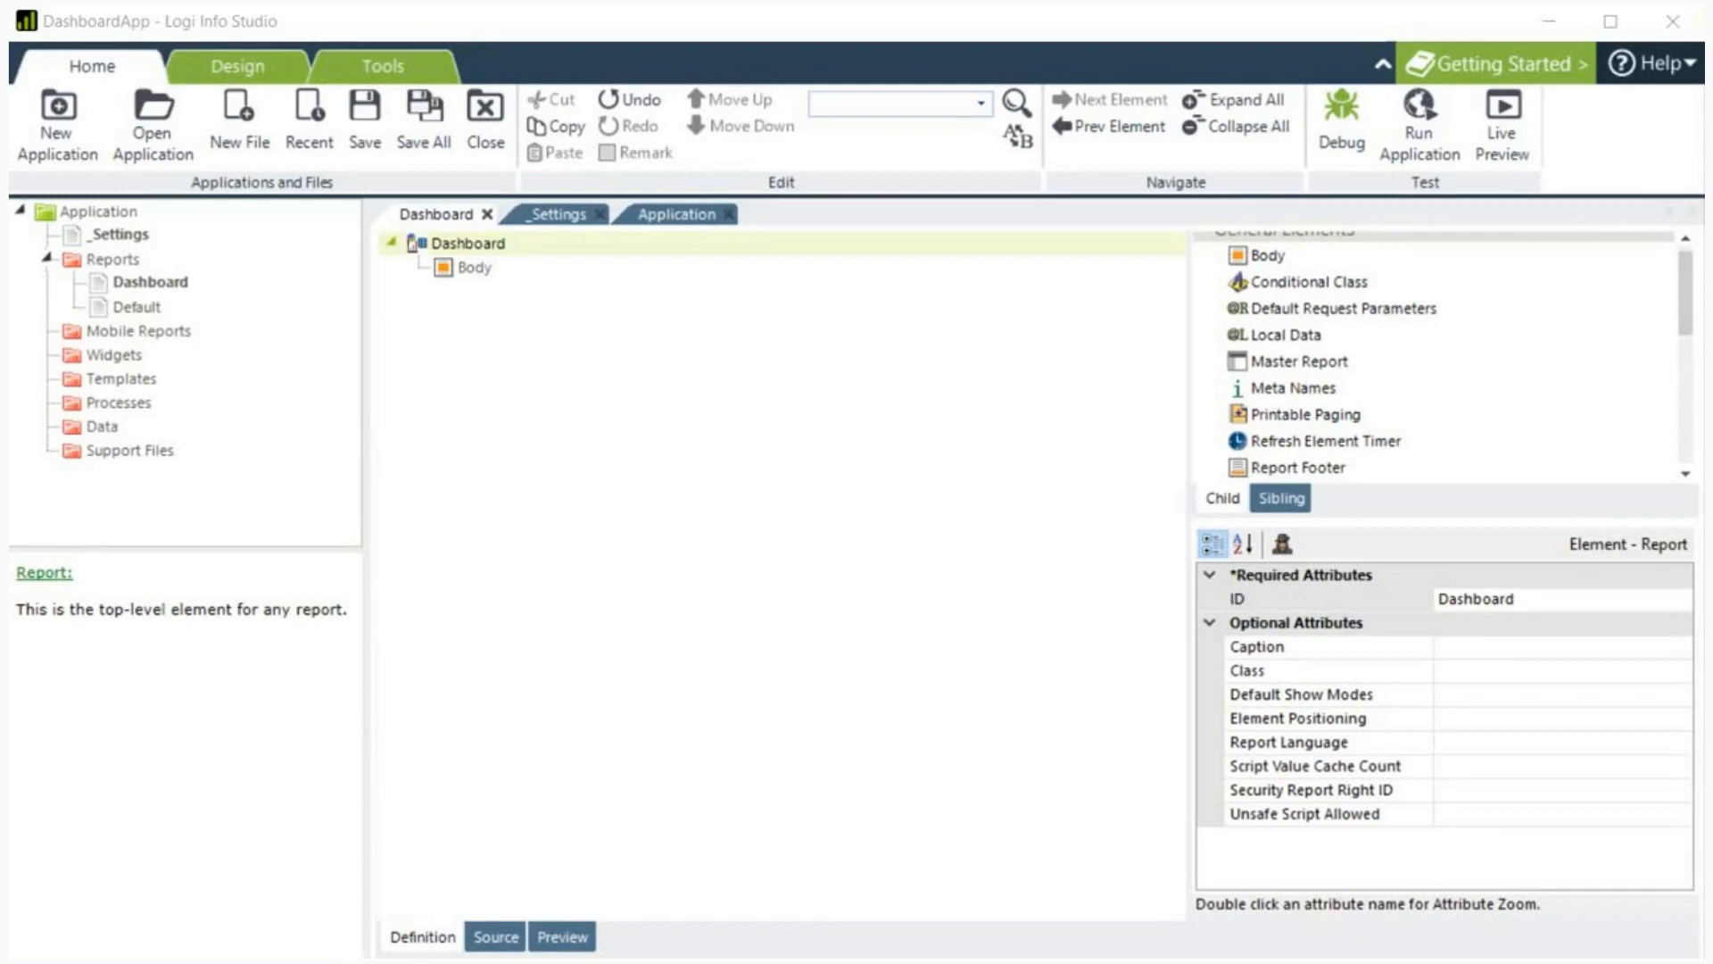
mouse_move(473, 293)
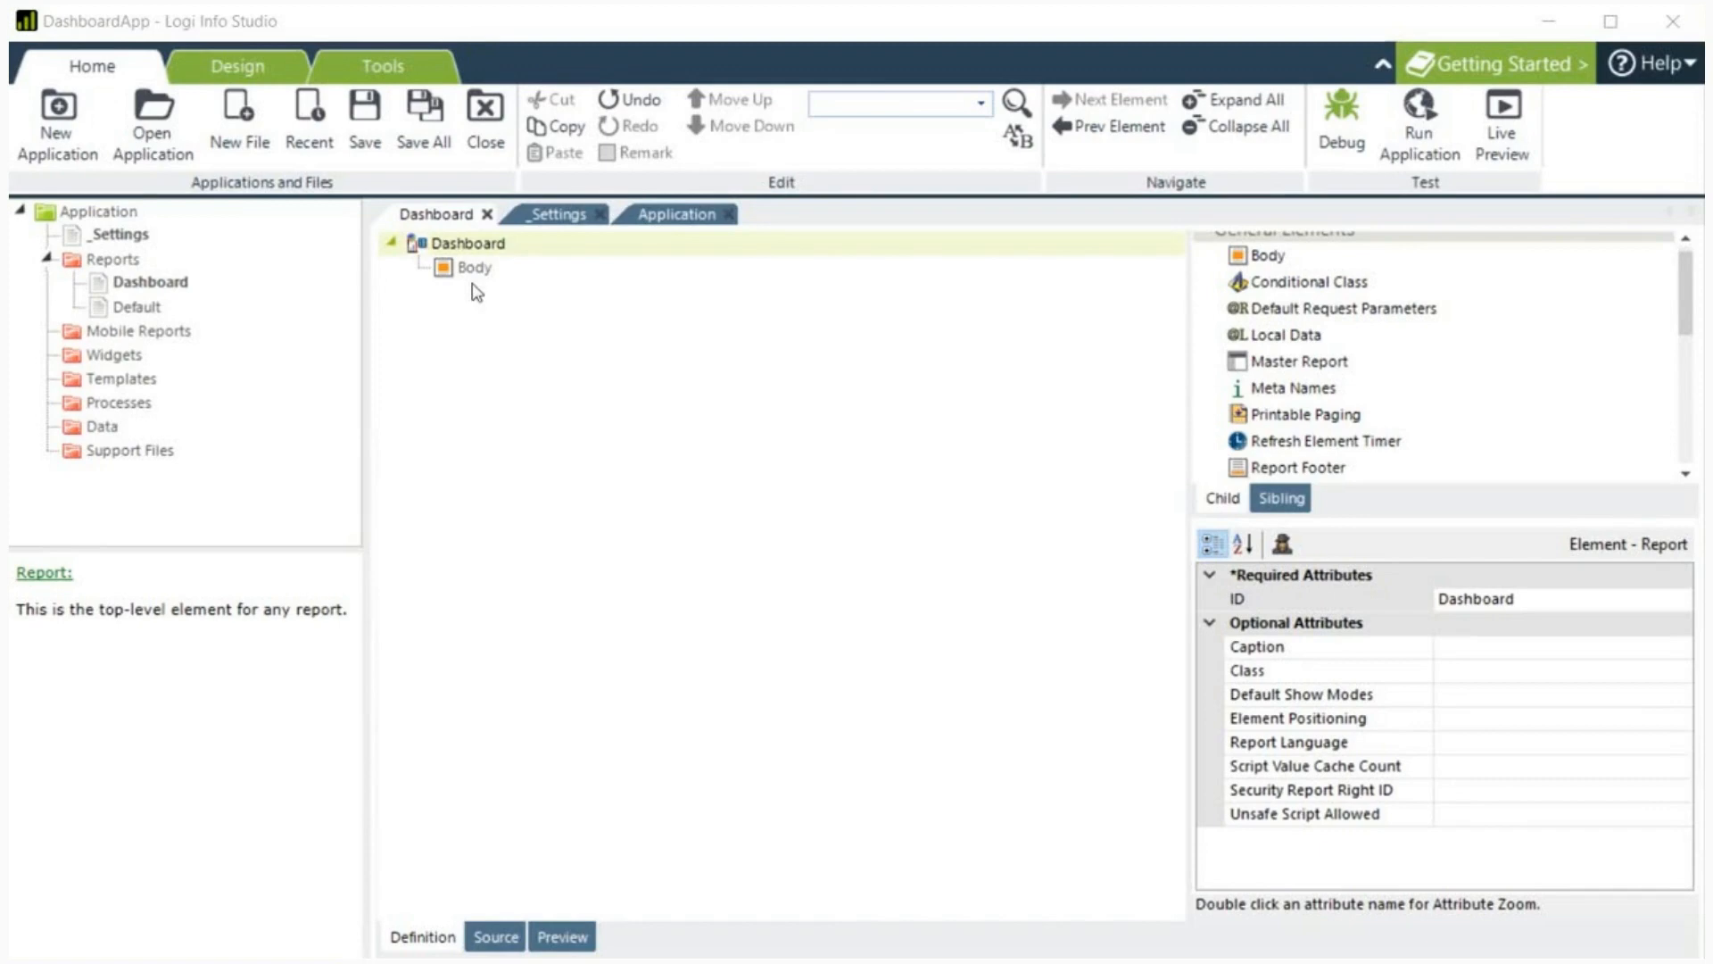
Step: Add a Dashboard element under Body without the wizard, then browse the Body's general elements list
click(471, 268)
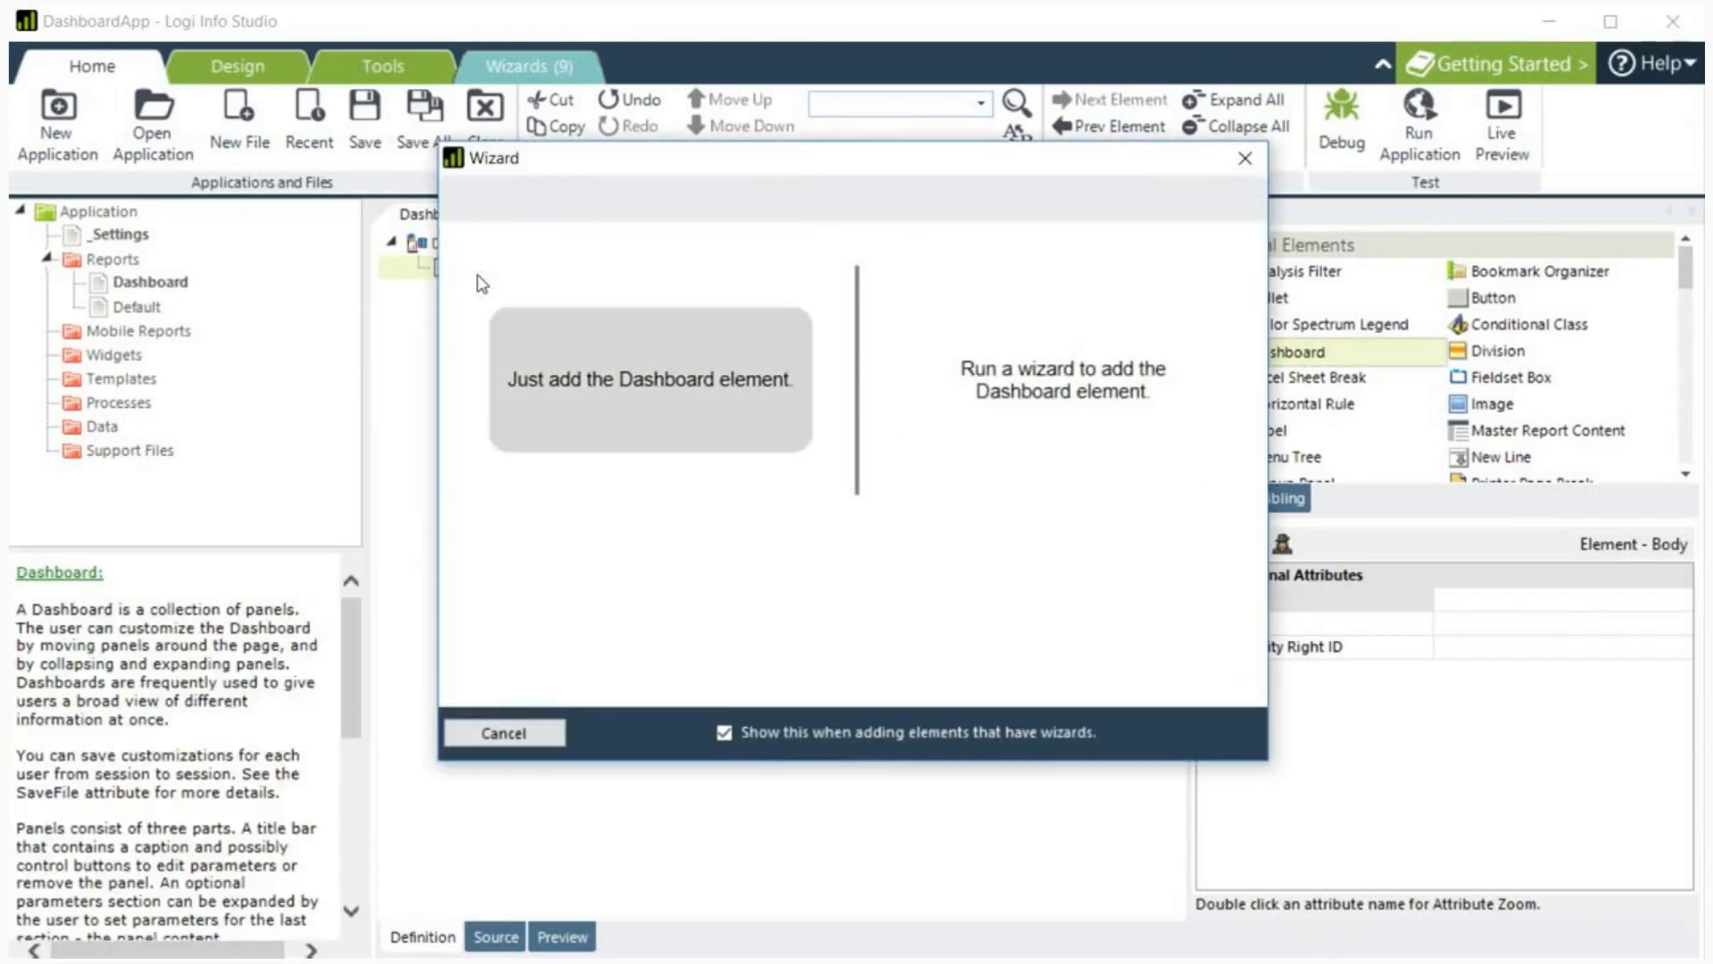
mouse_move(482, 283)
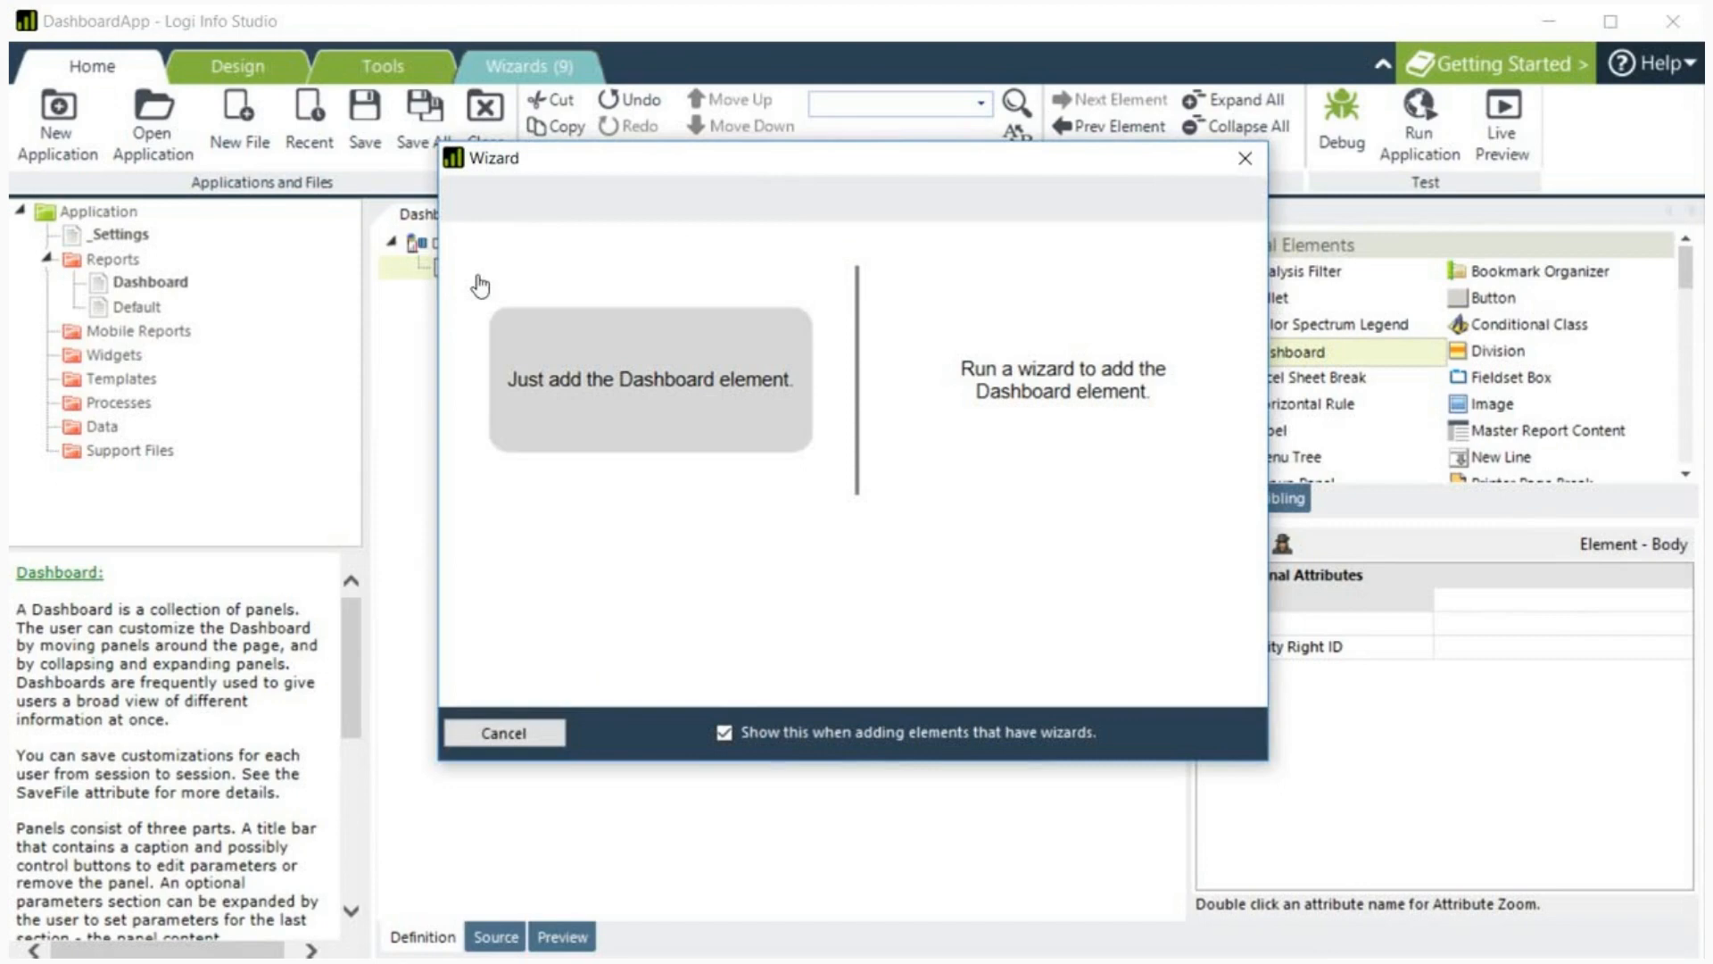
click(650, 378)
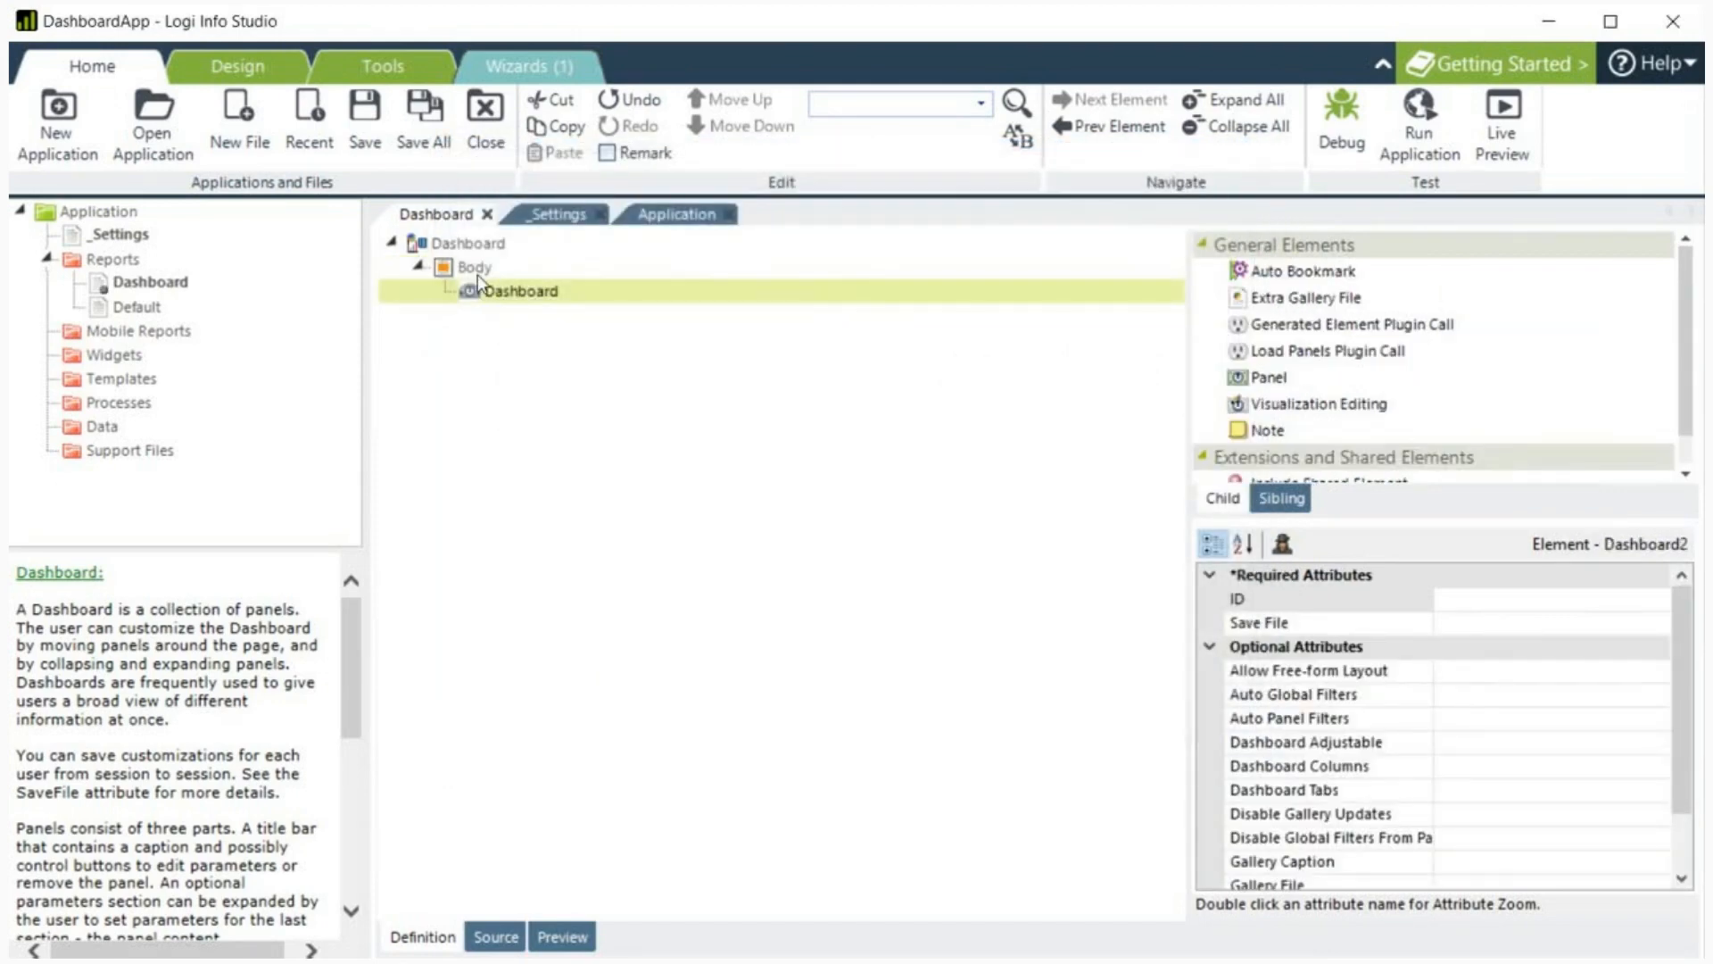
right_click(471, 268)
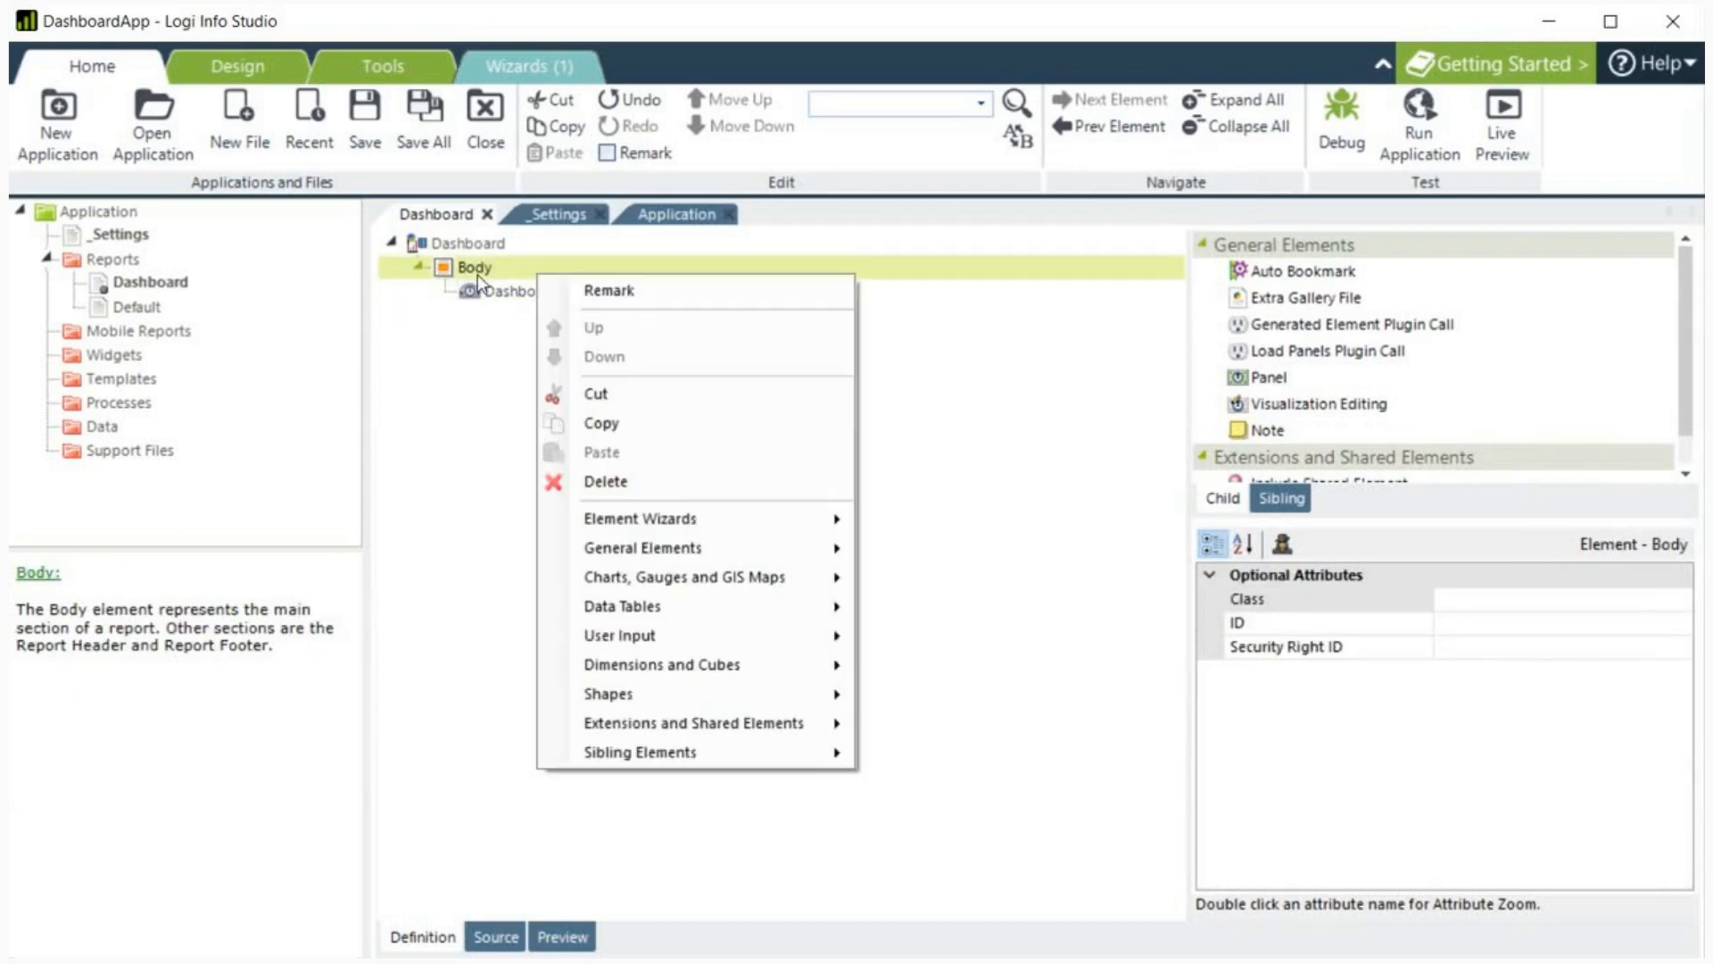
click(643, 548)
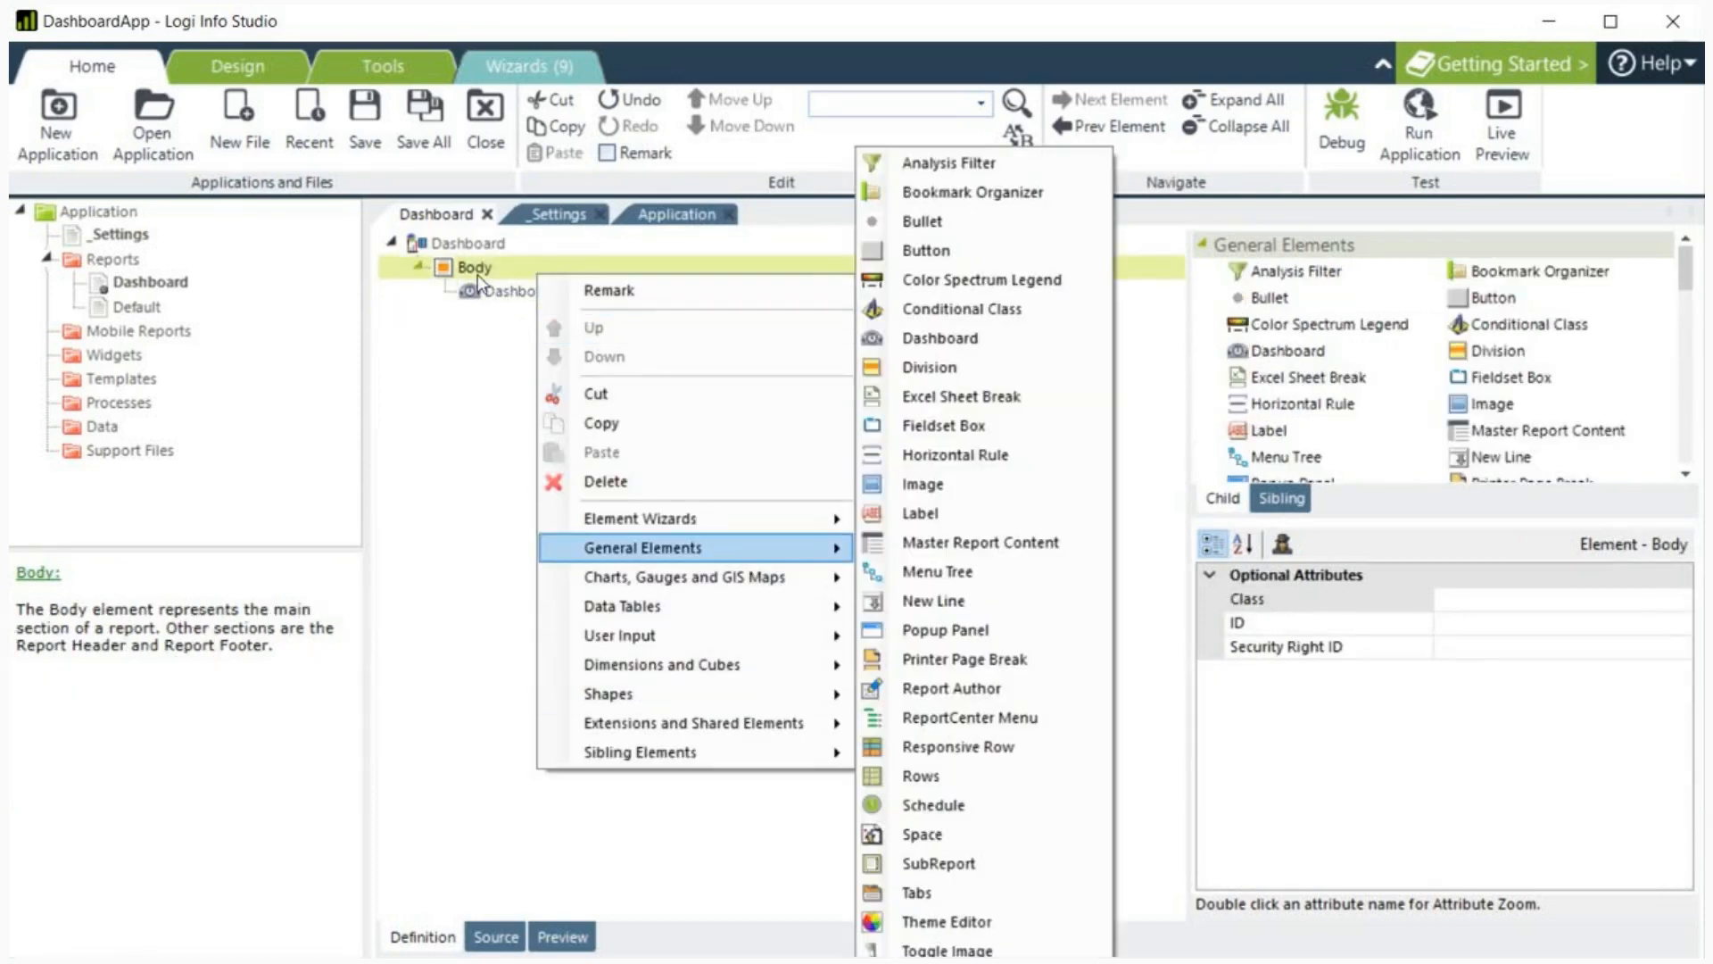
mouse_move(939, 339)
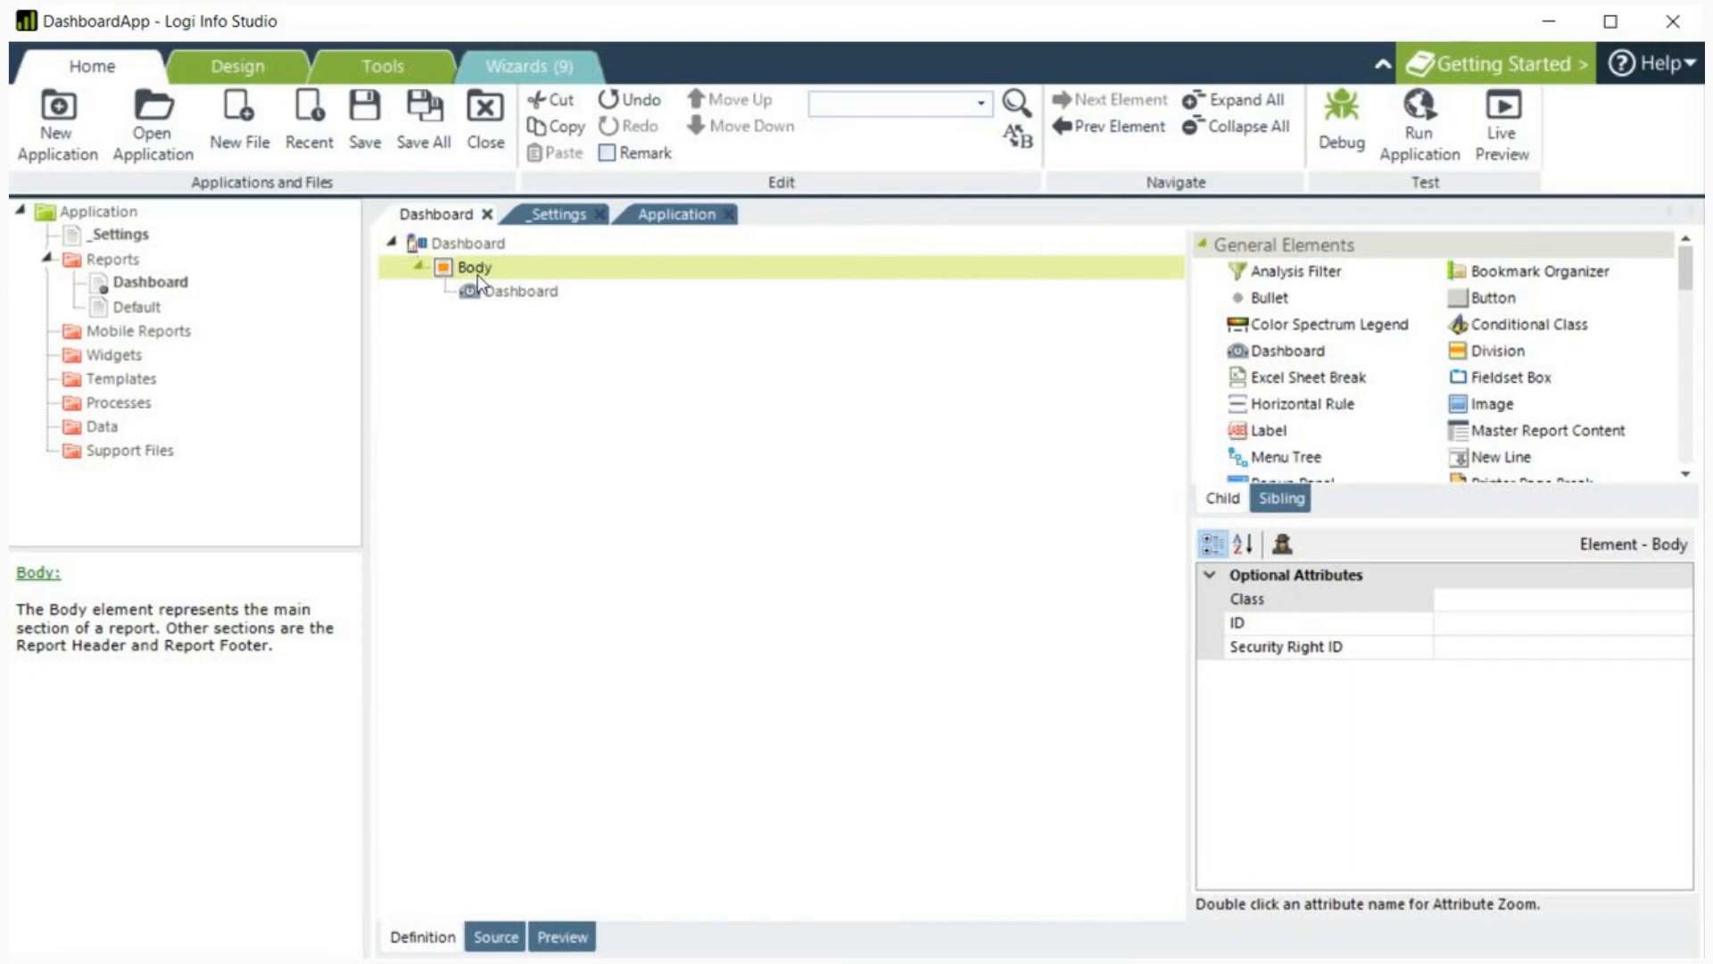
click(517, 292)
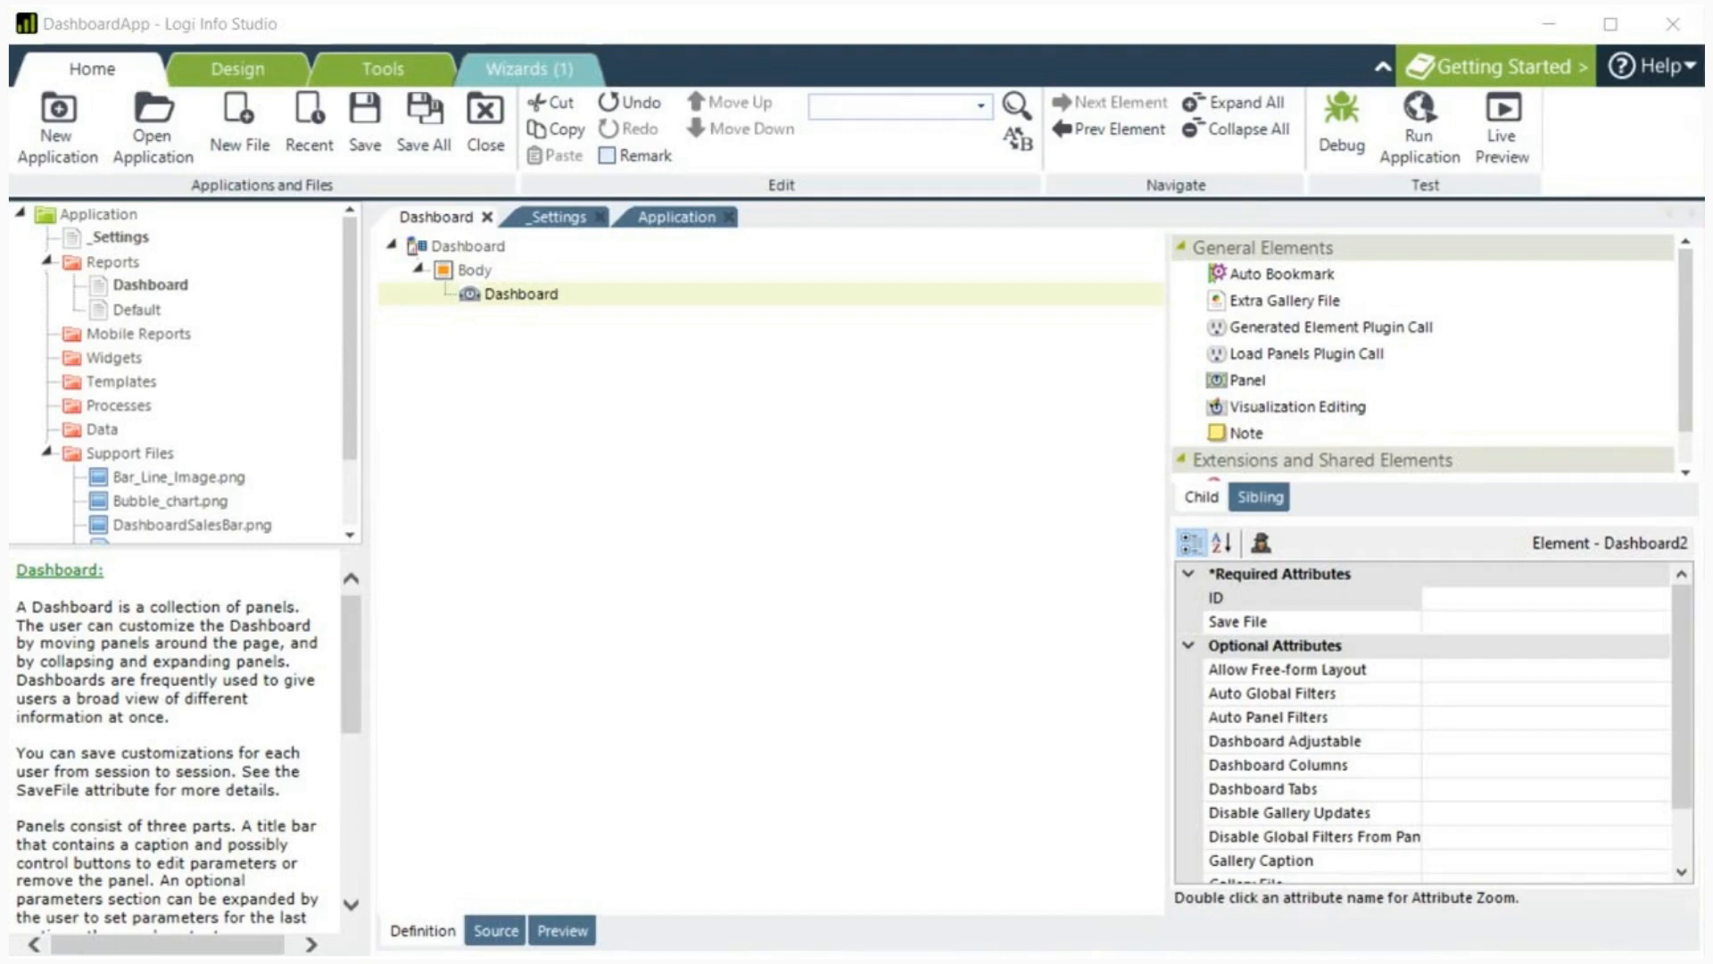
mouse_move(1446, 607)
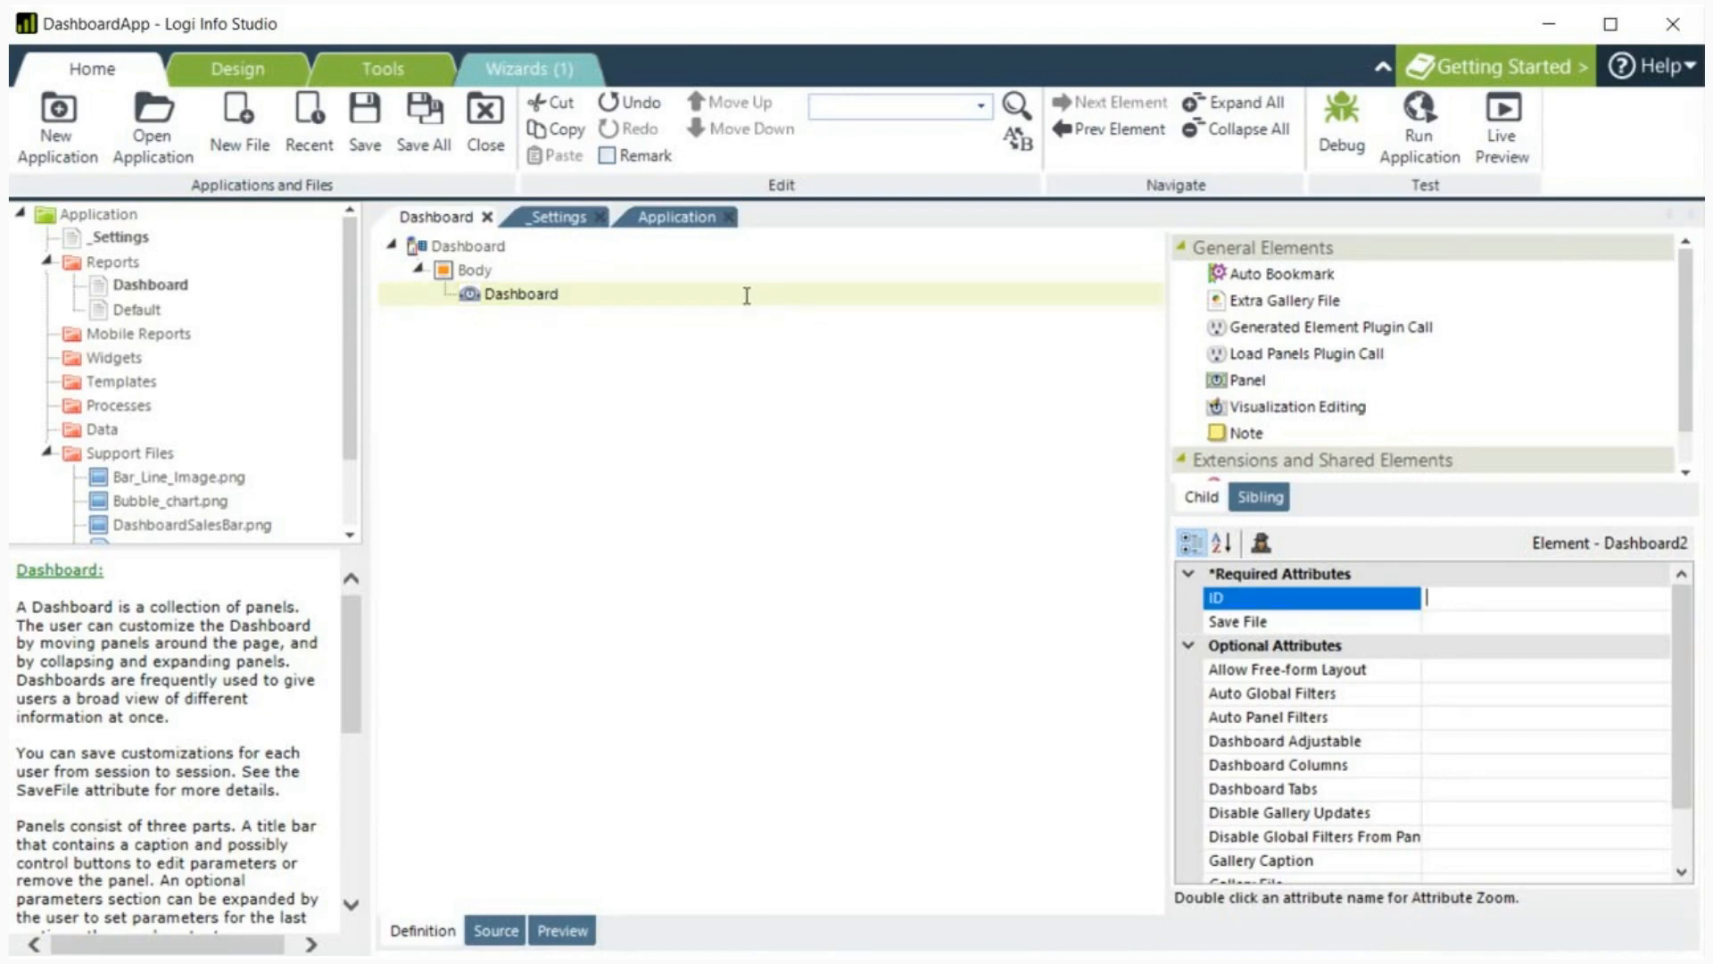
text(salesdashboard)
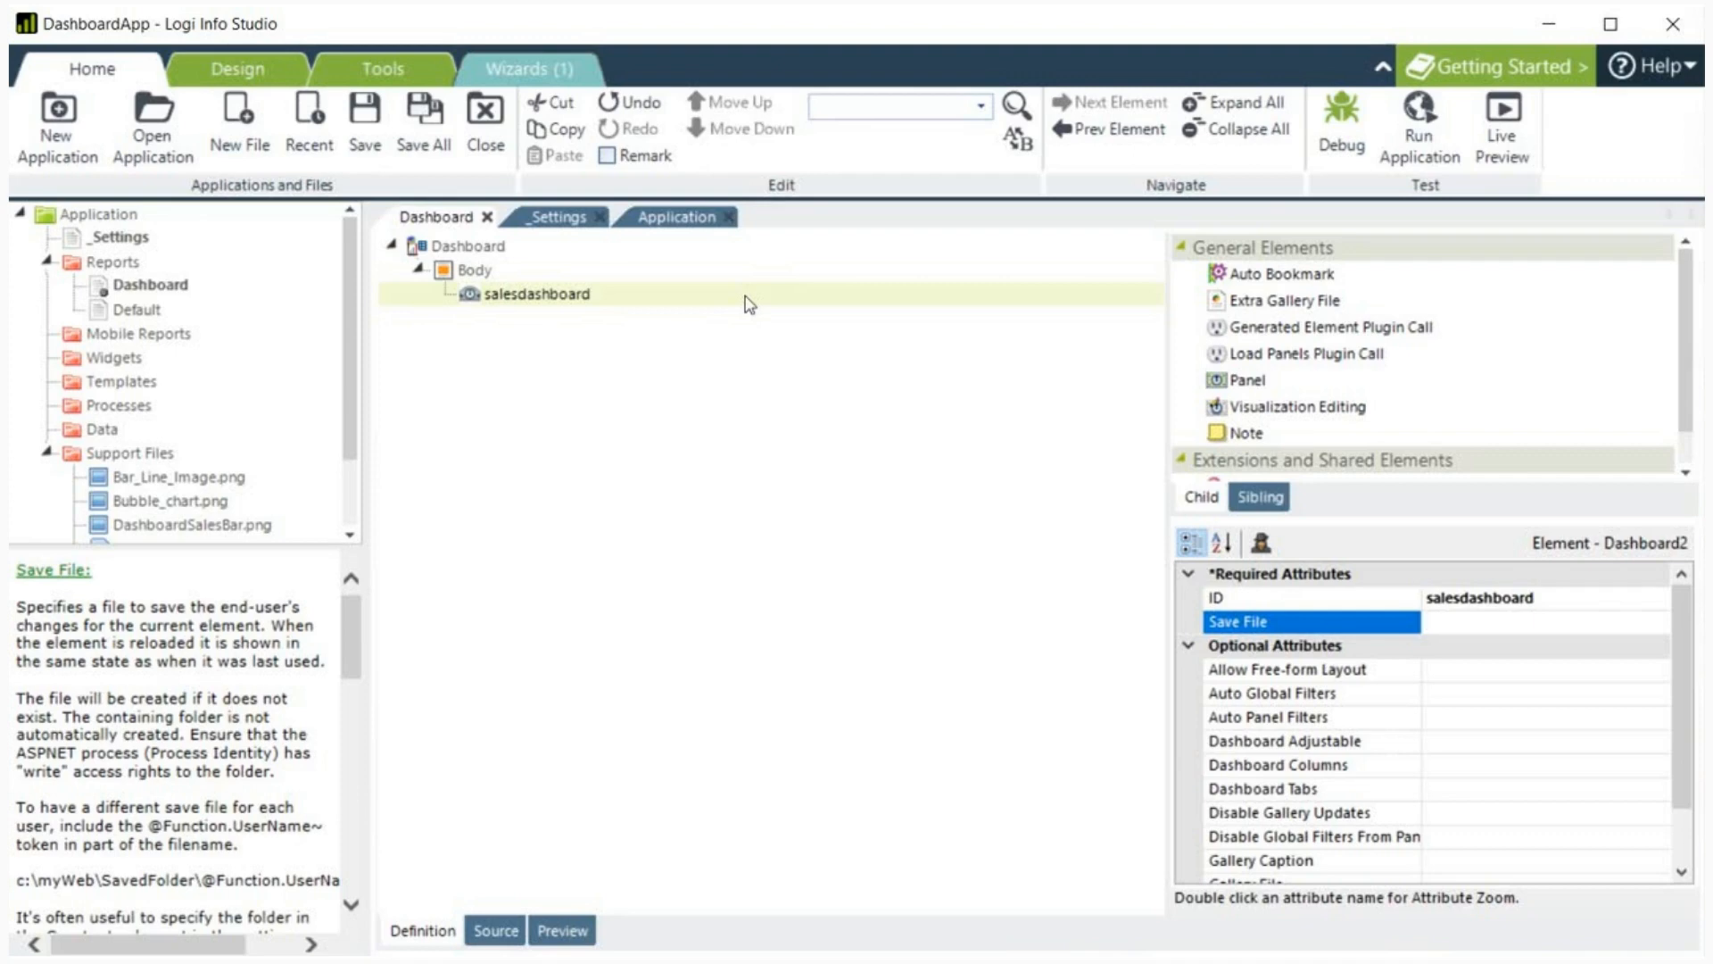
click(1549, 621)
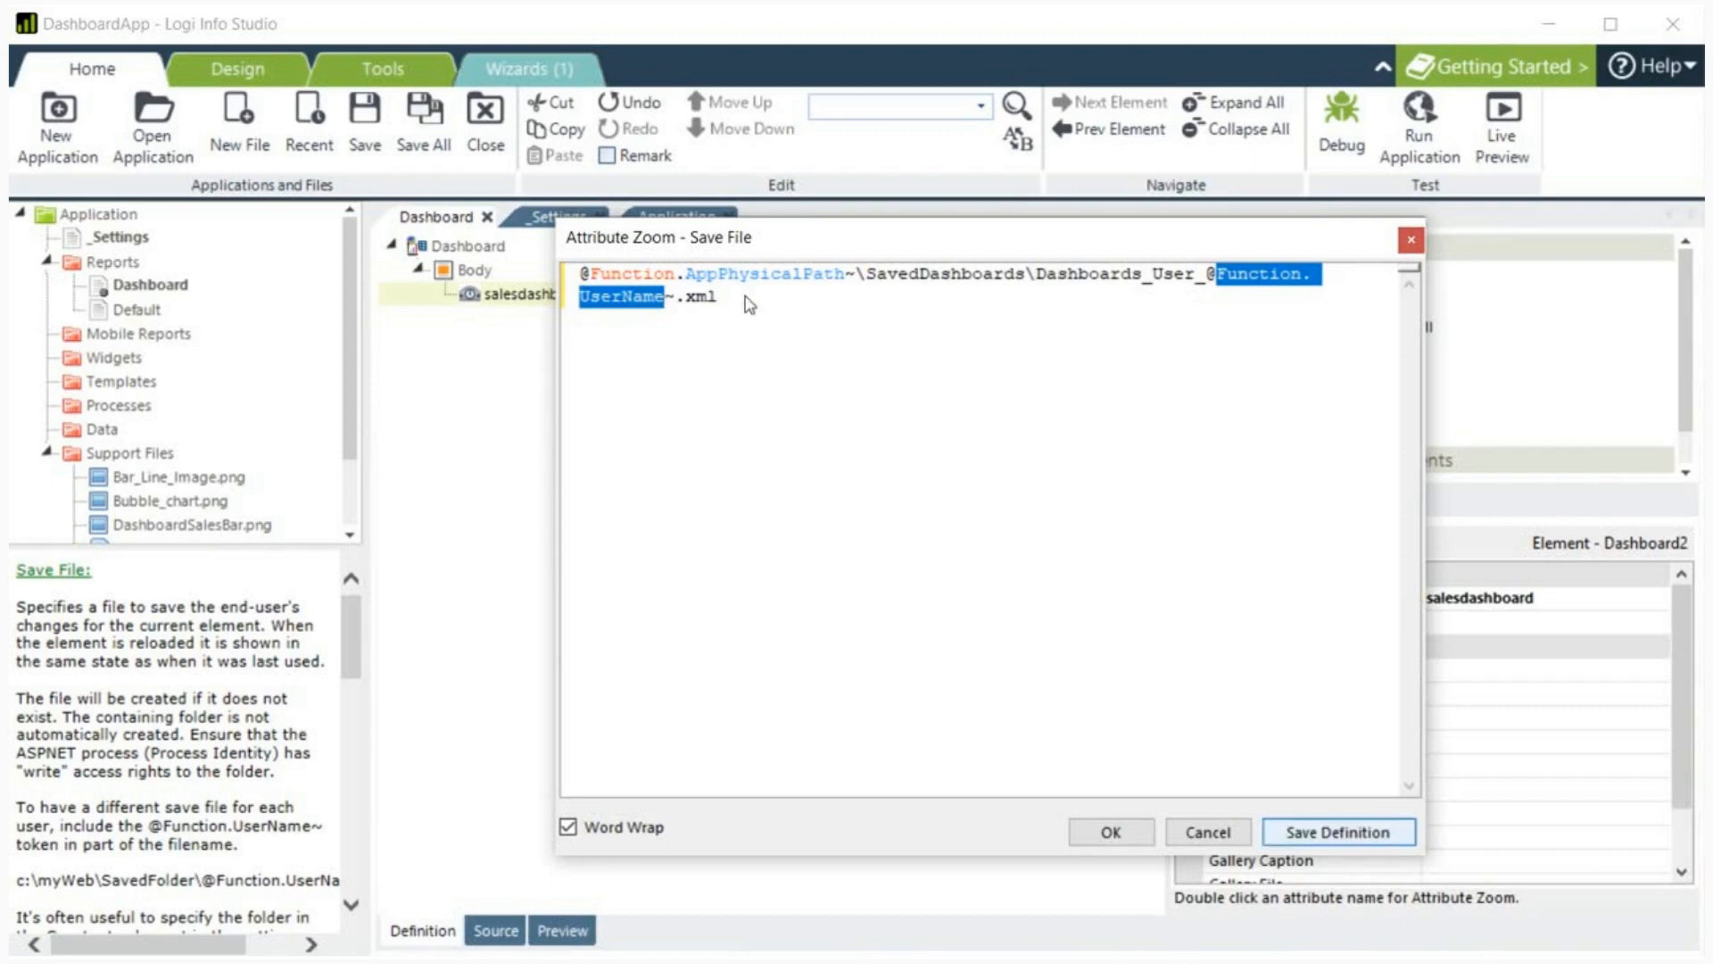
click(1110, 830)
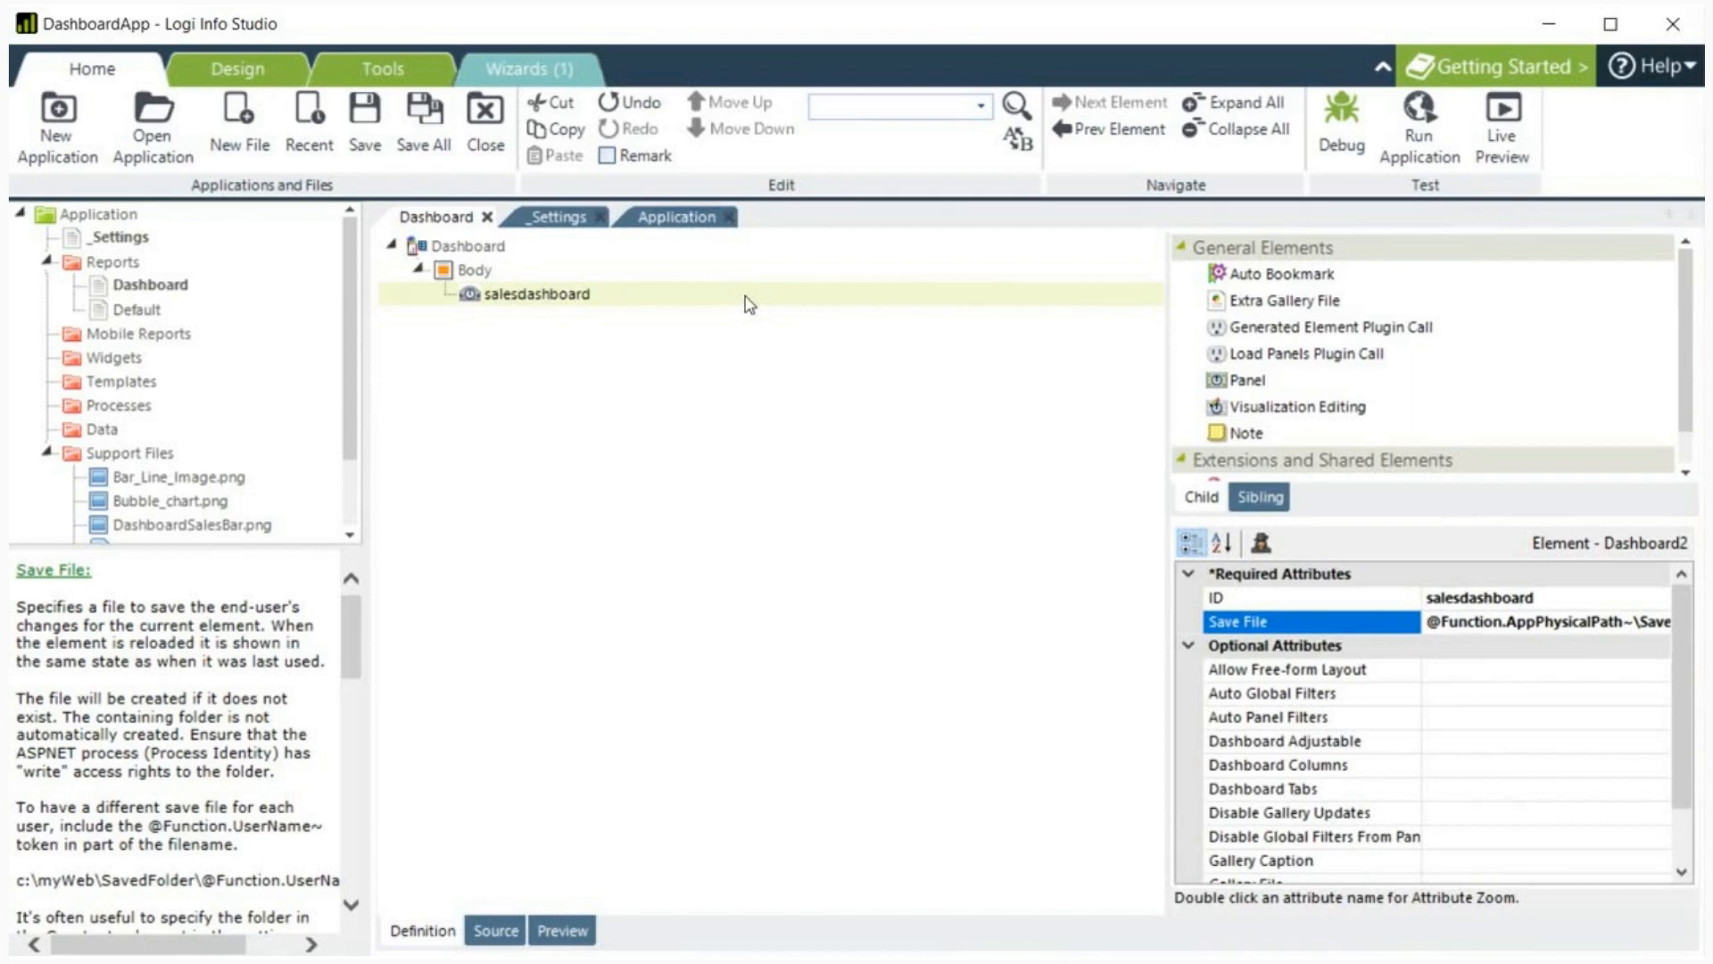
click(1189, 575)
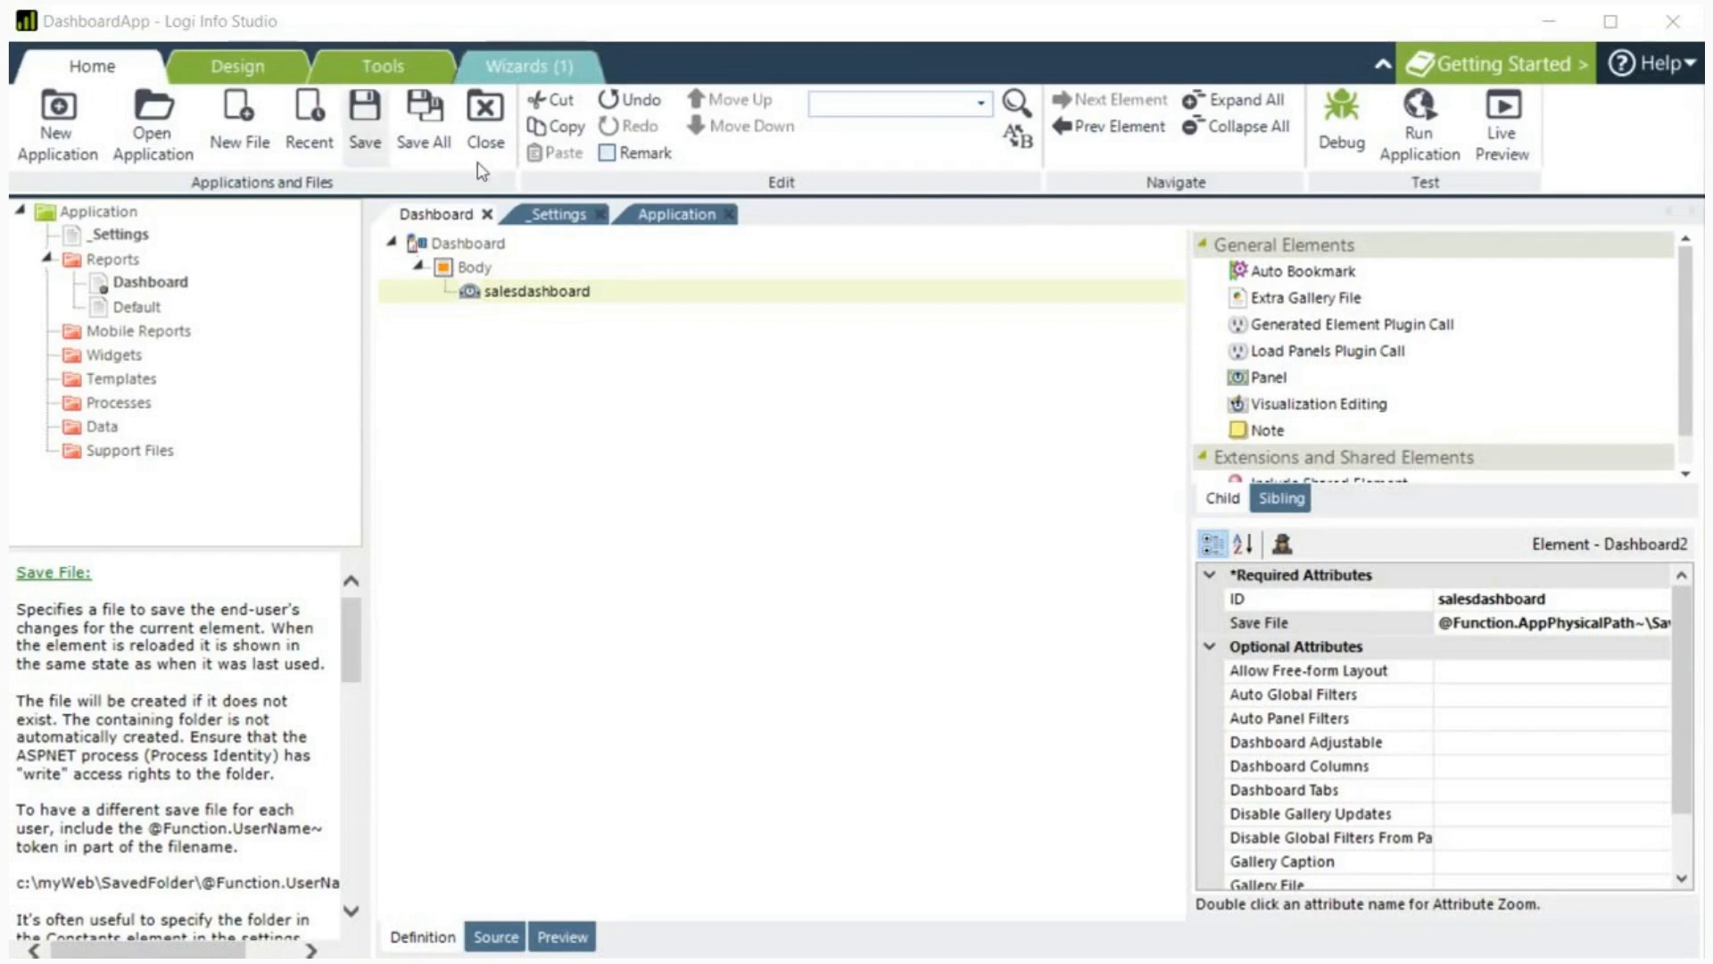
click(1310, 669)
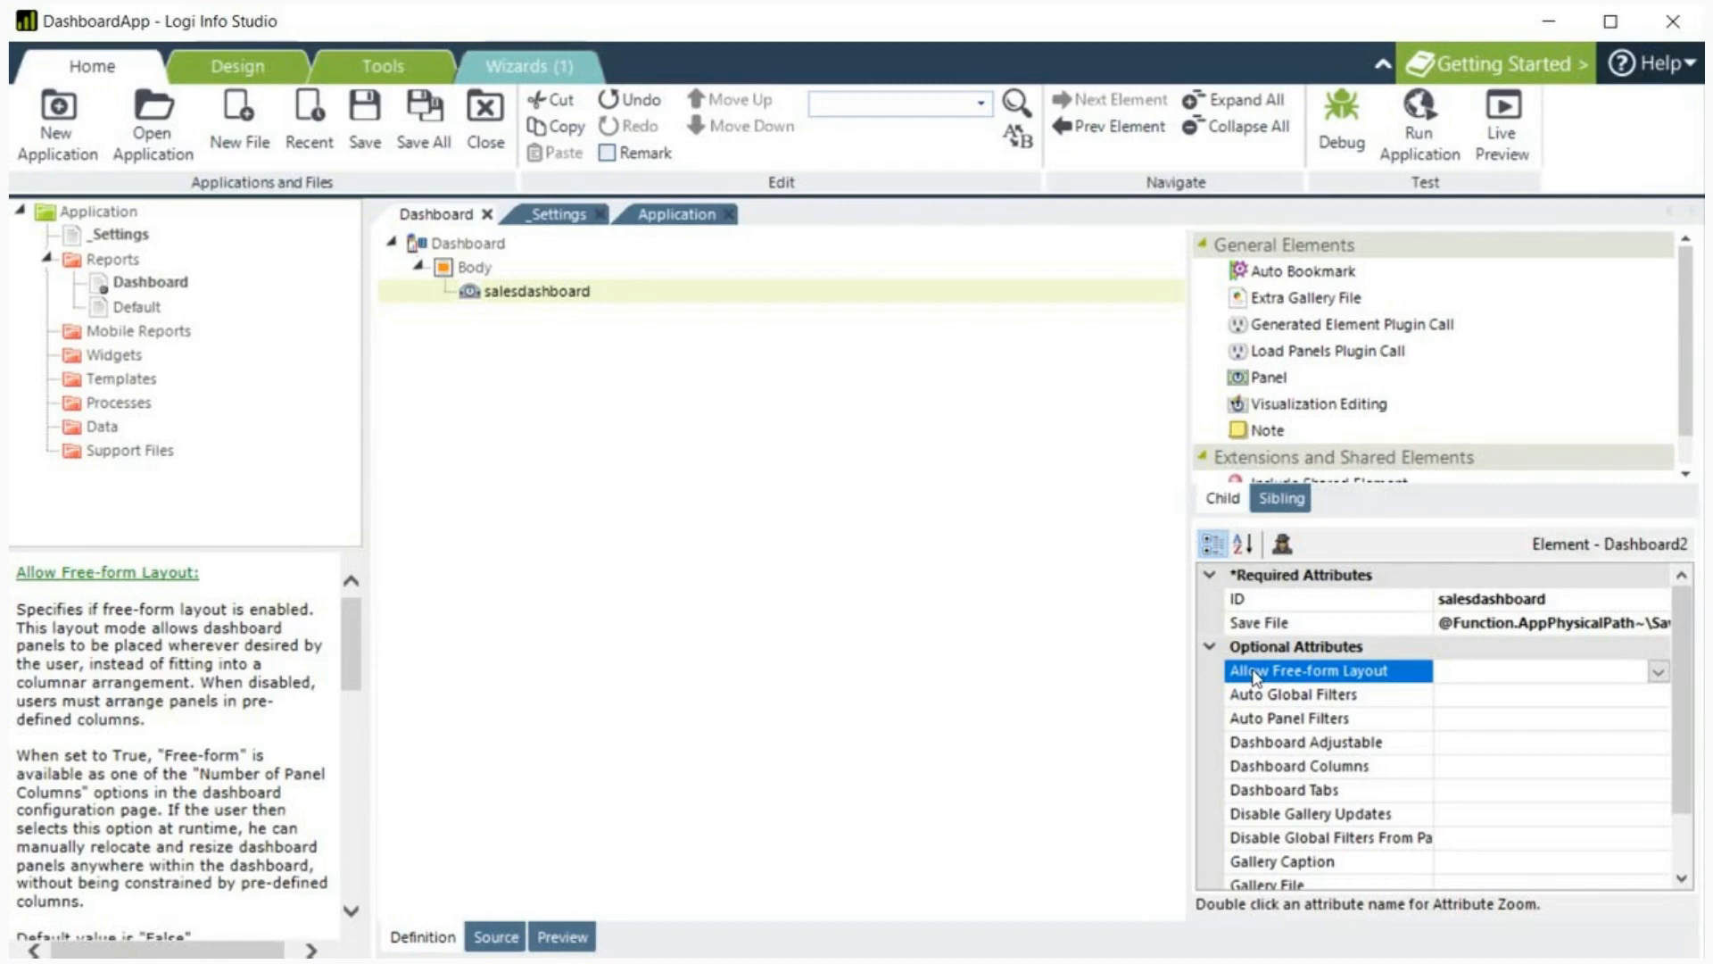
click(1285, 694)
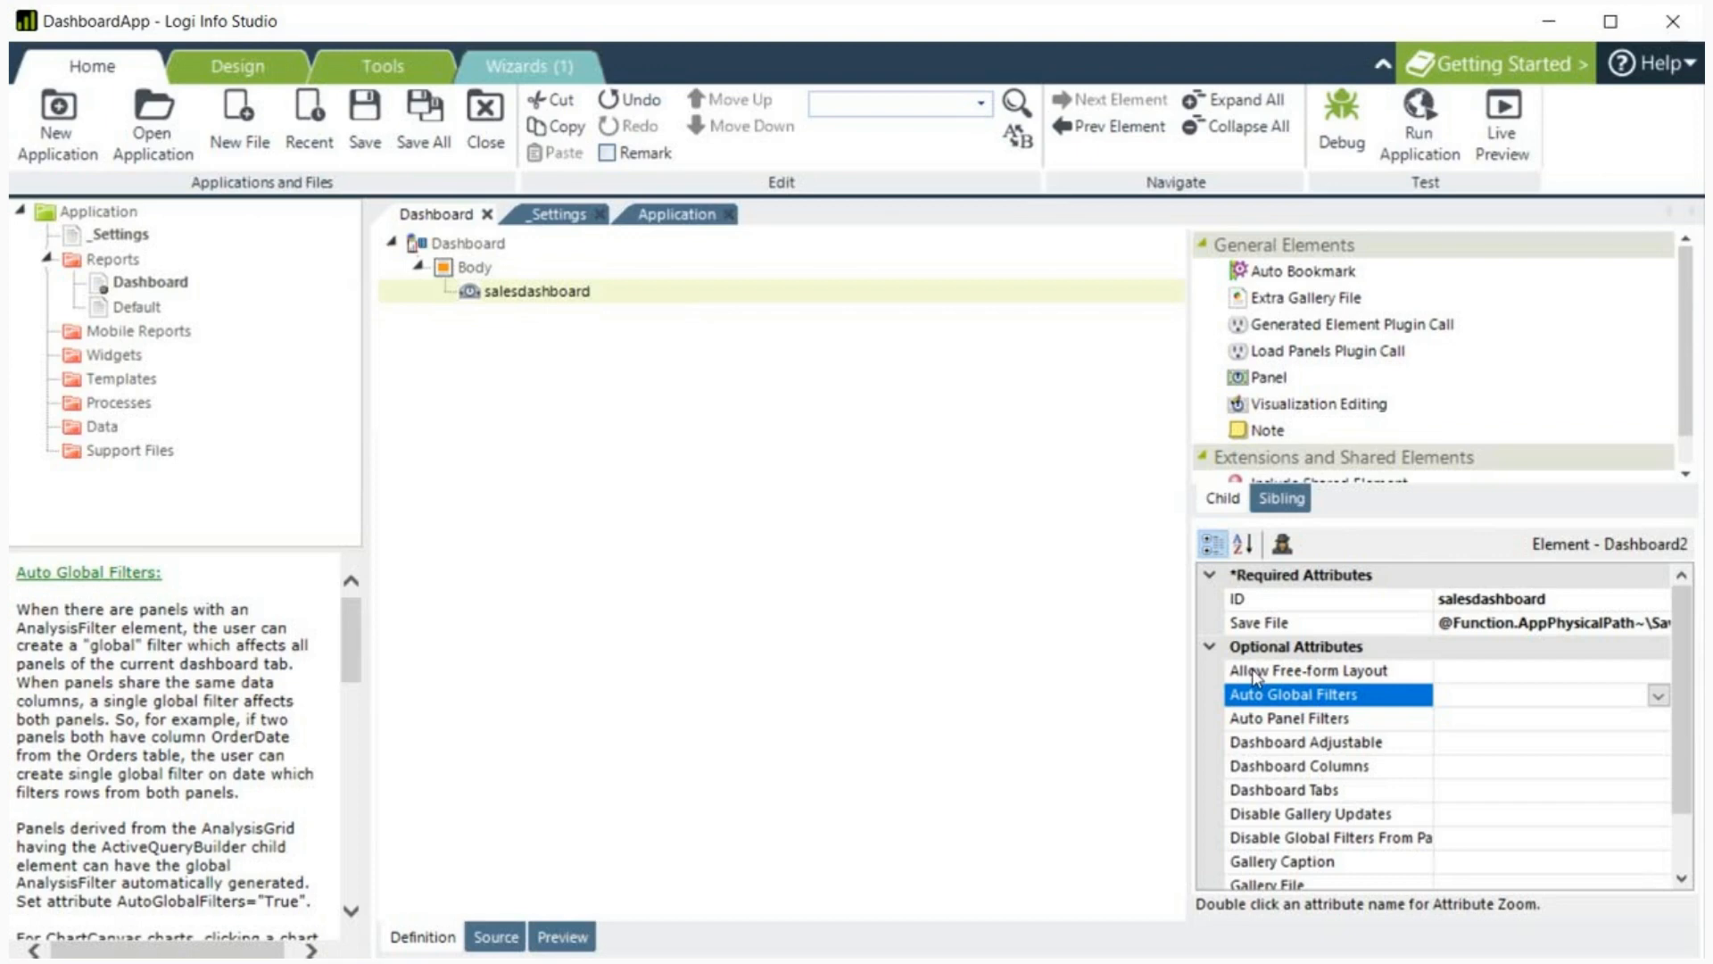
click(1288, 717)
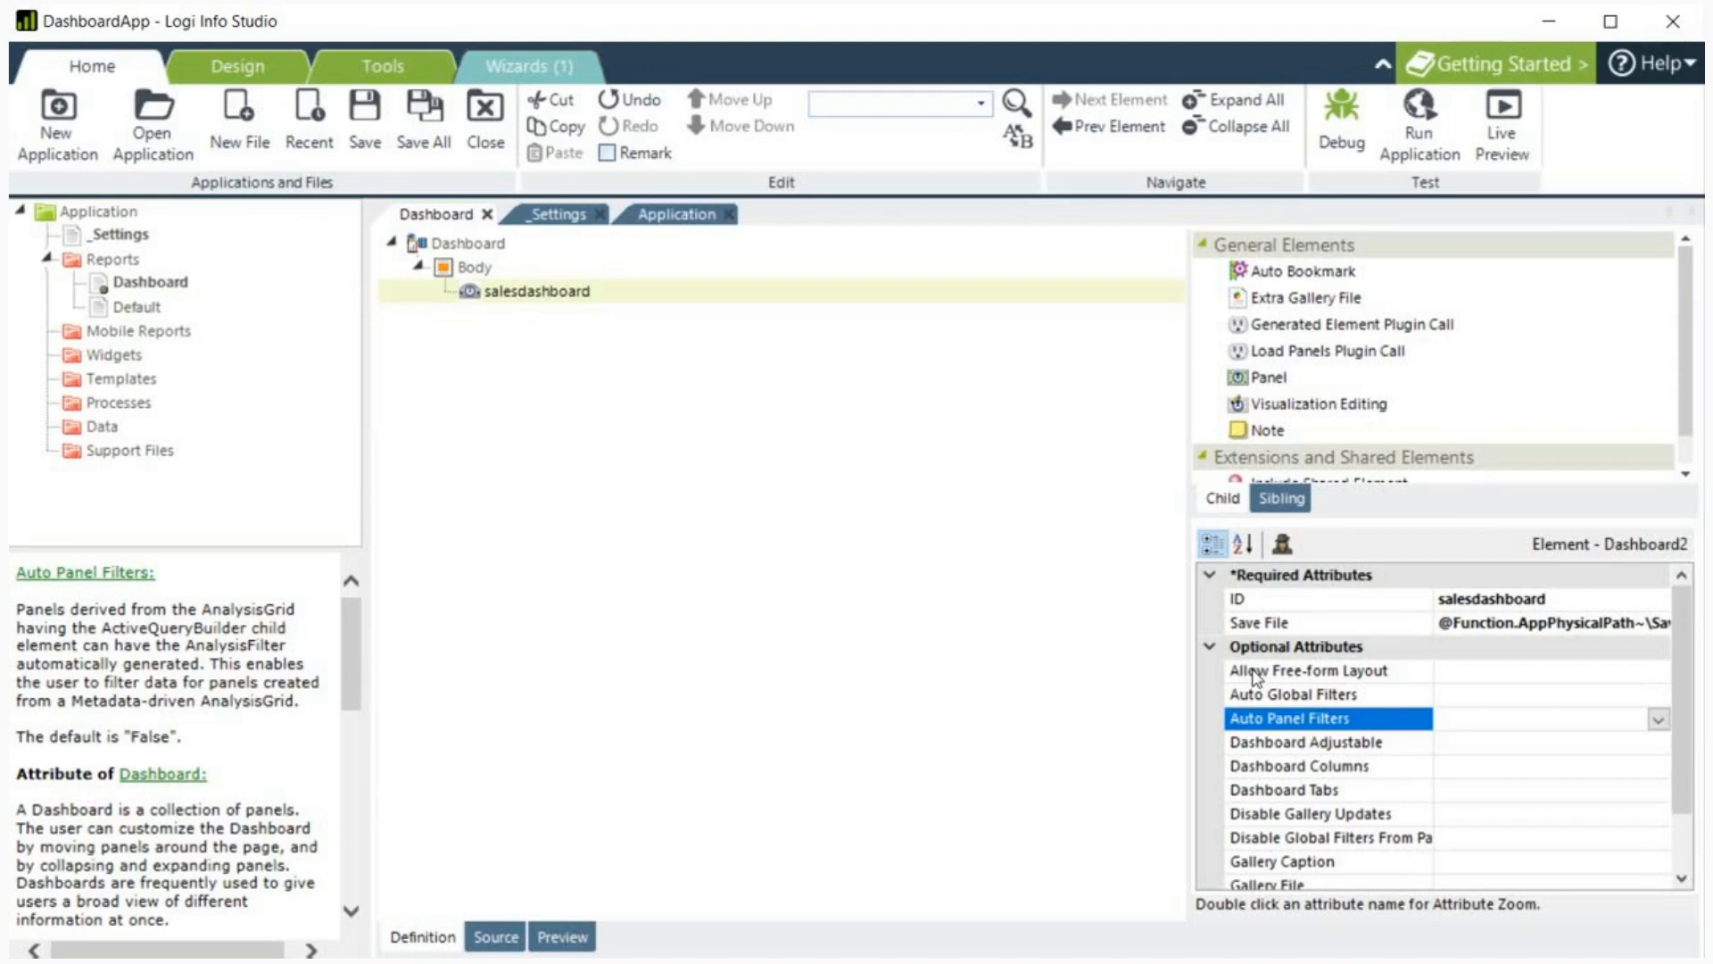
click(1306, 743)
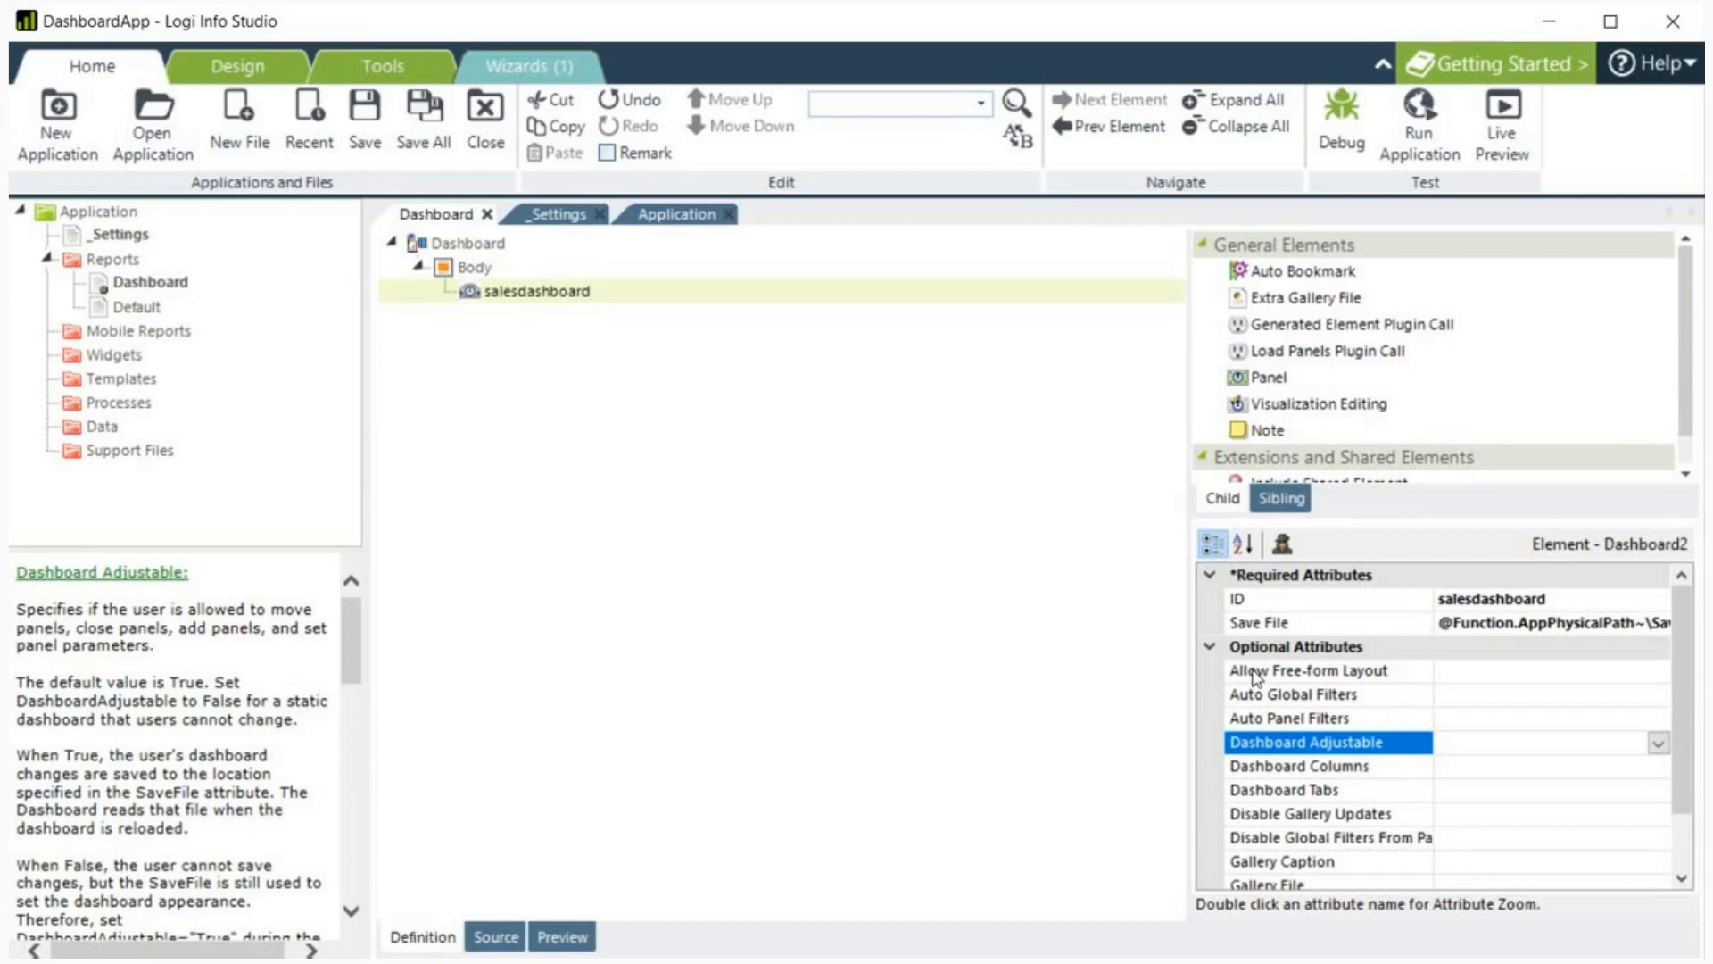
click(1303, 765)
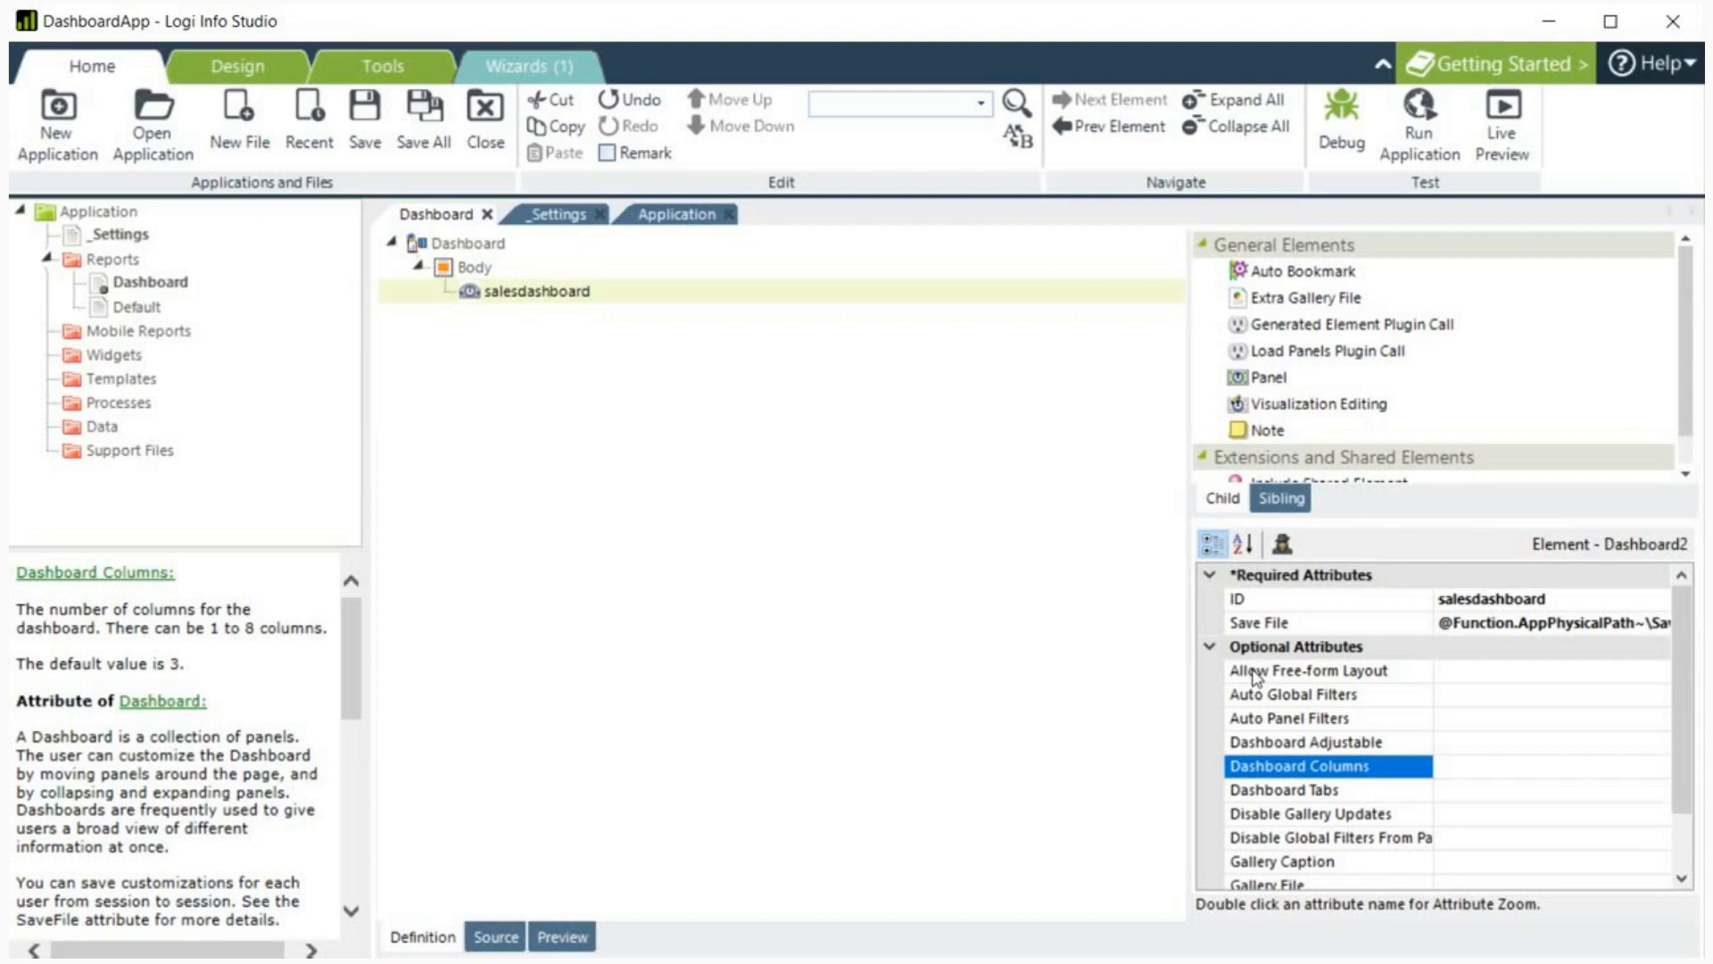
click(1285, 788)
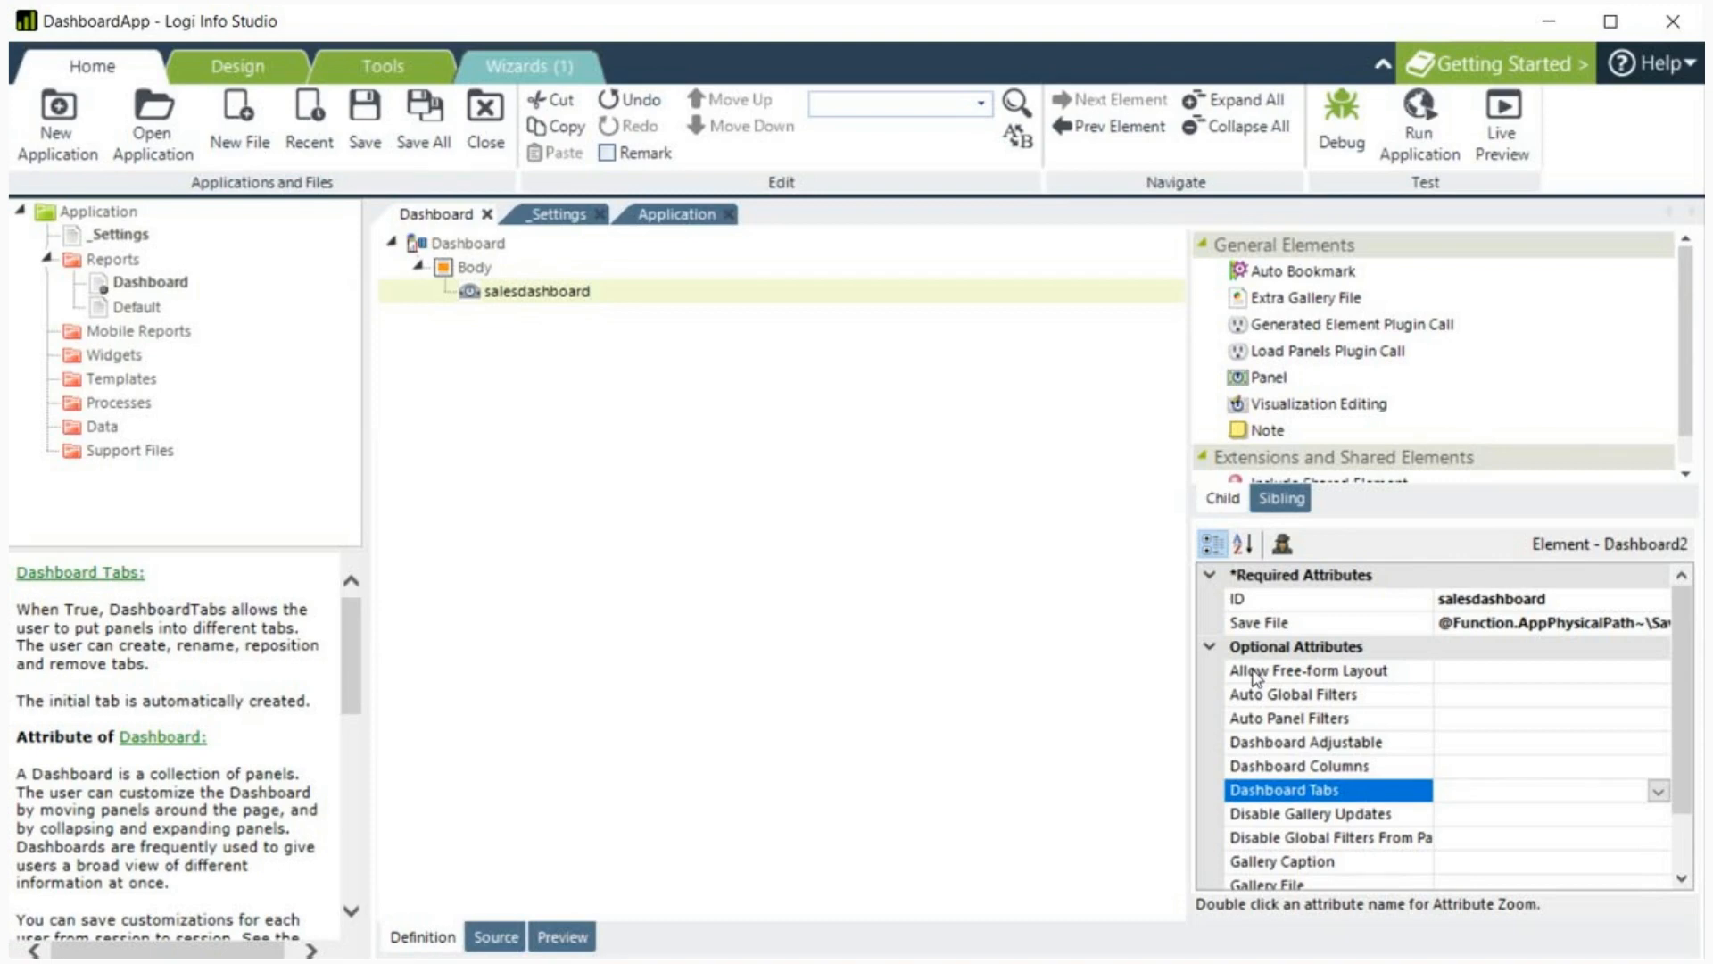
click(1295, 813)
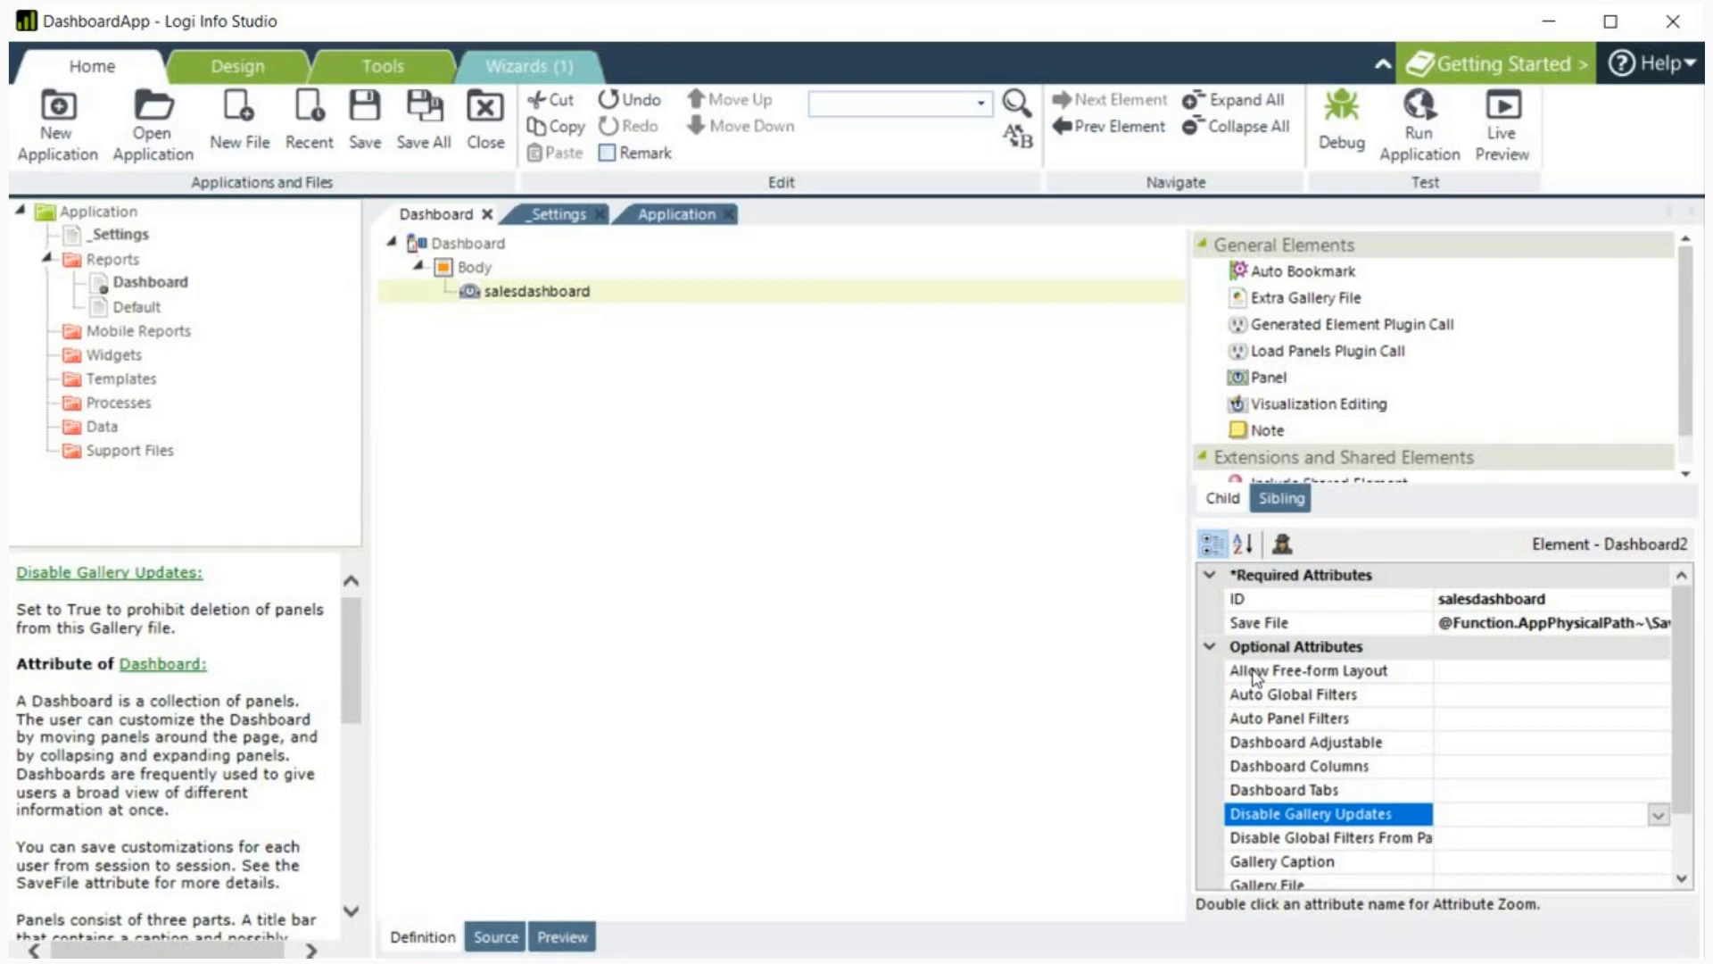
click(1329, 839)
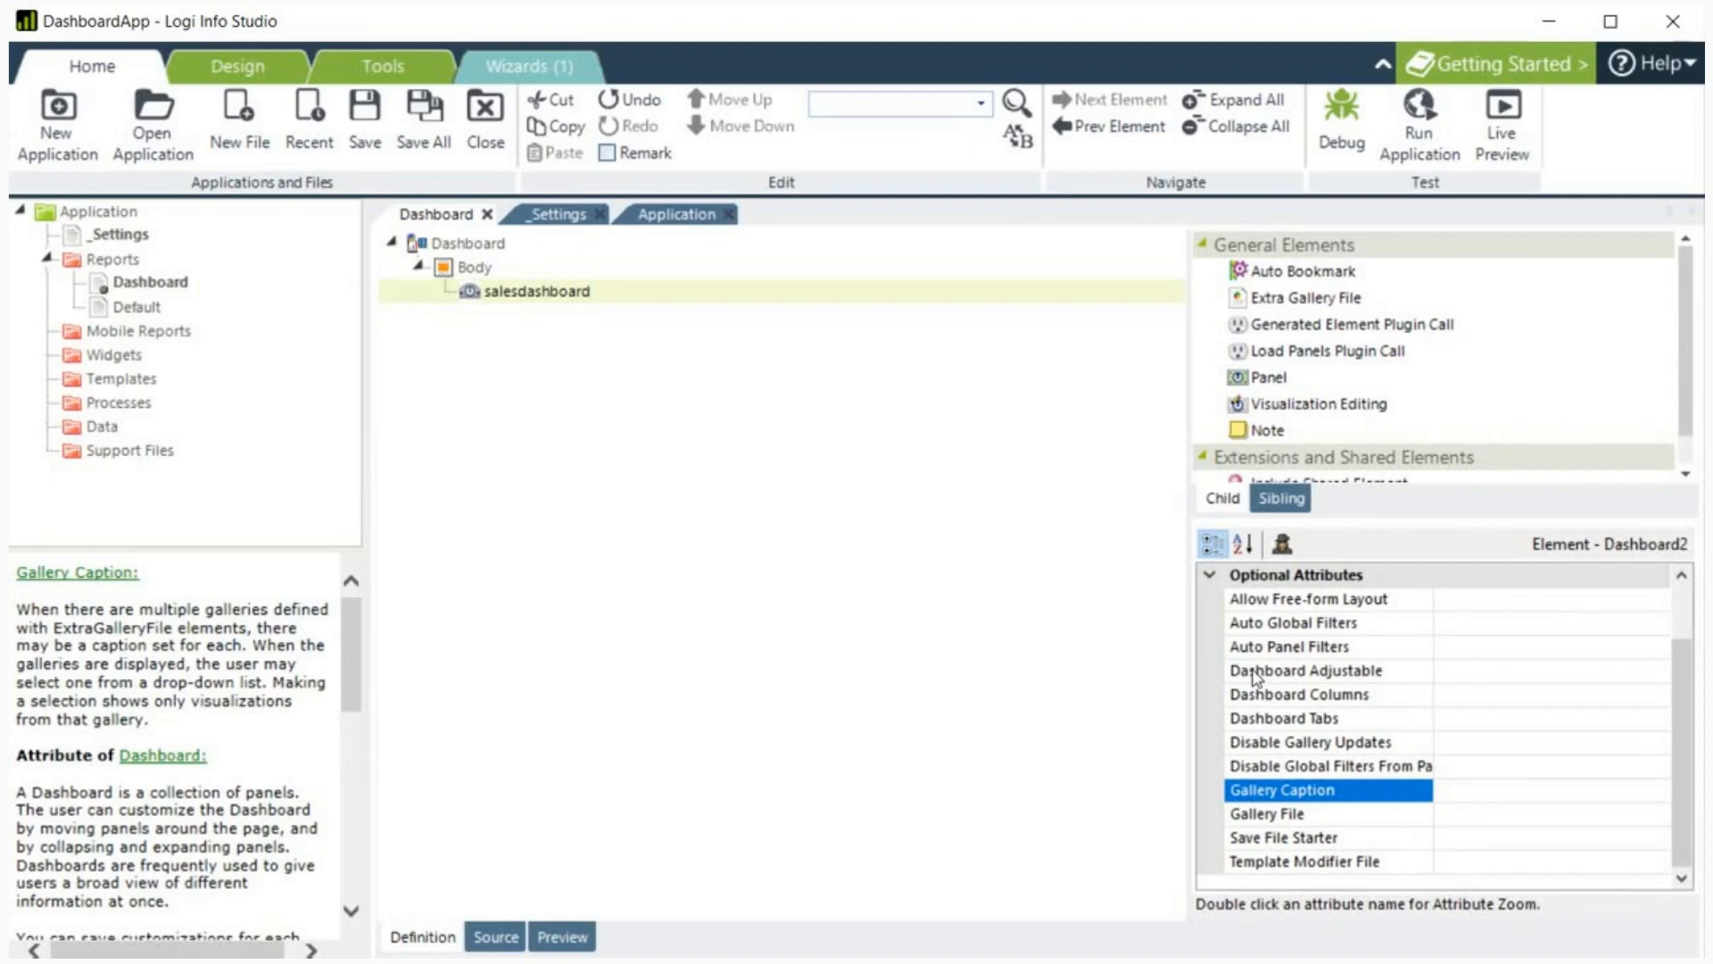
click(1266, 814)
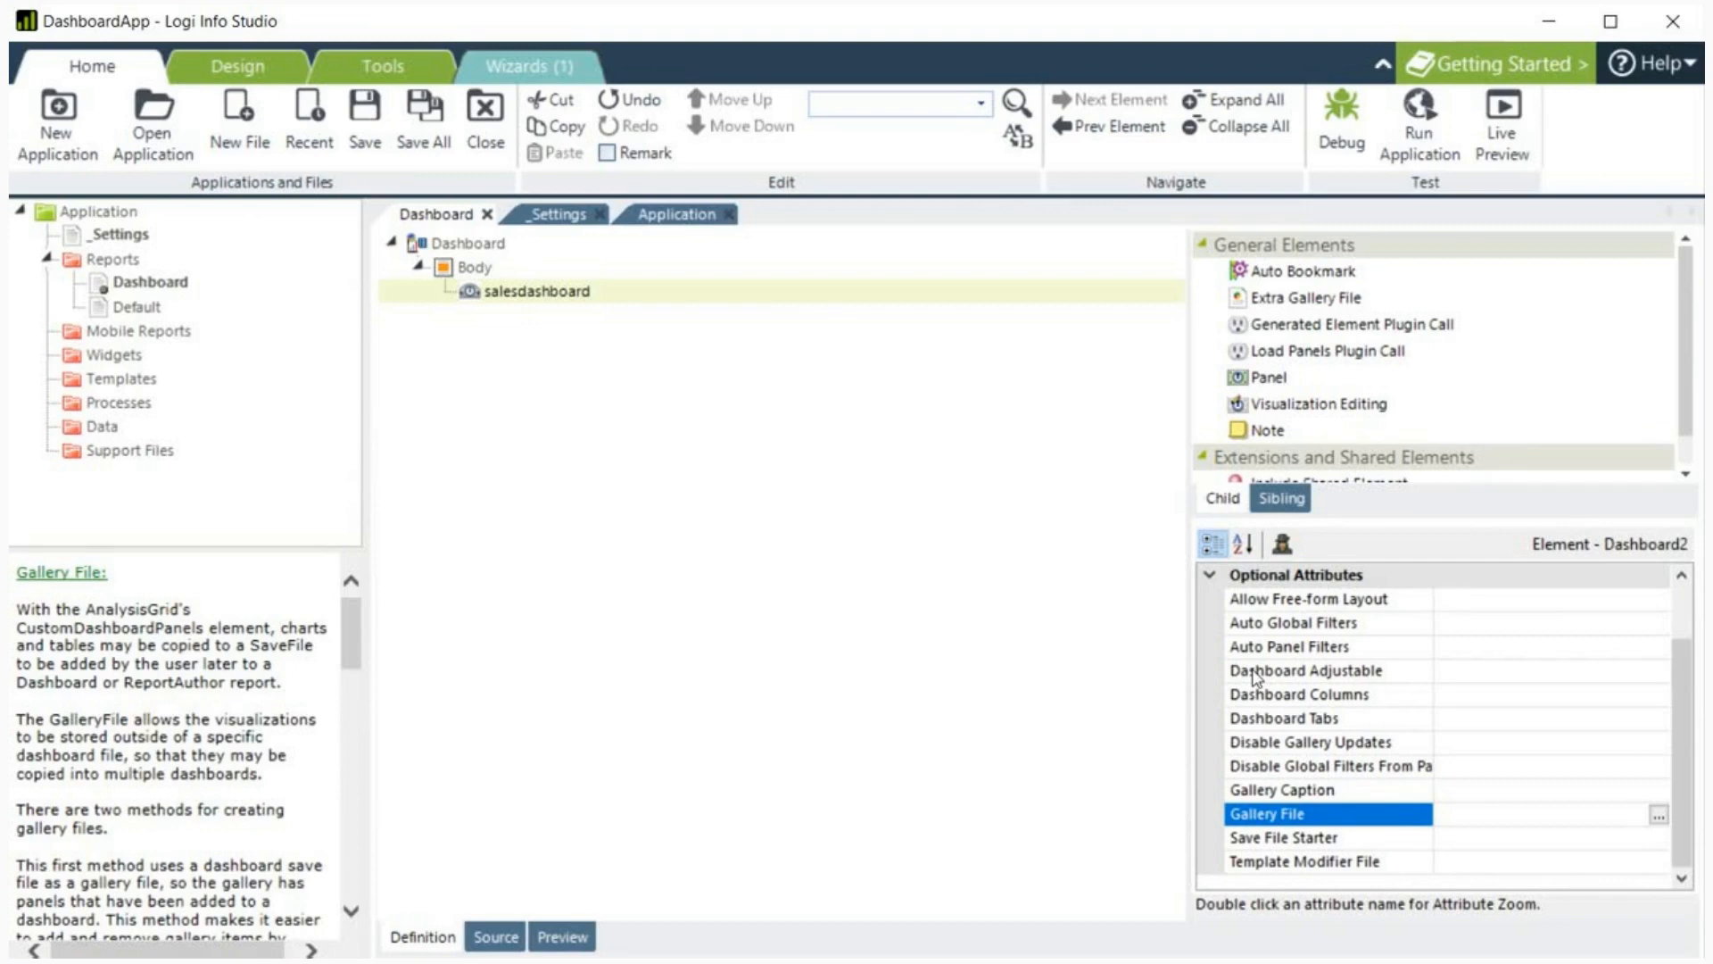
click(1285, 839)
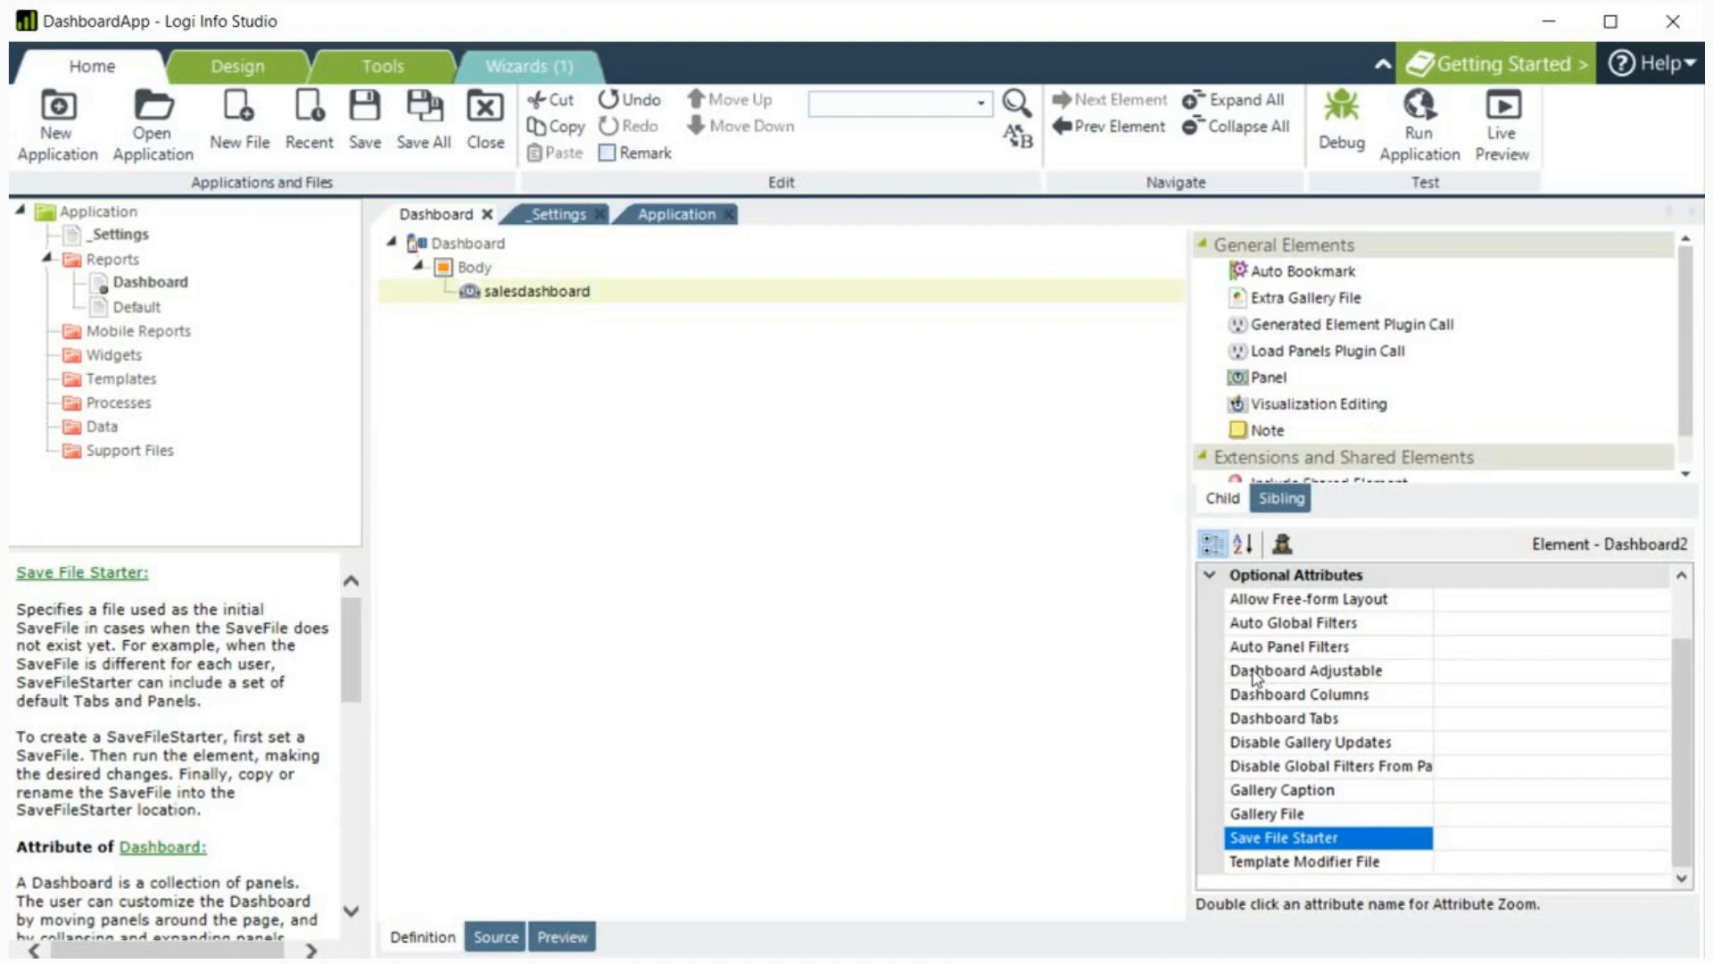
click(1306, 862)
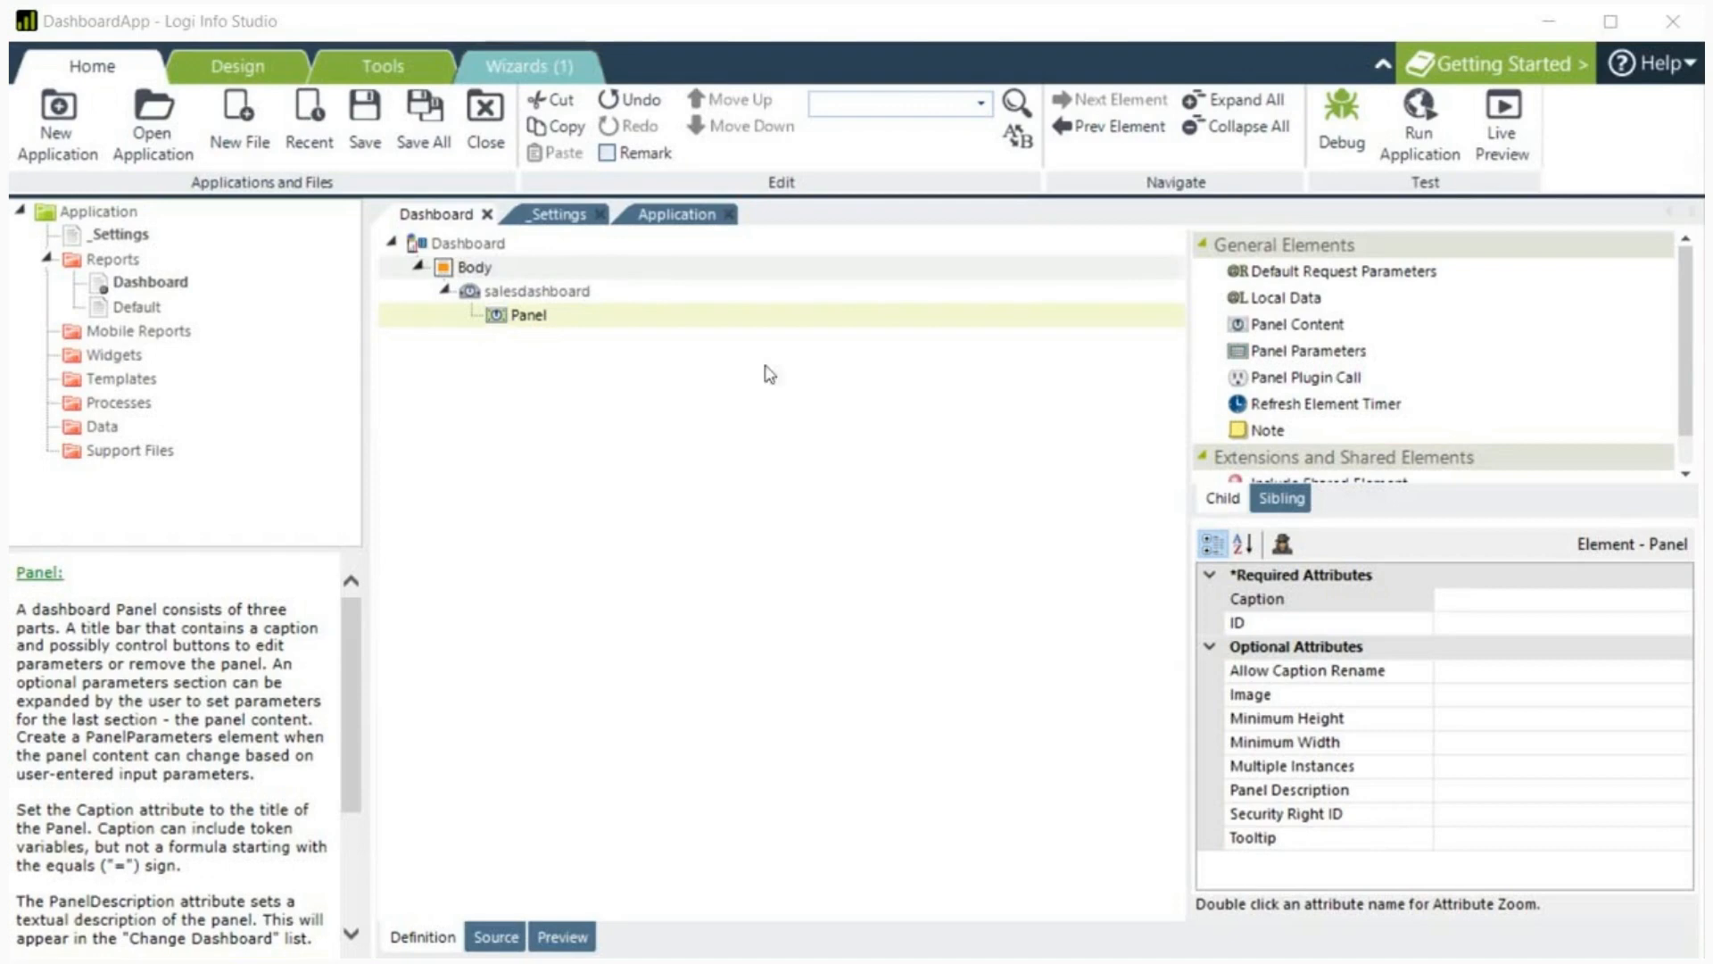
Step: Review the help for the panel's Caption, ID, caption-rename and Image attributes
click(1256, 599)
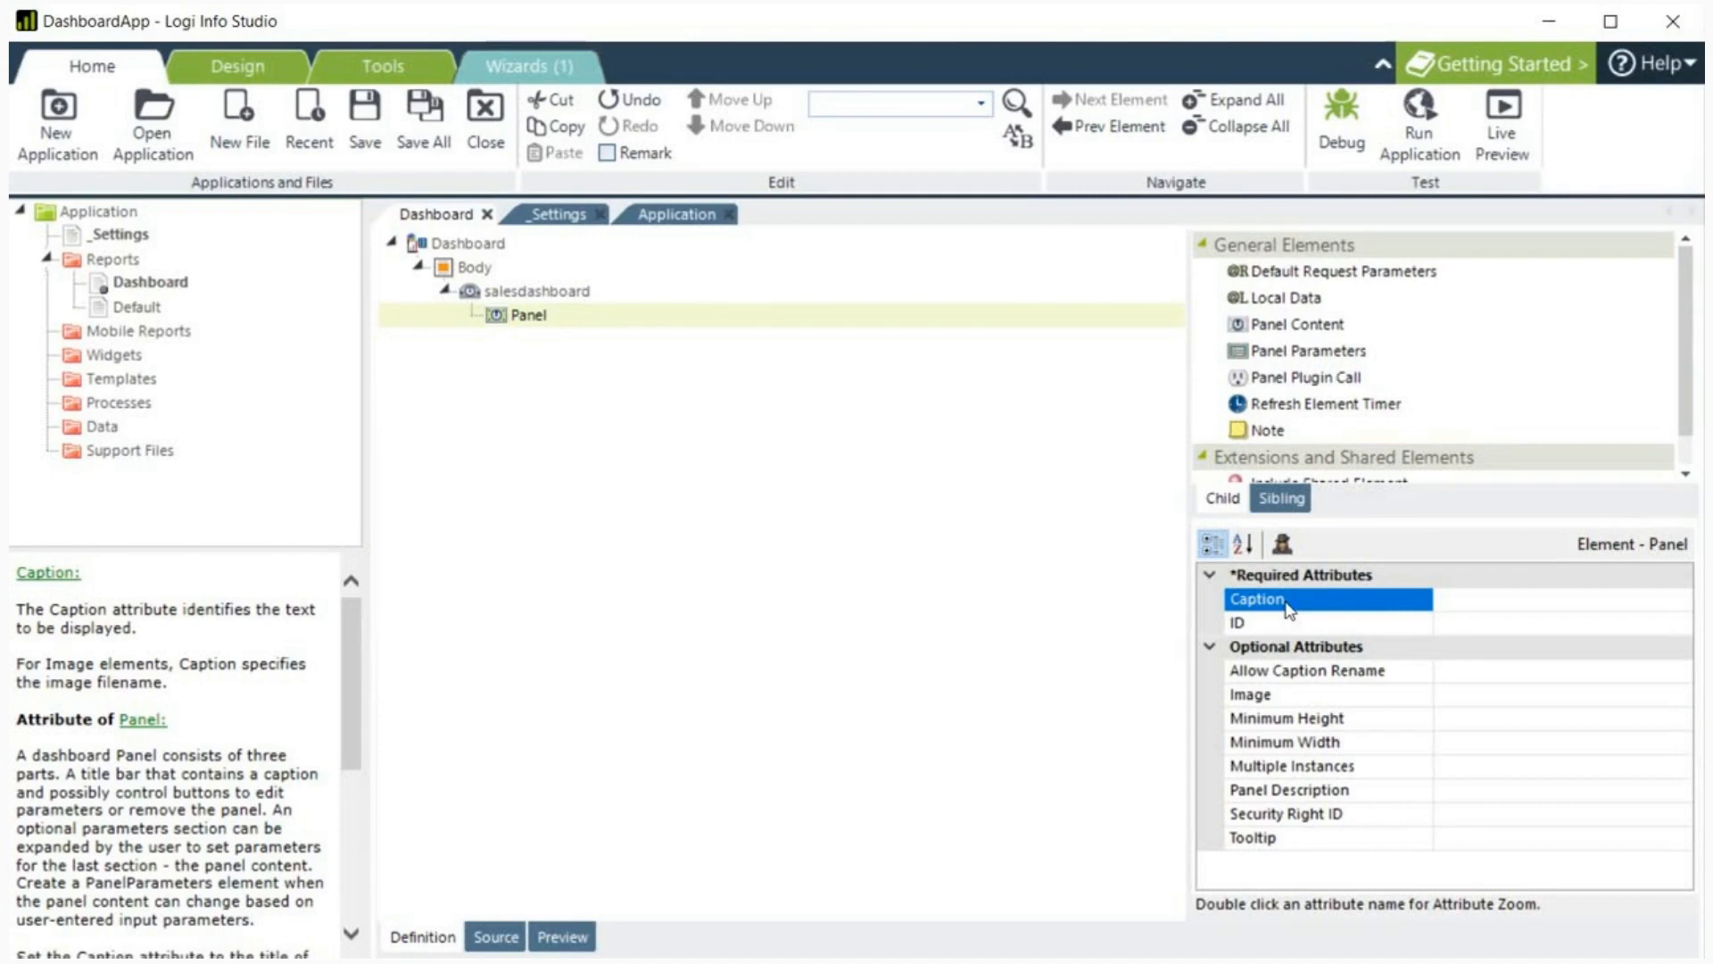
click(1274, 623)
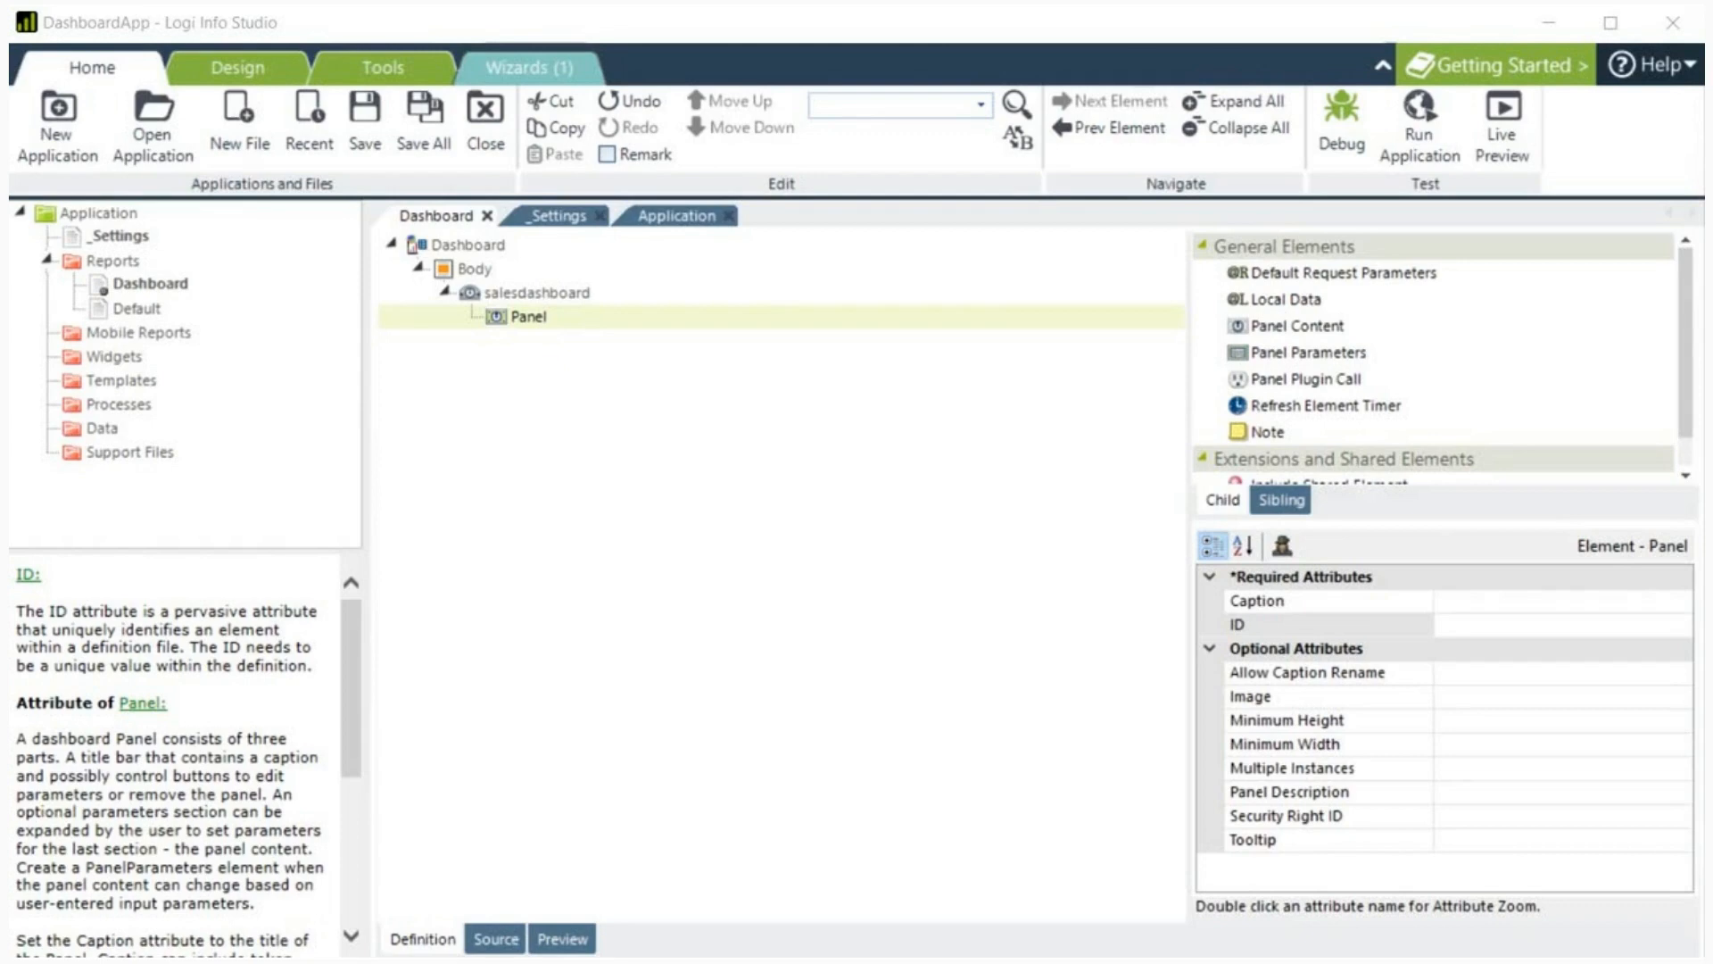
mouse_move(1270, 692)
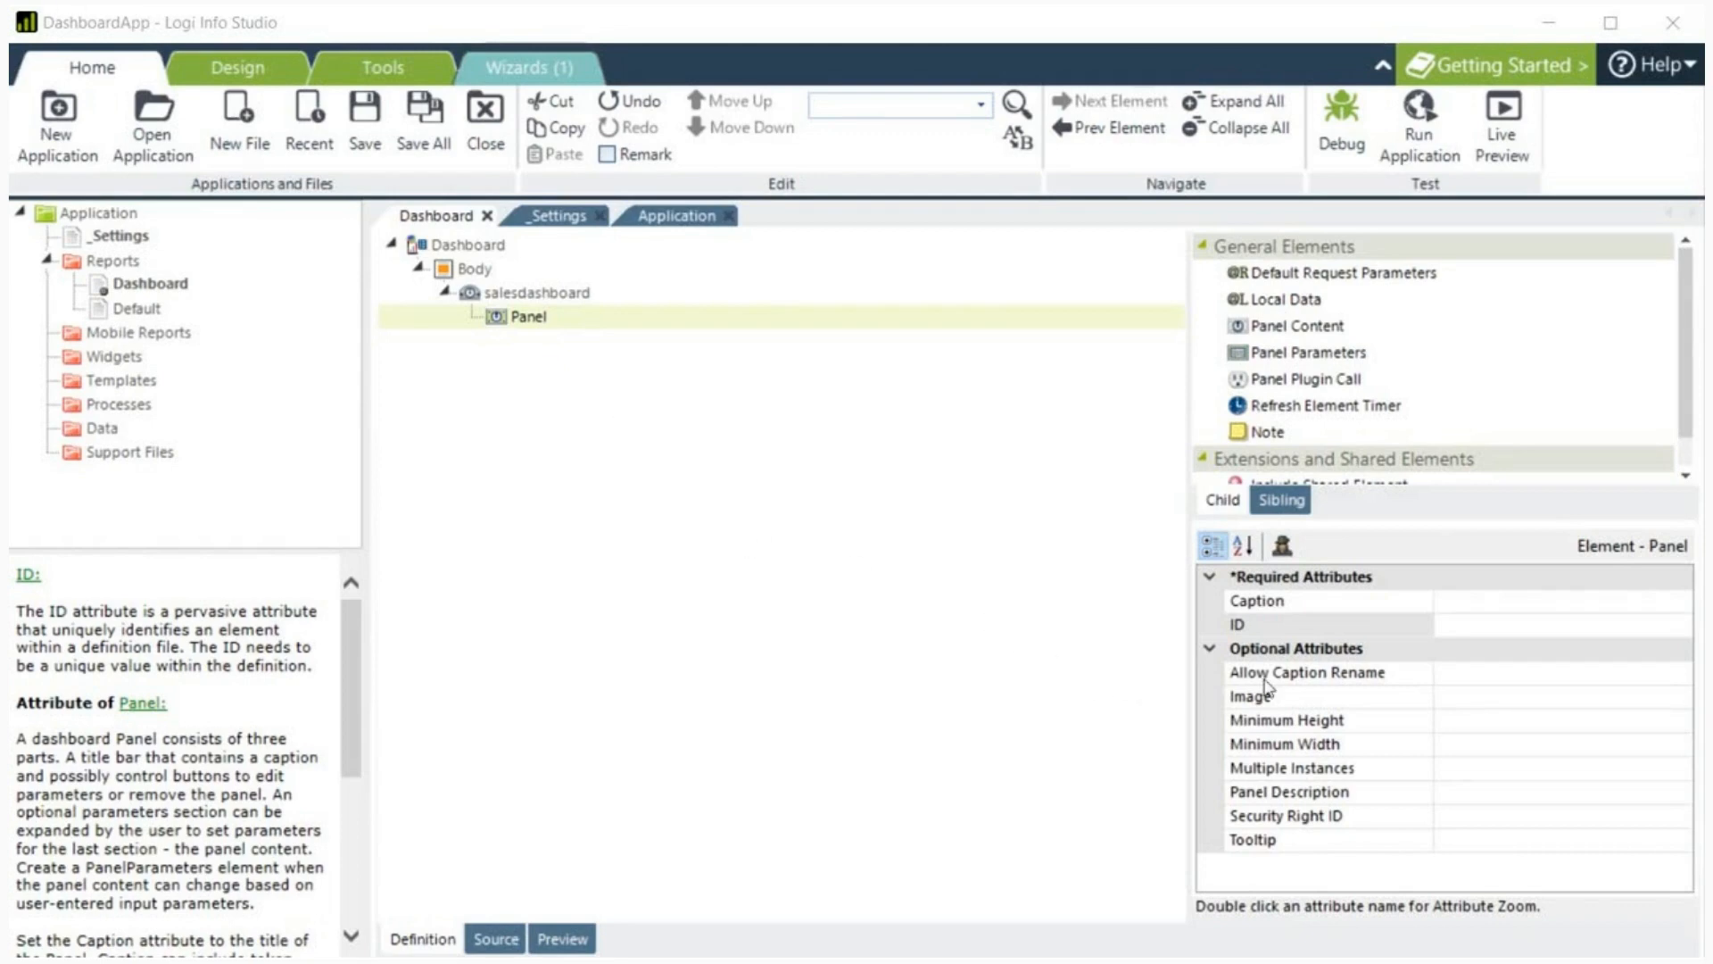
click(1307, 673)
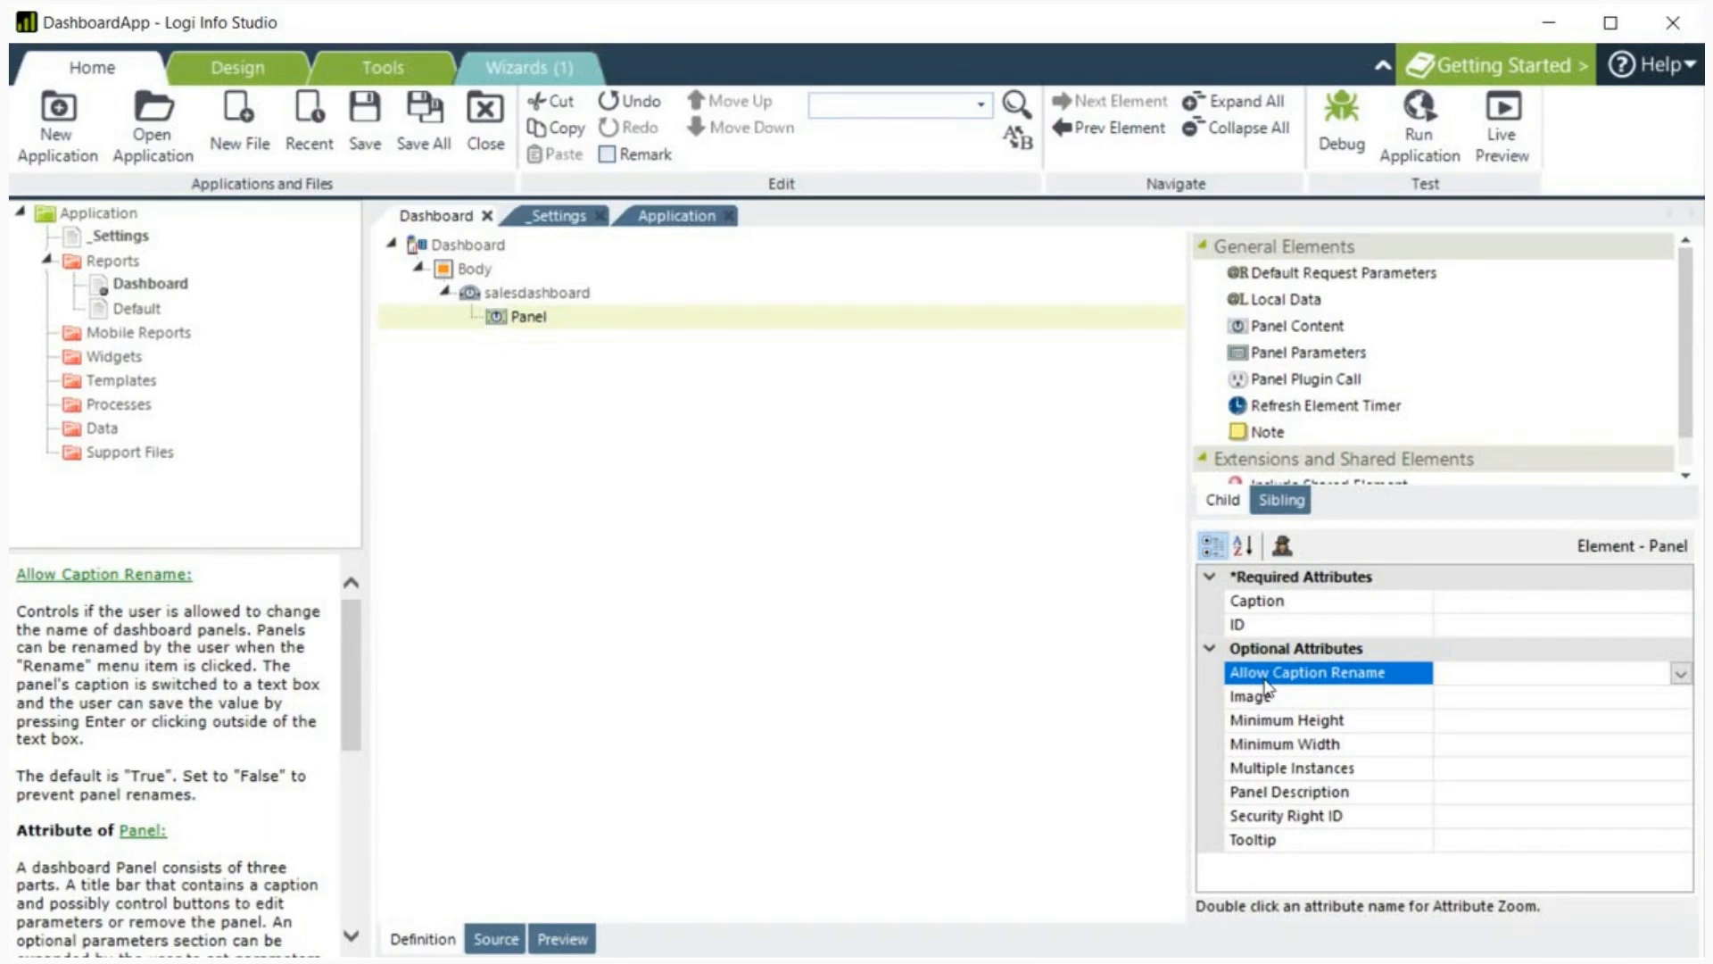
click(1251, 696)
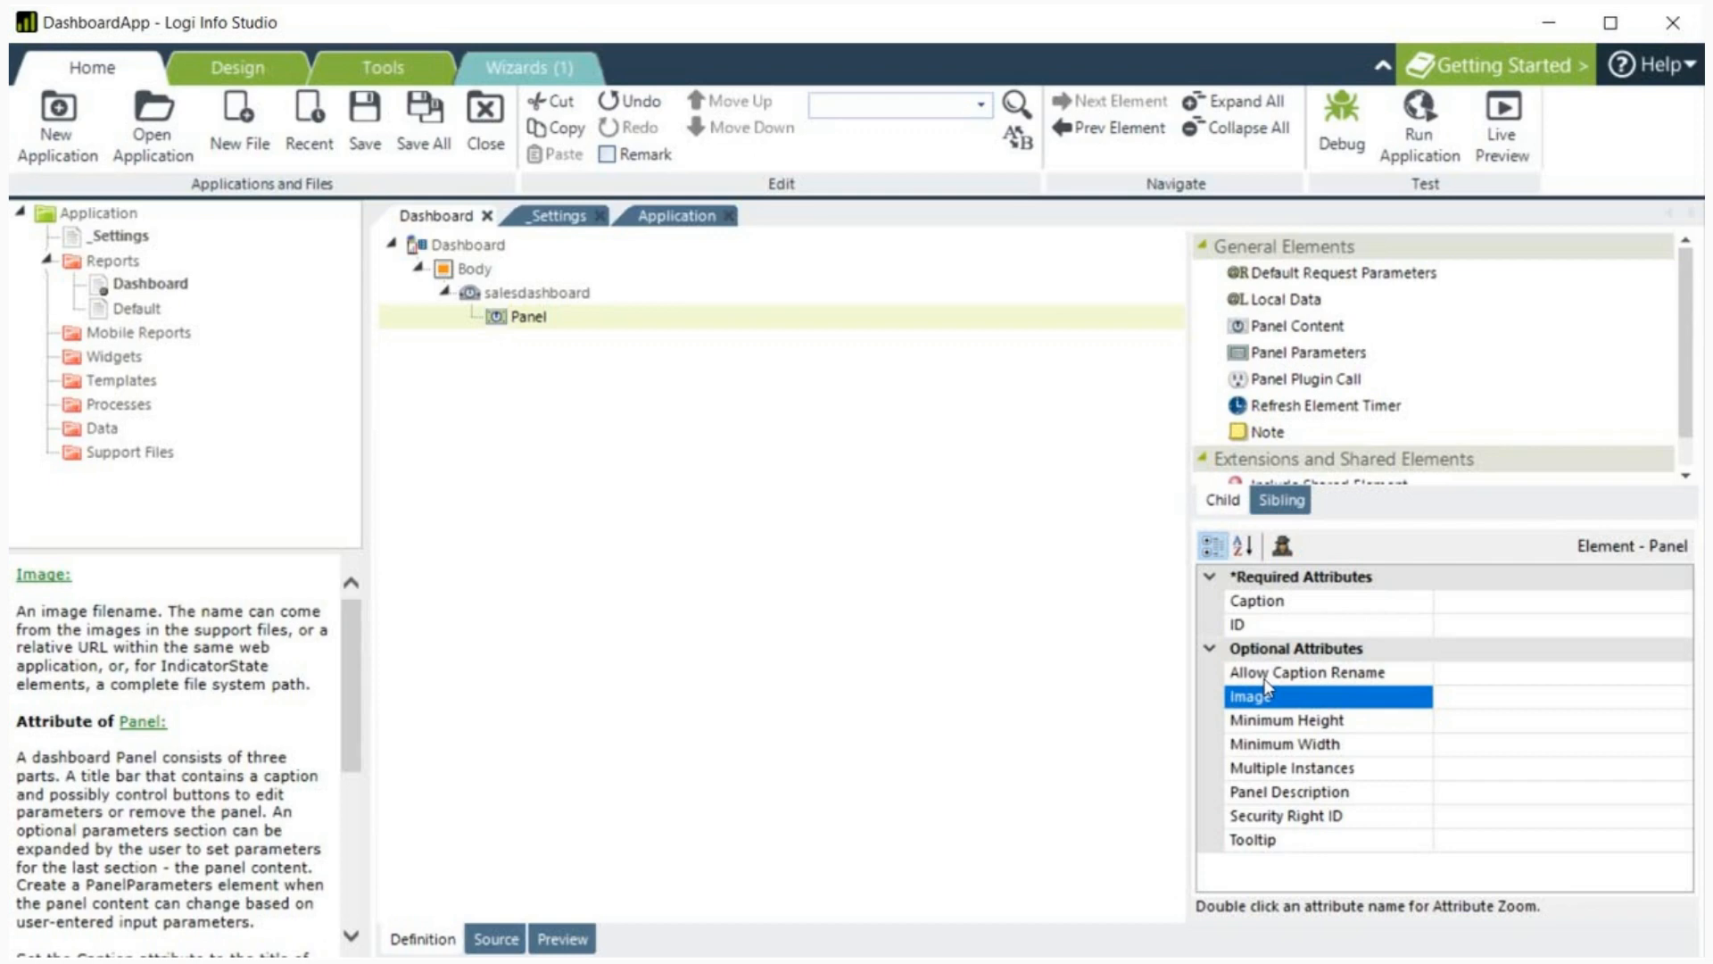
Step: Review the help for minimum height, minimum width, multiple instances and panel description
click(1281, 720)
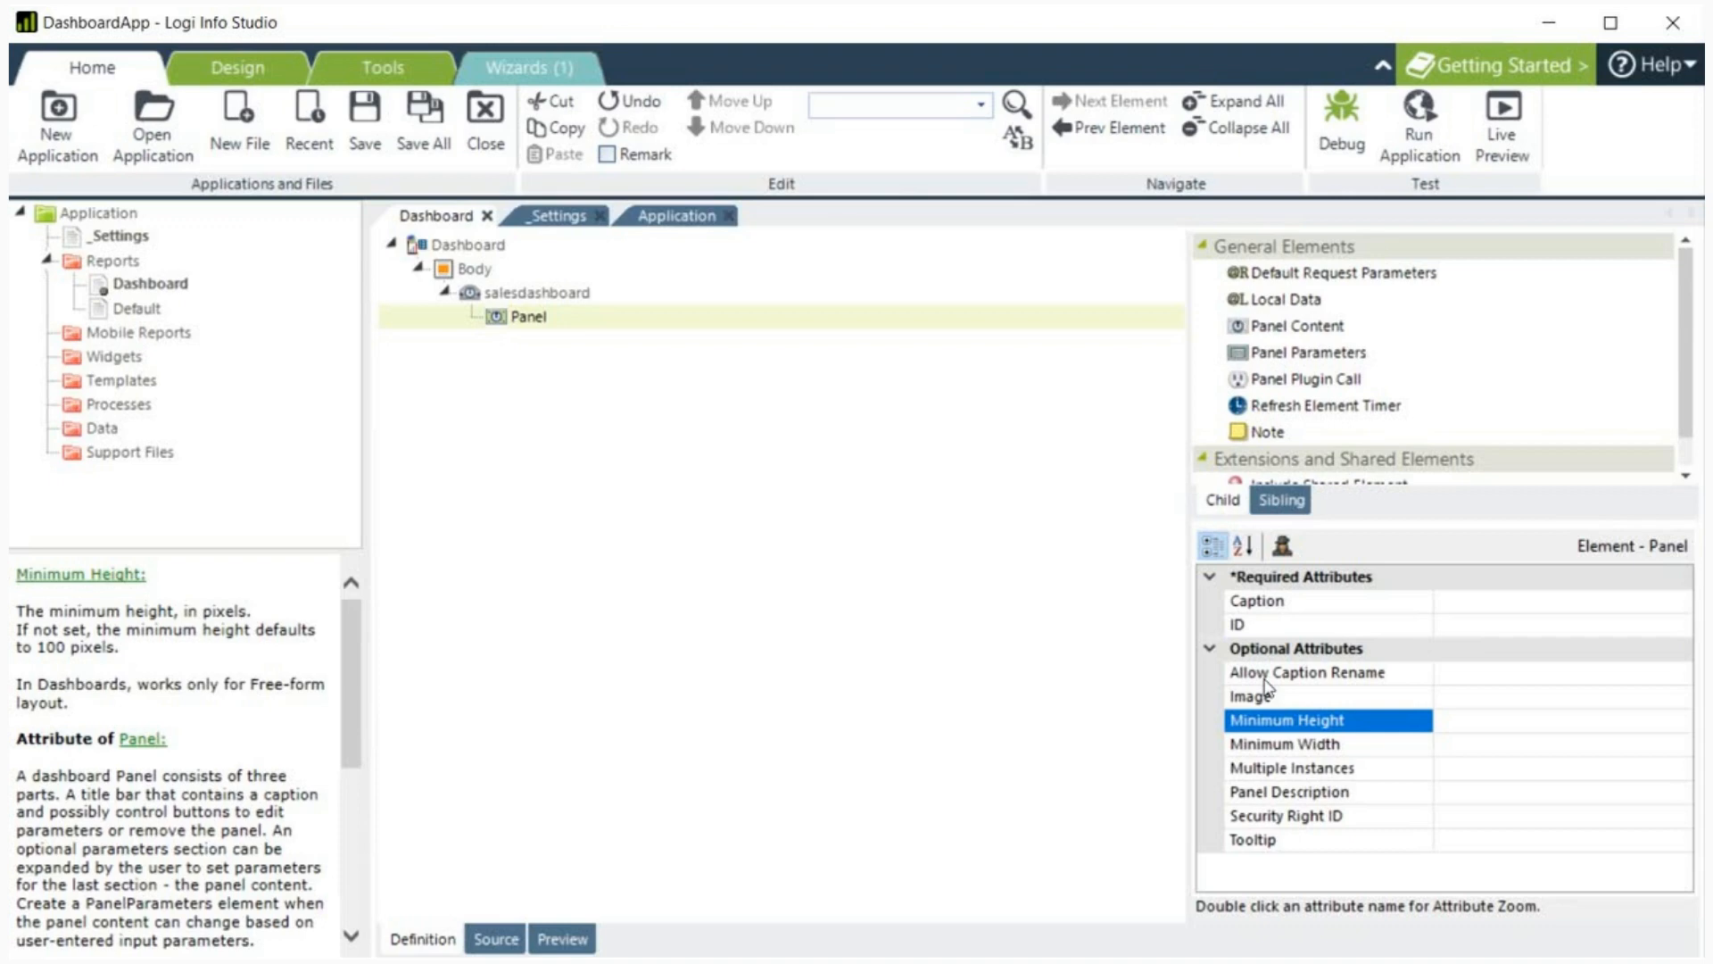
click(1285, 744)
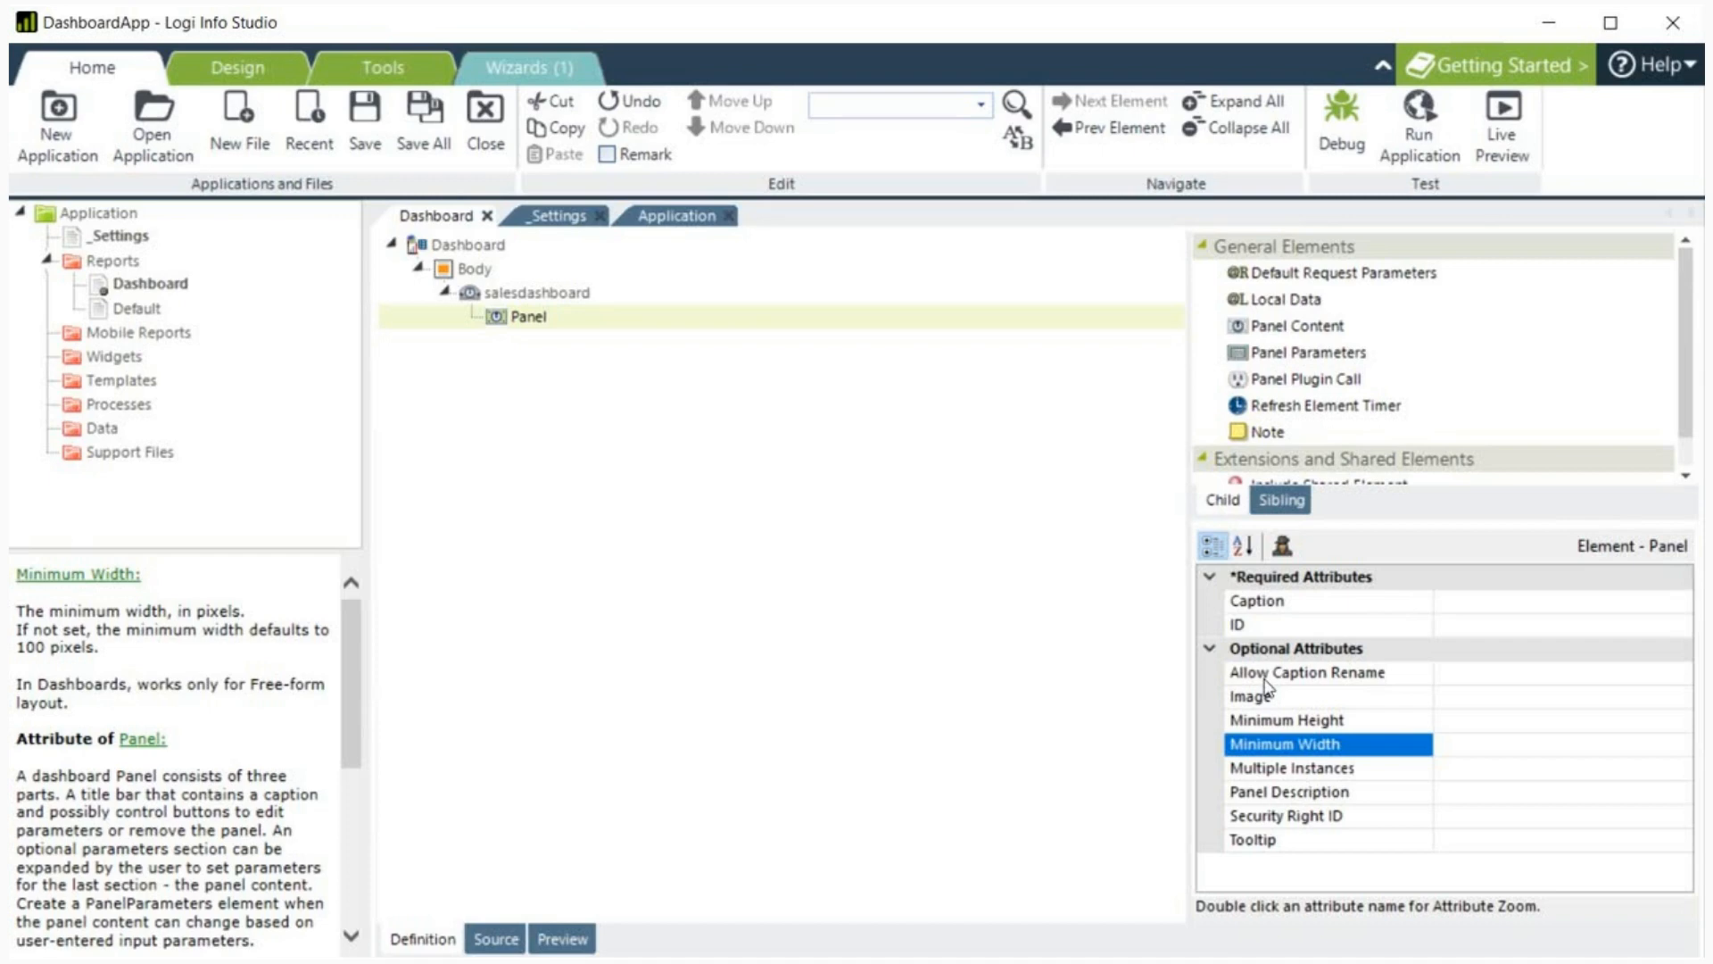
click(1290, 768)
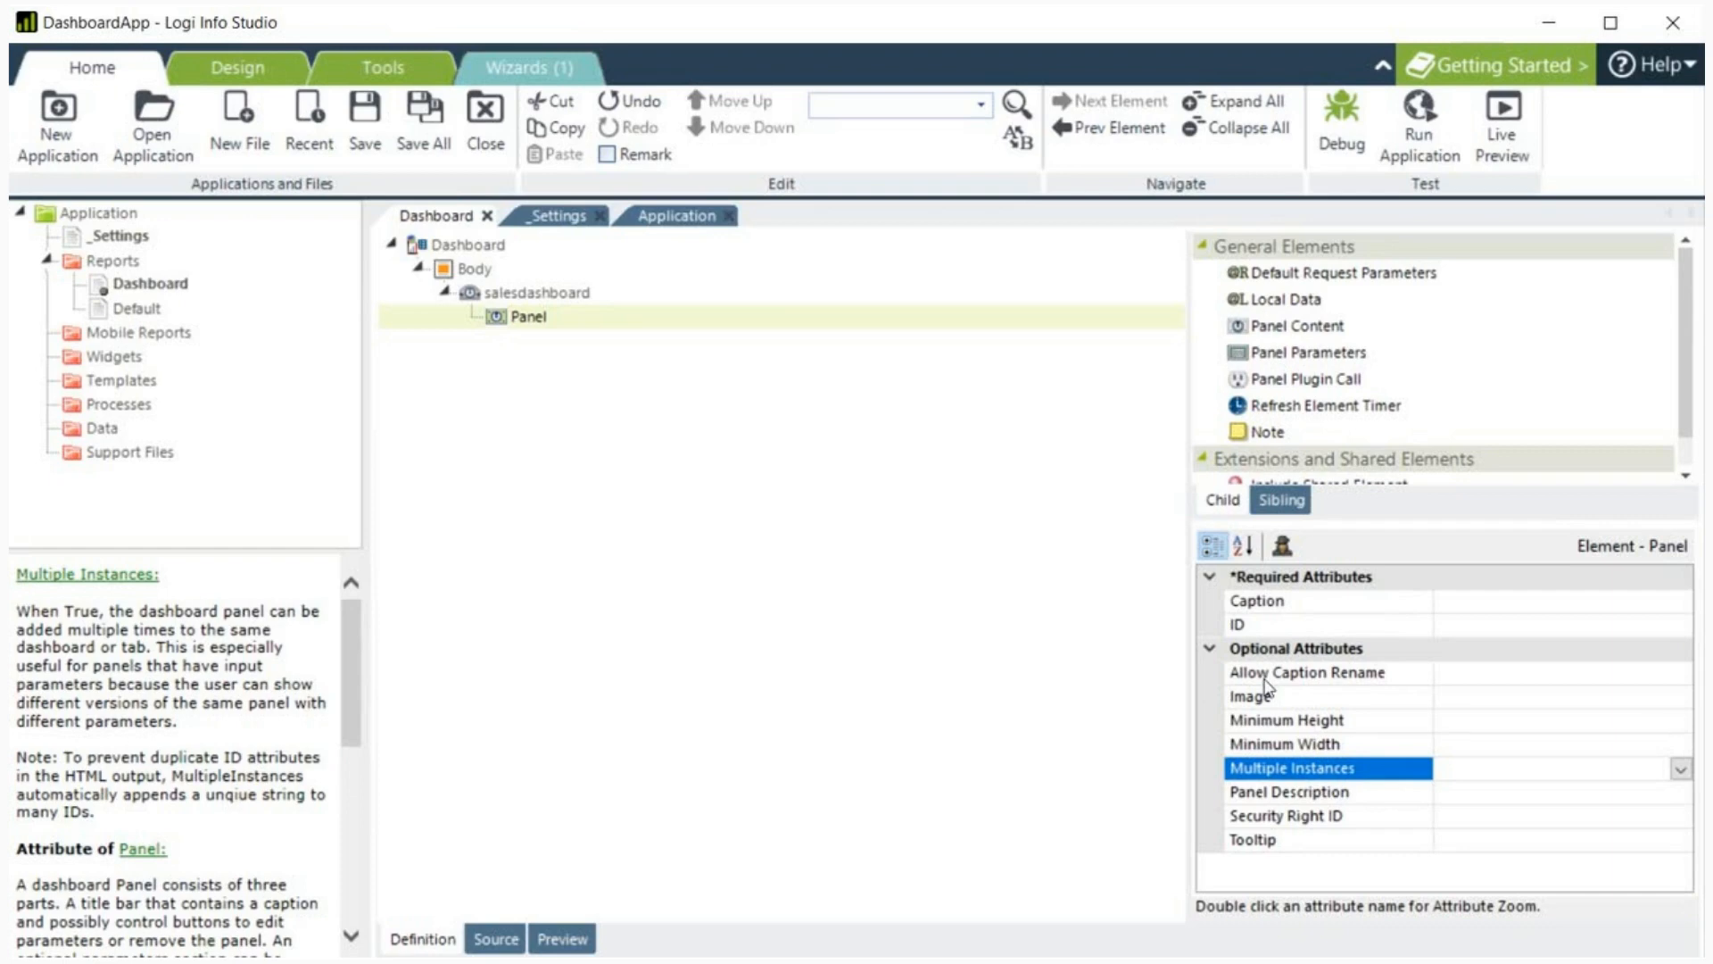
click(1281, 792)
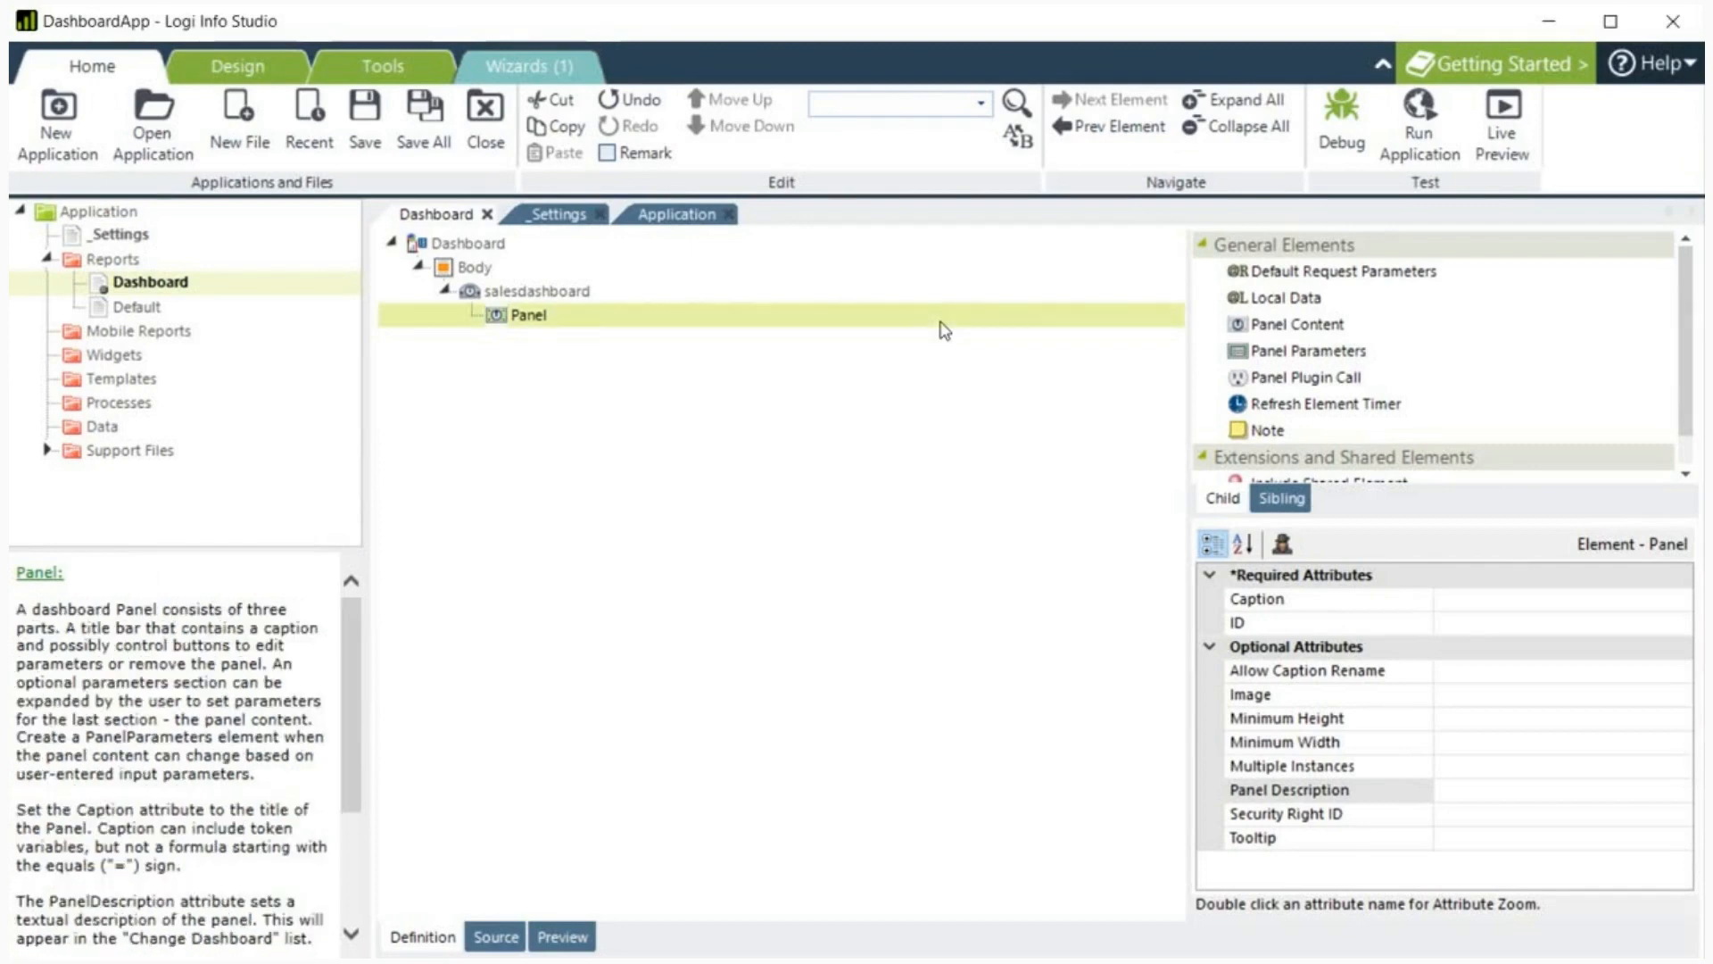
Step: Set caption Sales by Category, ID panel_salescategory, image SalesByCategoryPie.png and a panel description
click(1256, 599)
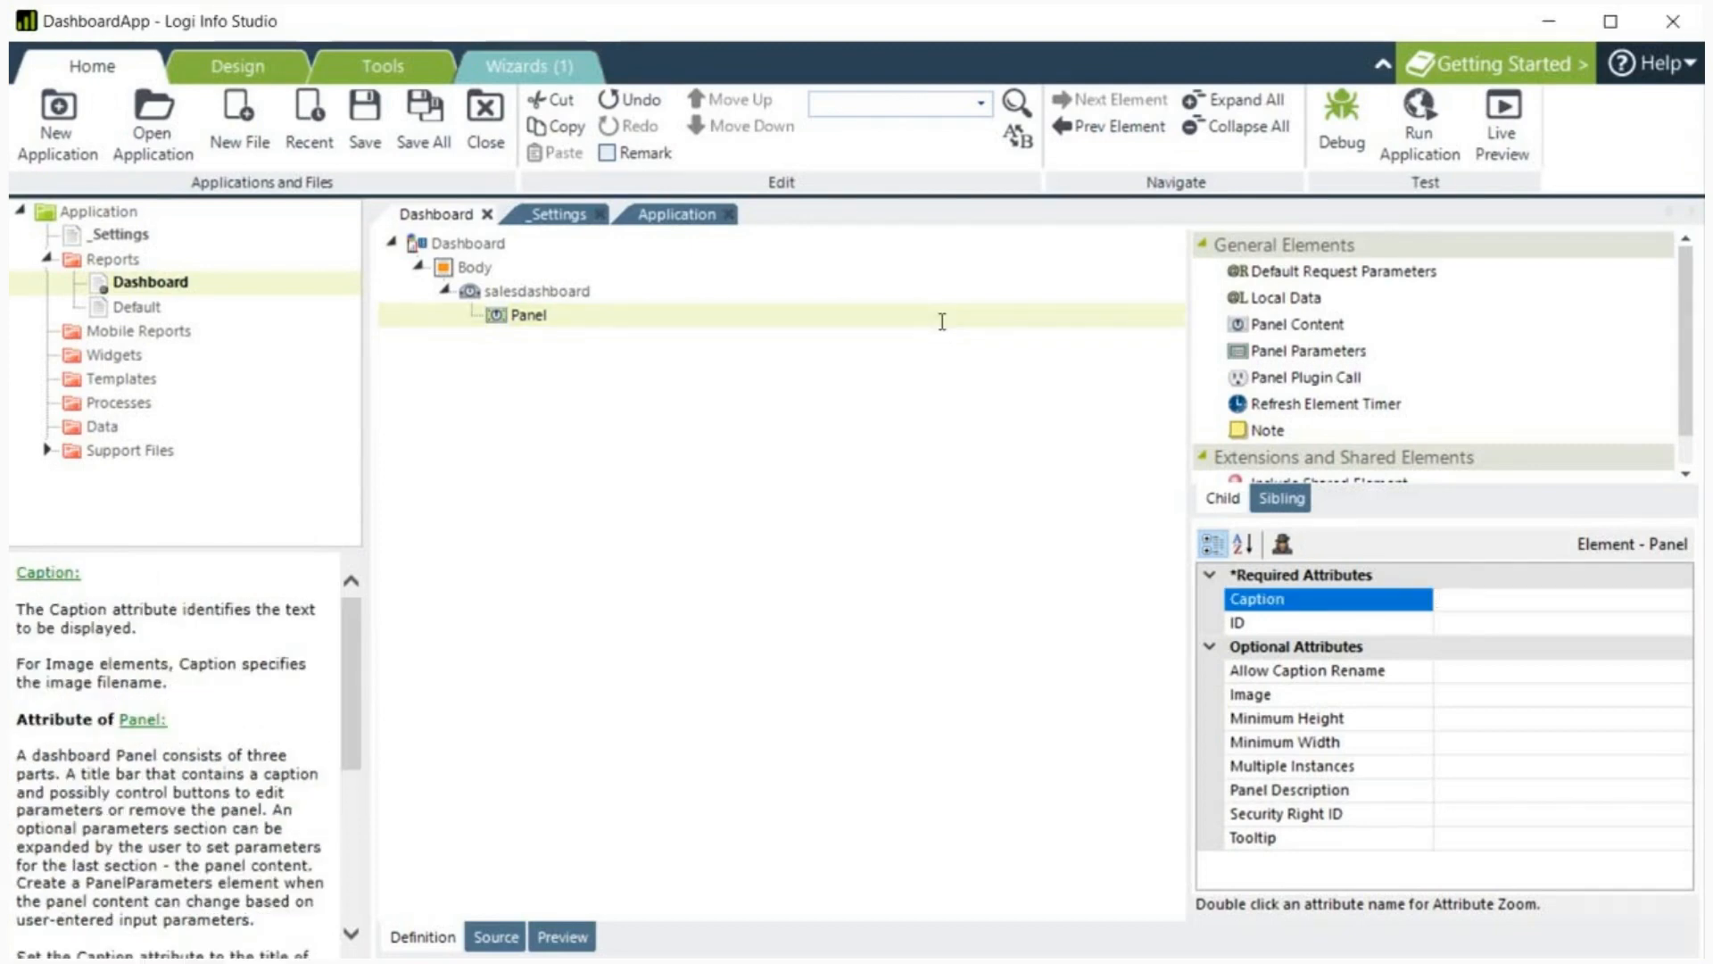
text(Sales by Category)
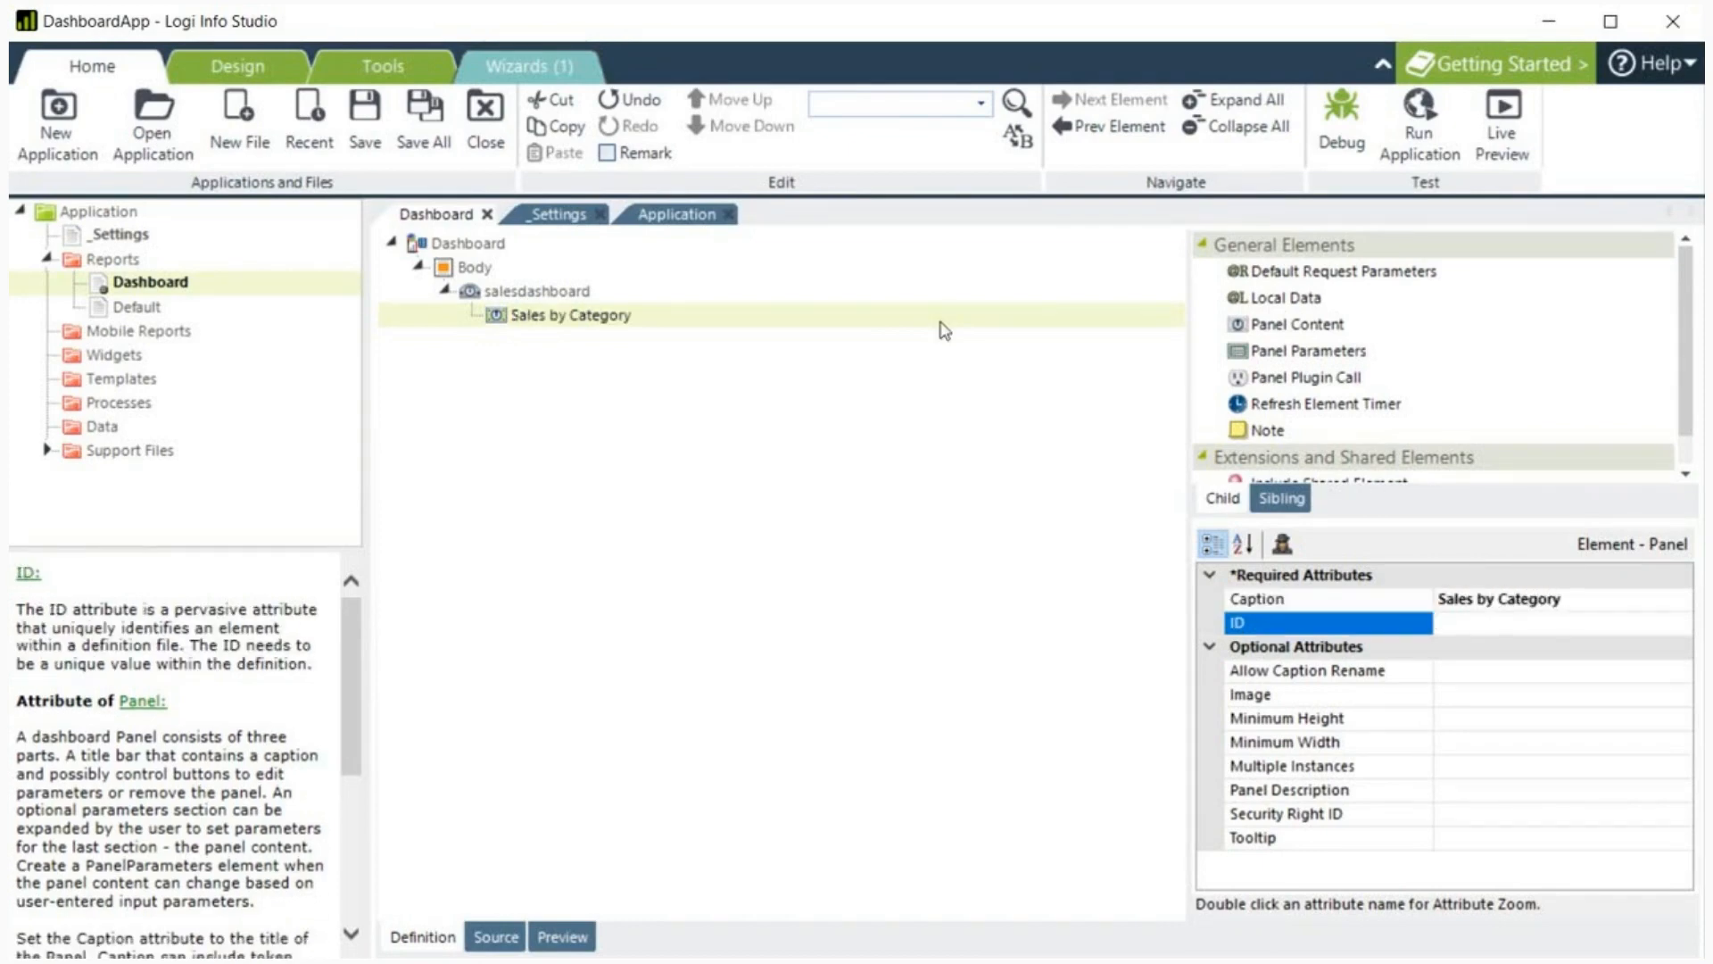
text(panel_salescategory)
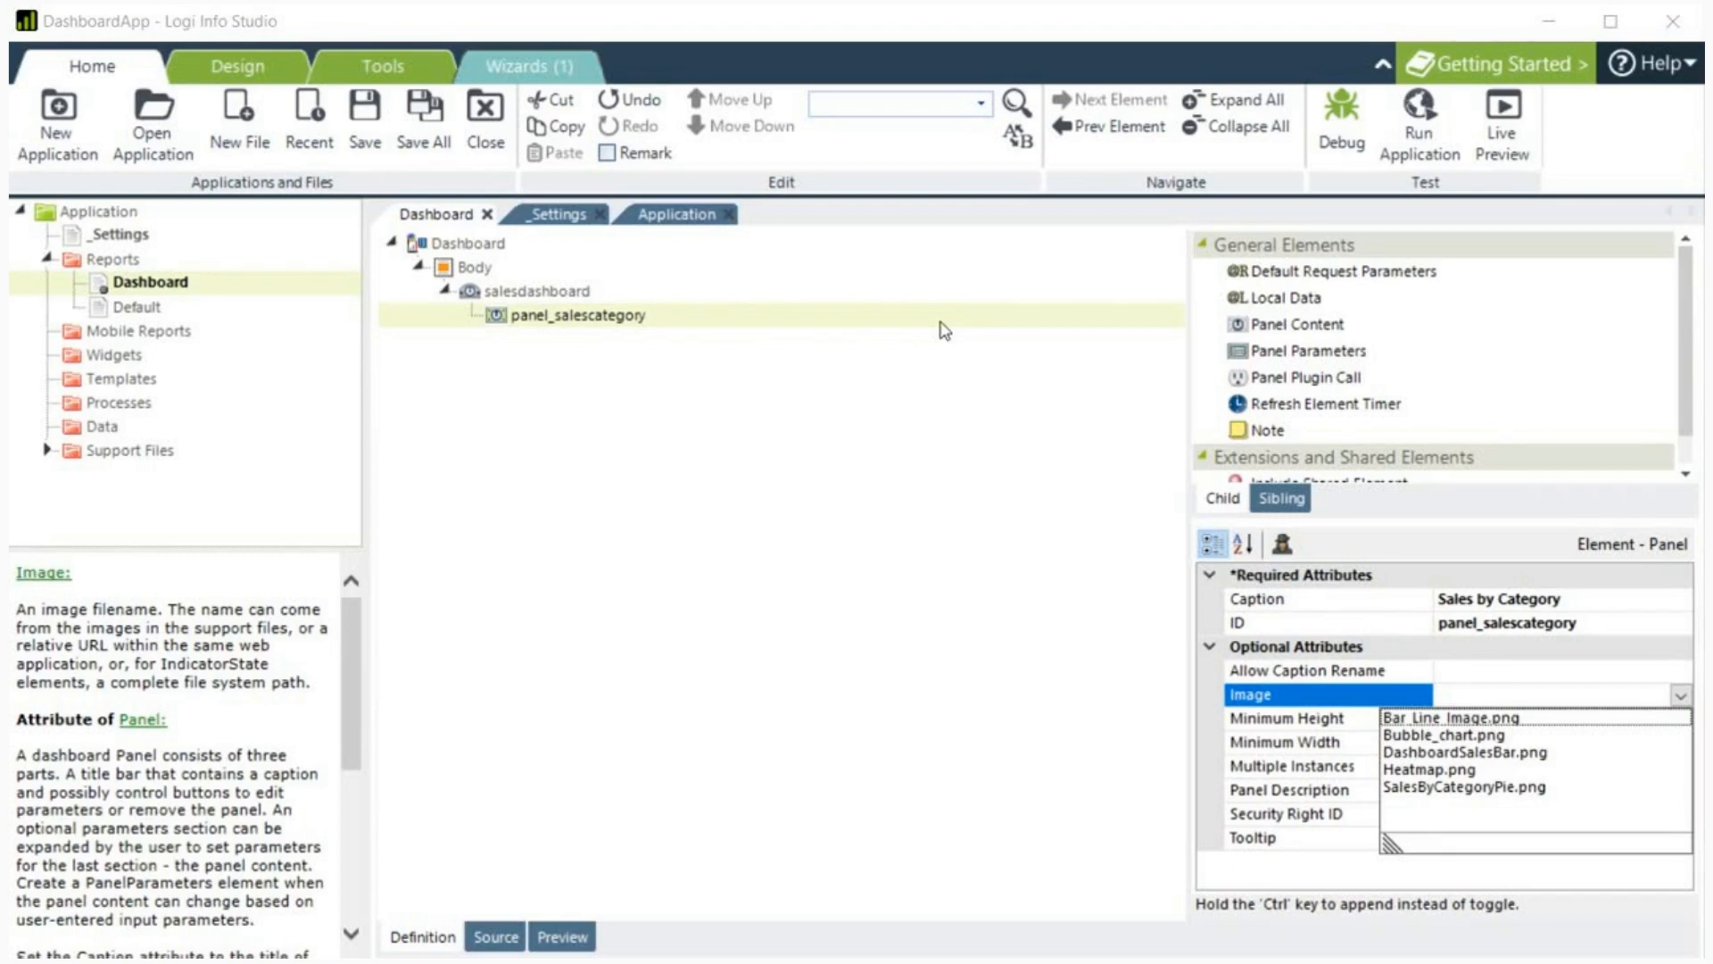
click(1454, 787)
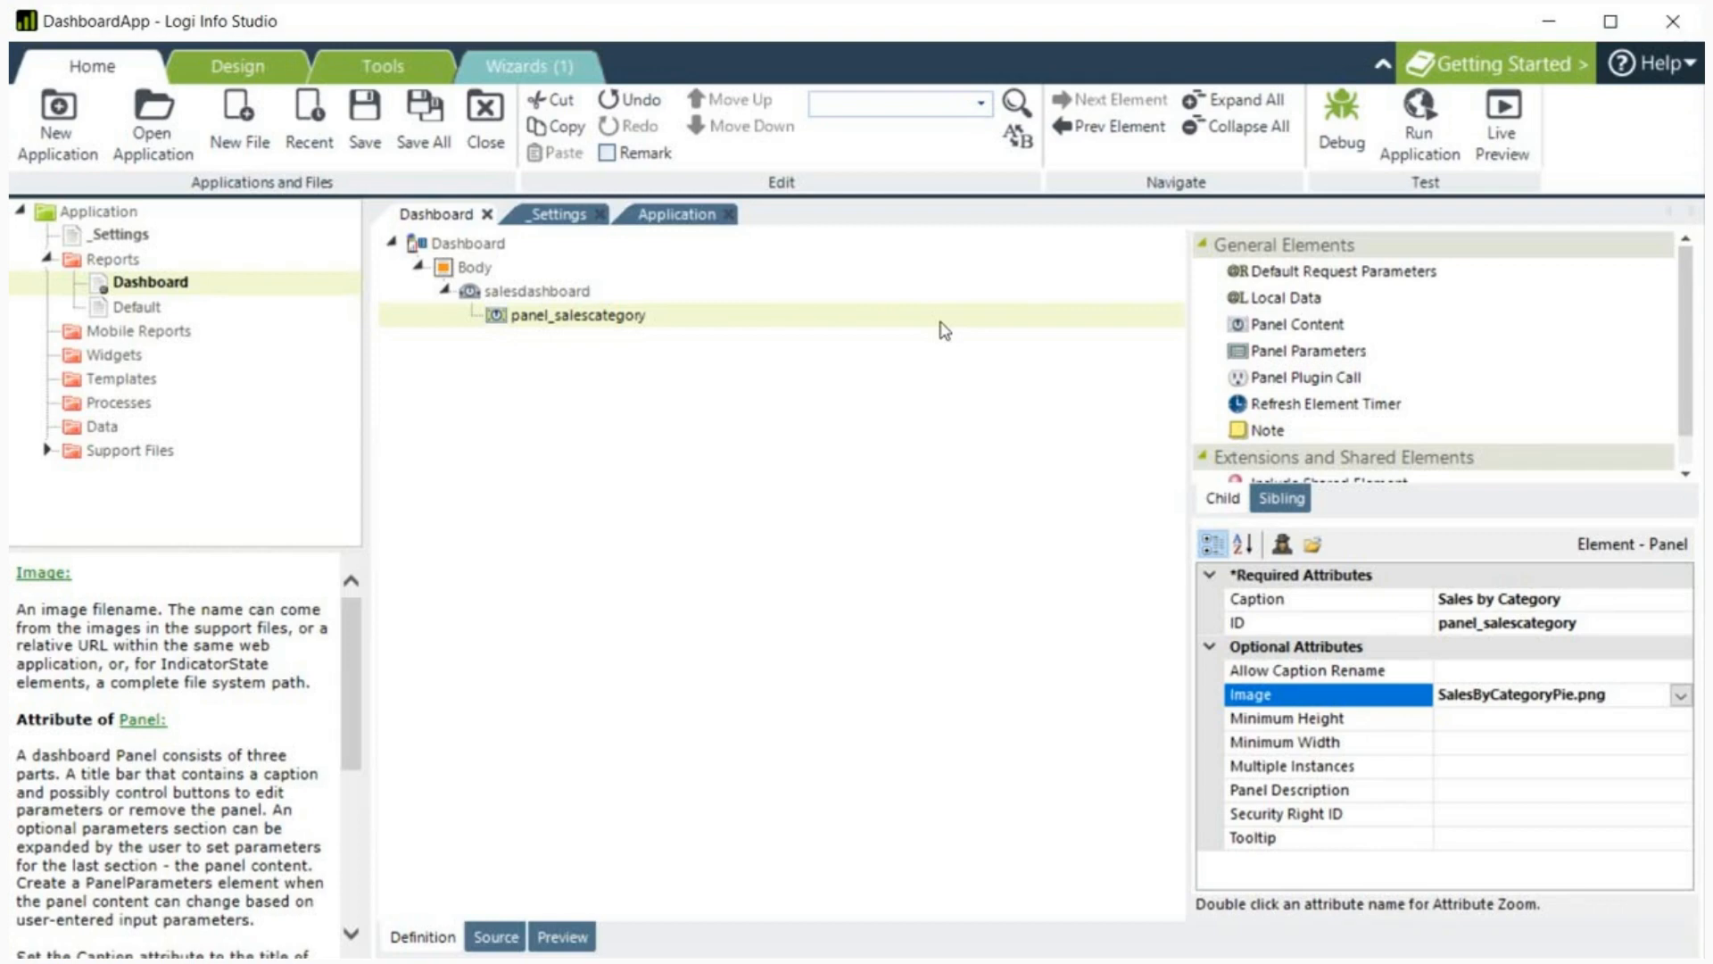
click(1288, 789)
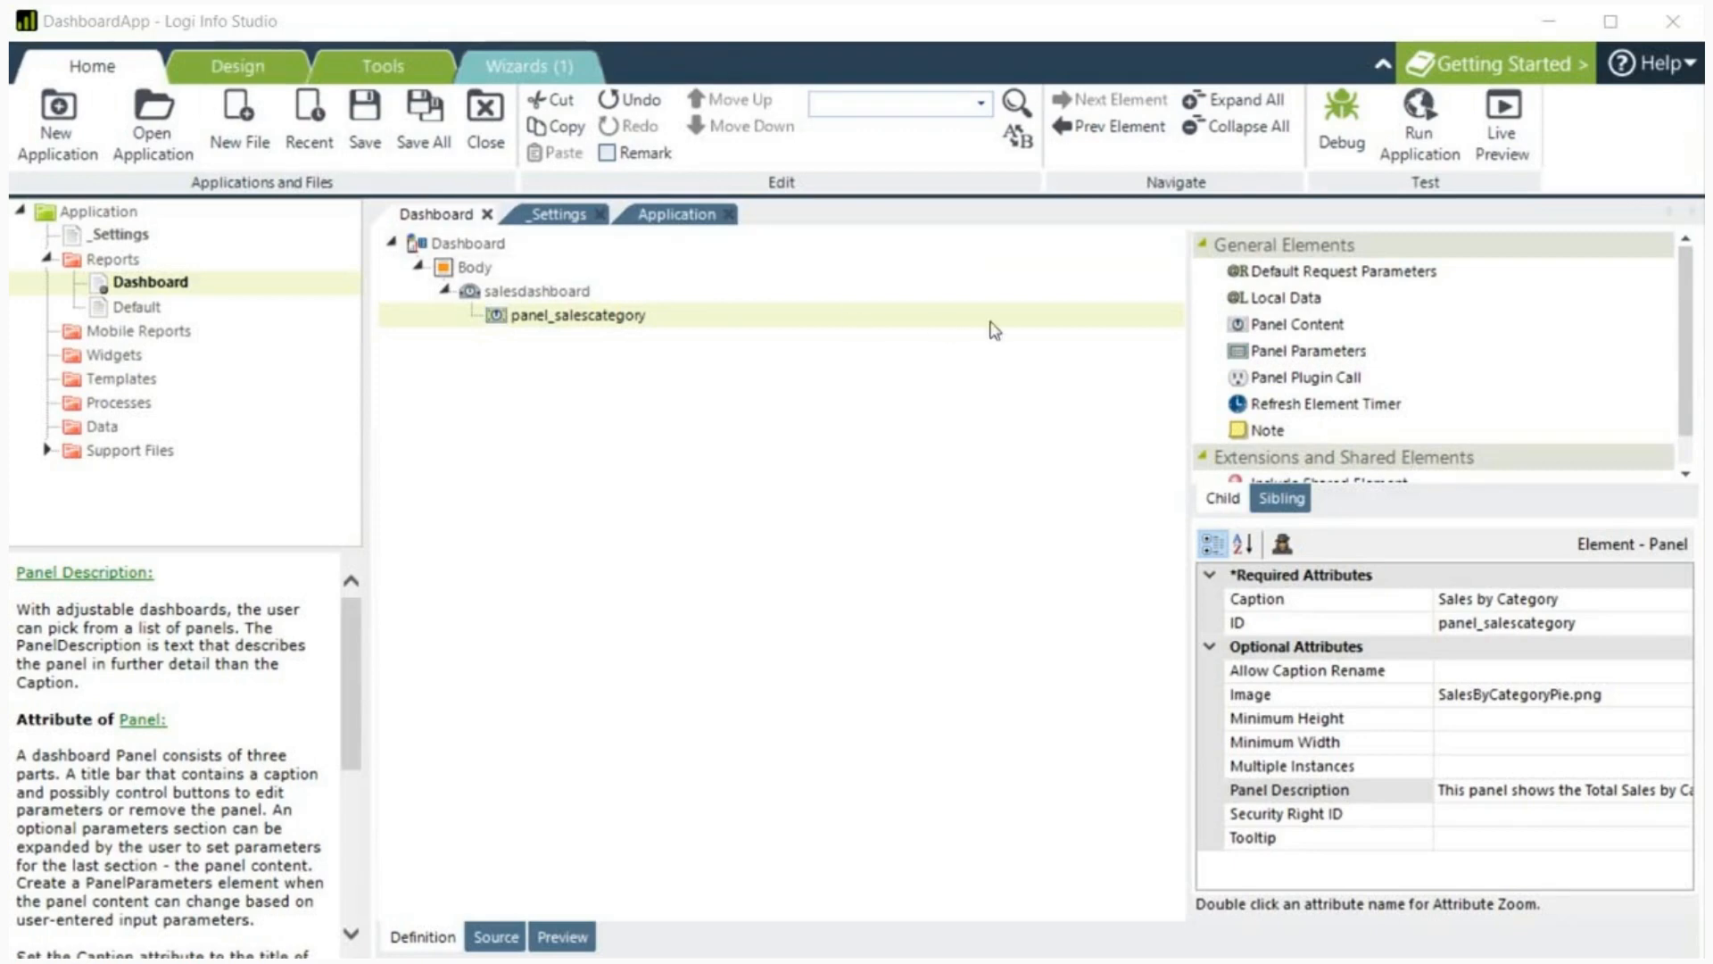
mouse_move(1307, 336)
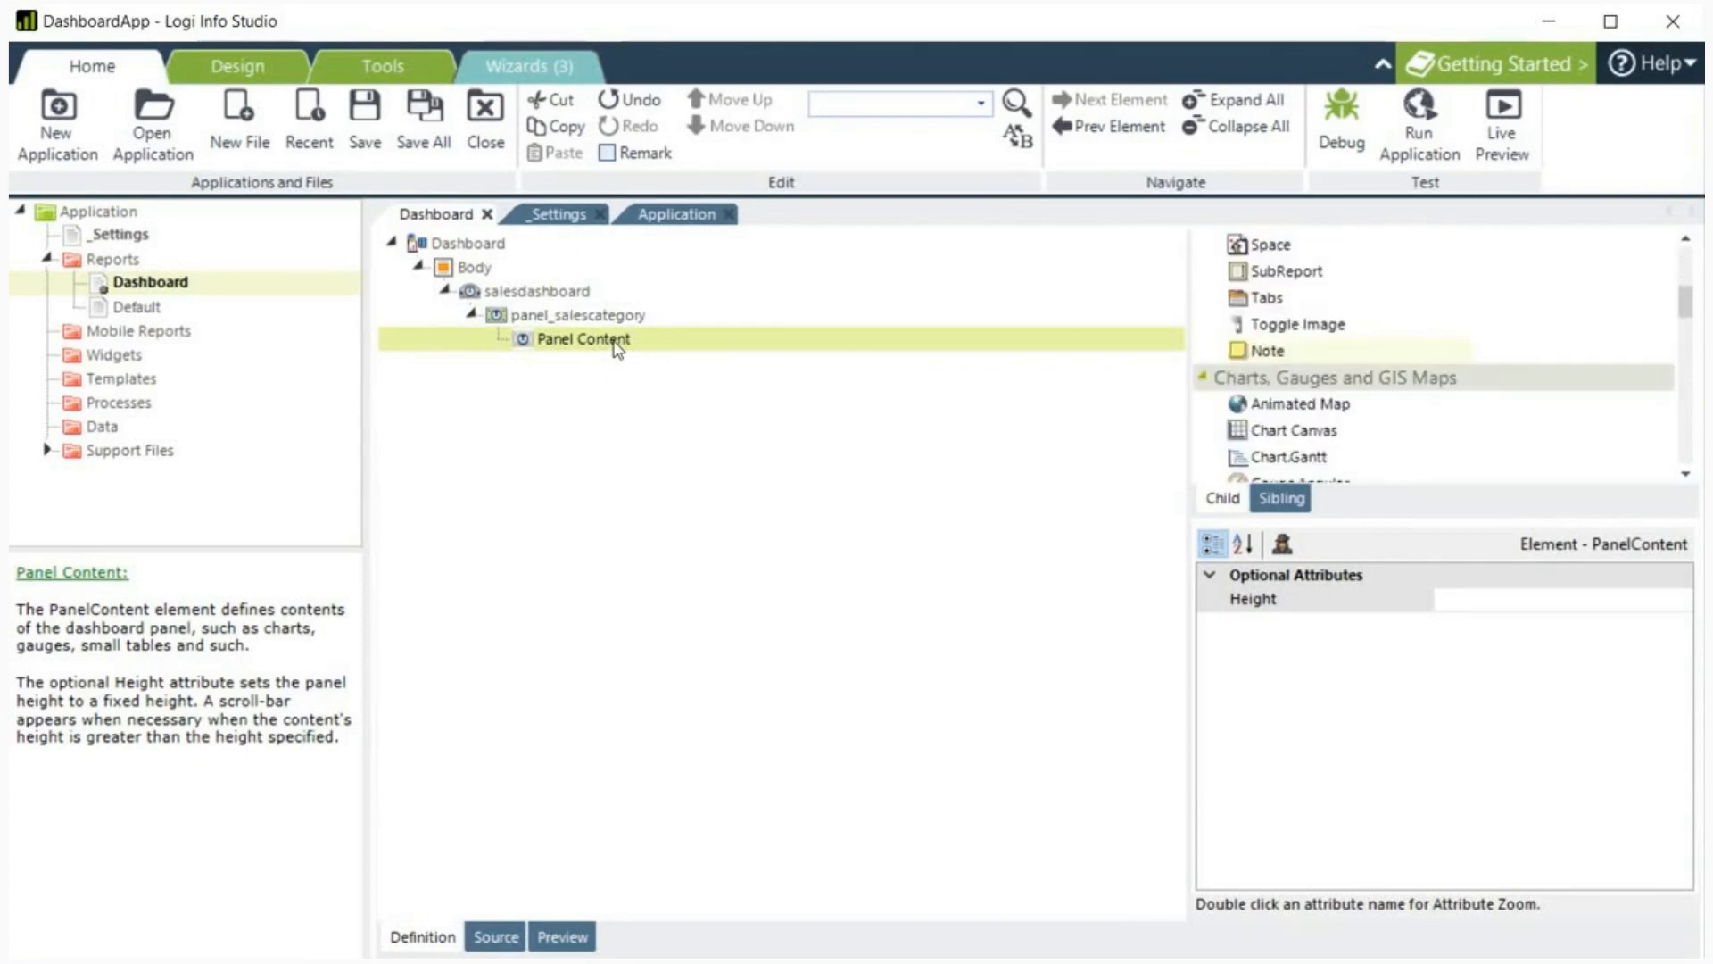
Step: Give the Chart Canvas the ID chart-salescategory
scroll(down, 3)
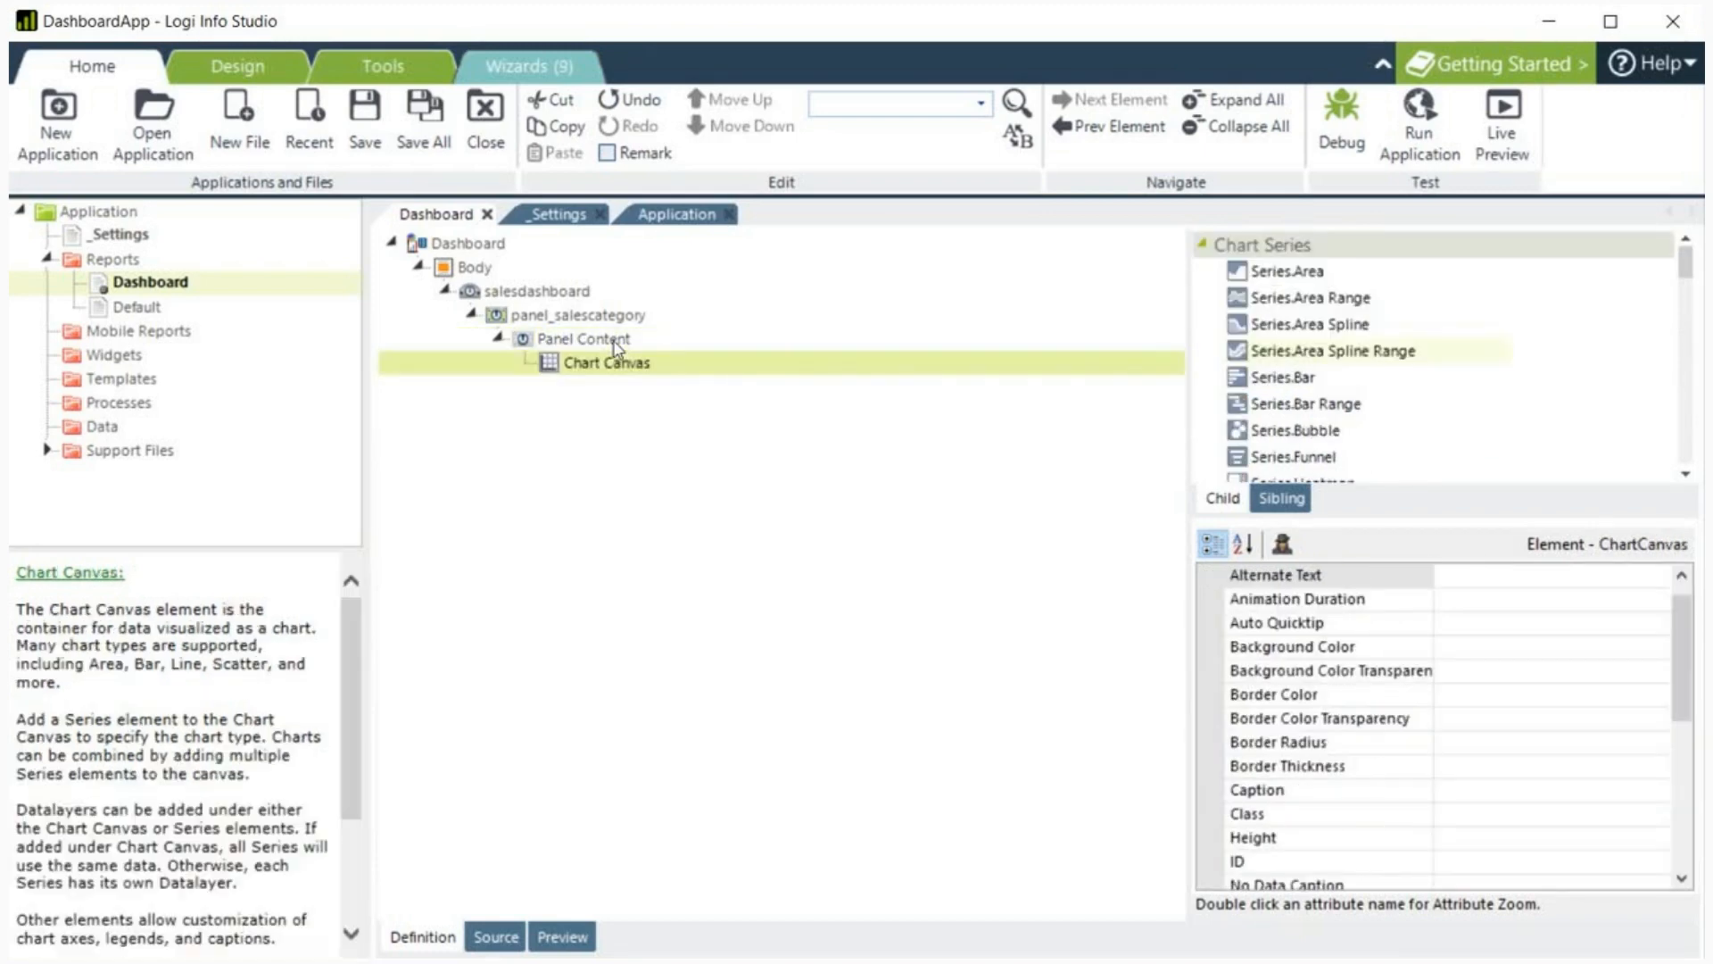
click(1280, 378)
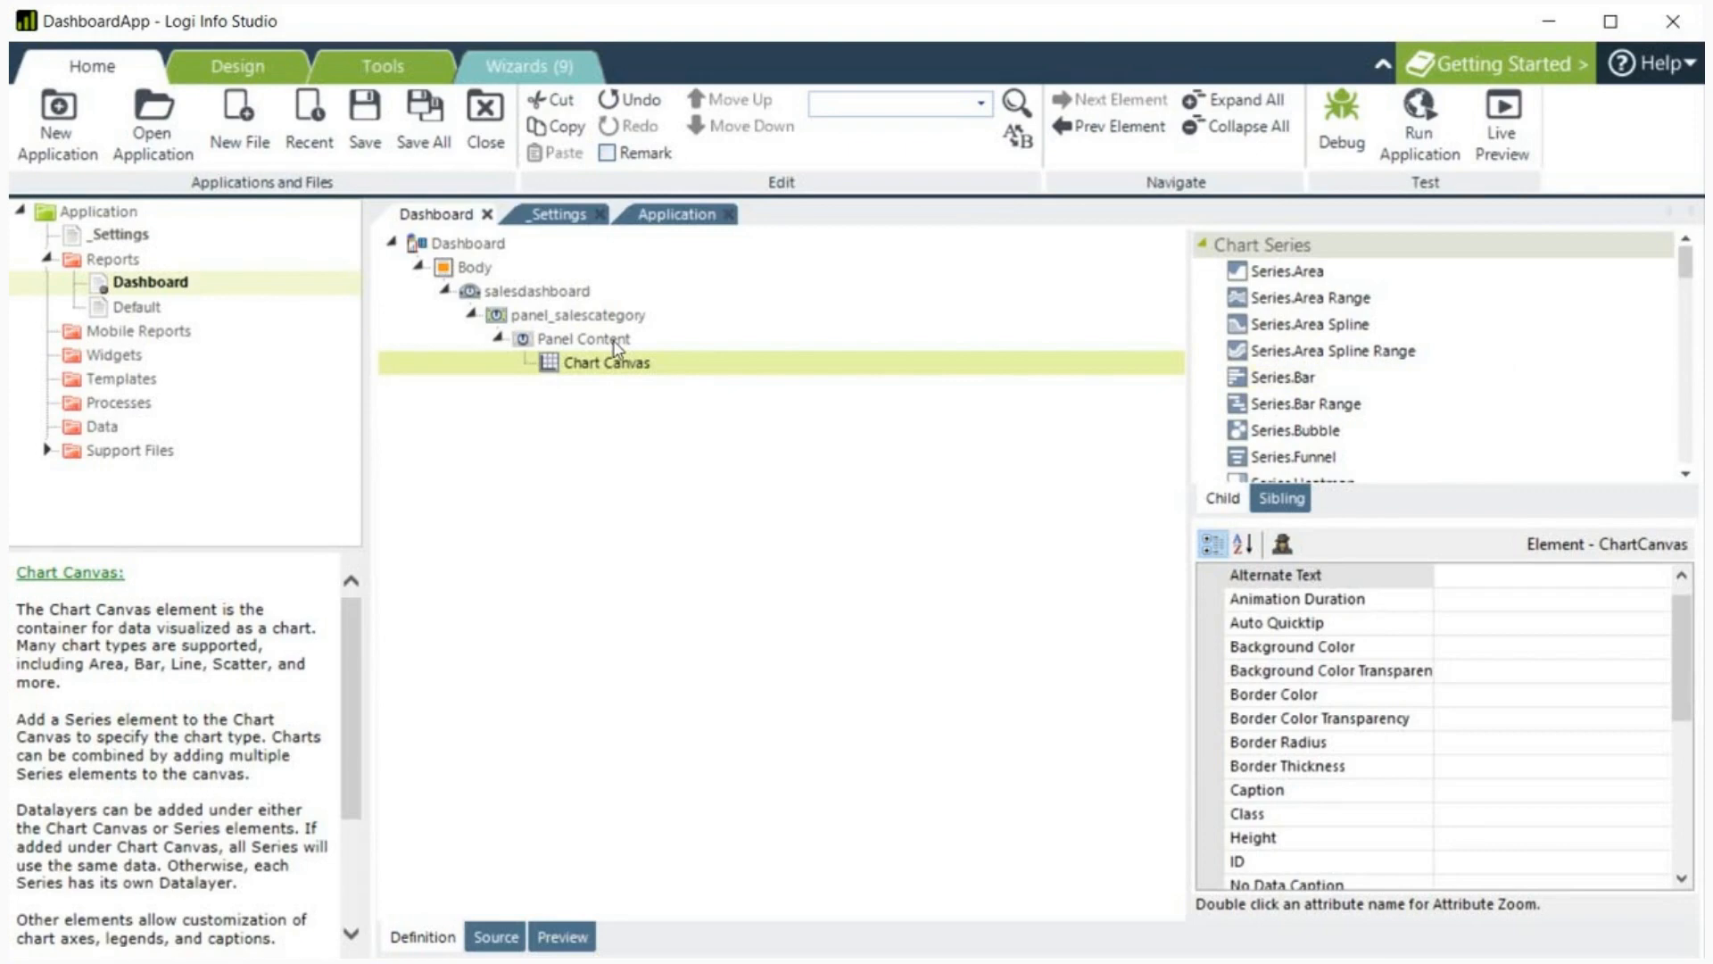
text(chart-)
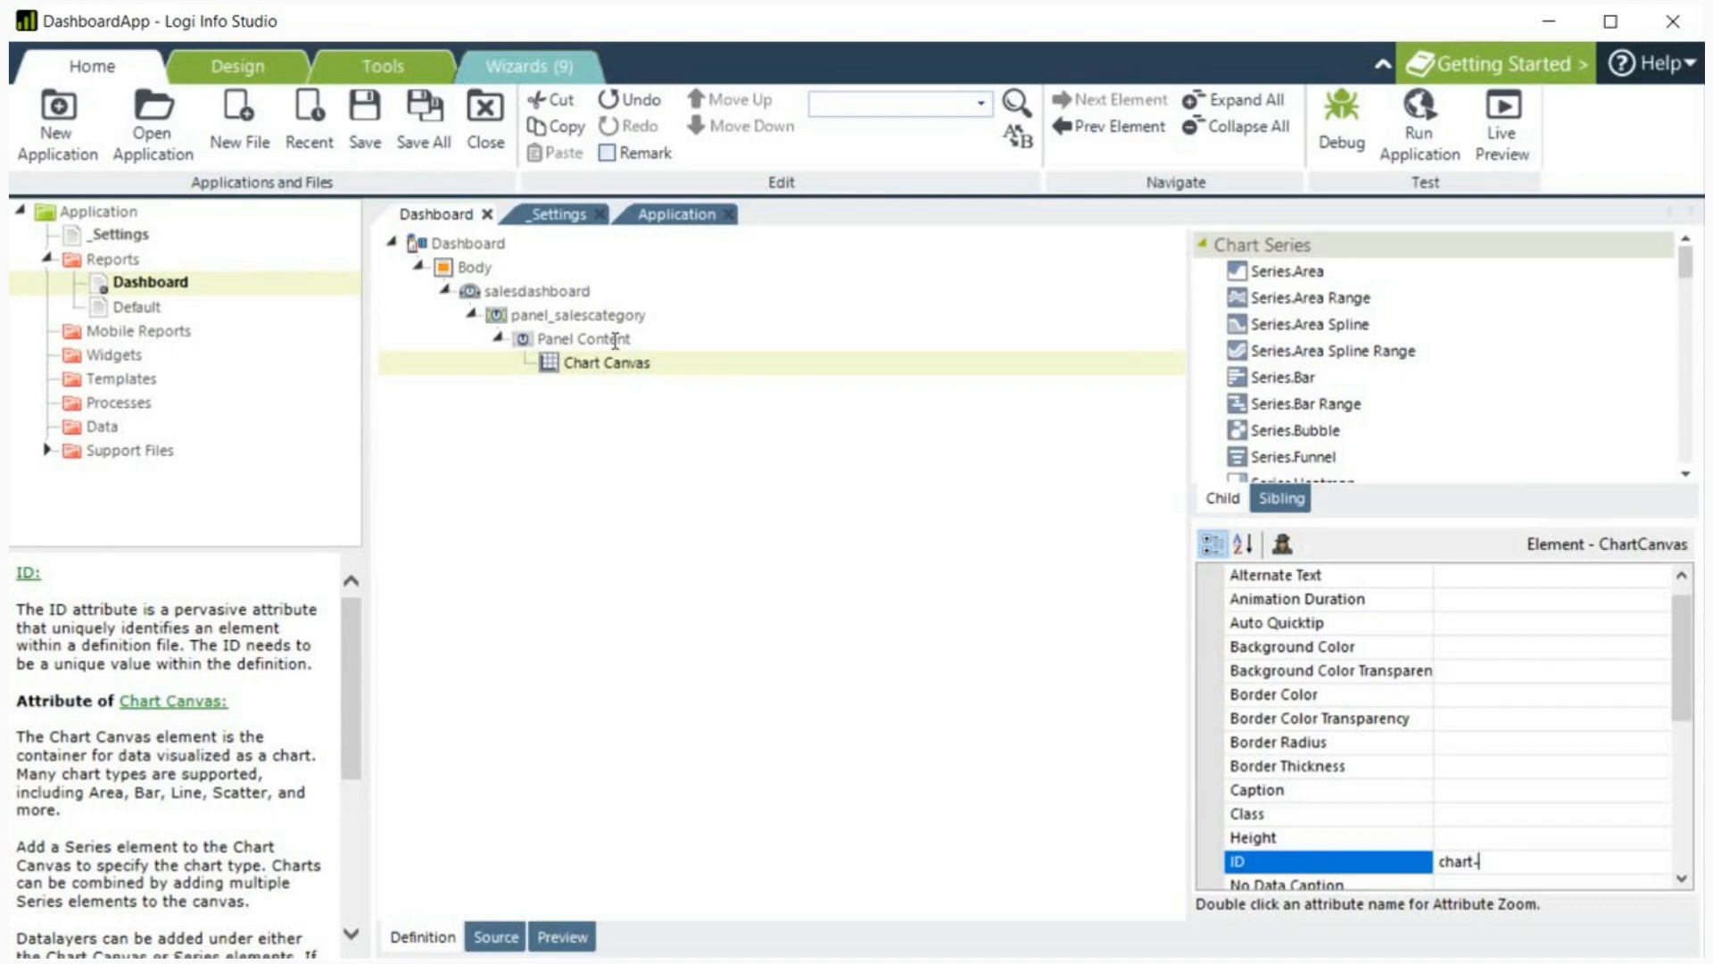
text(salesca)
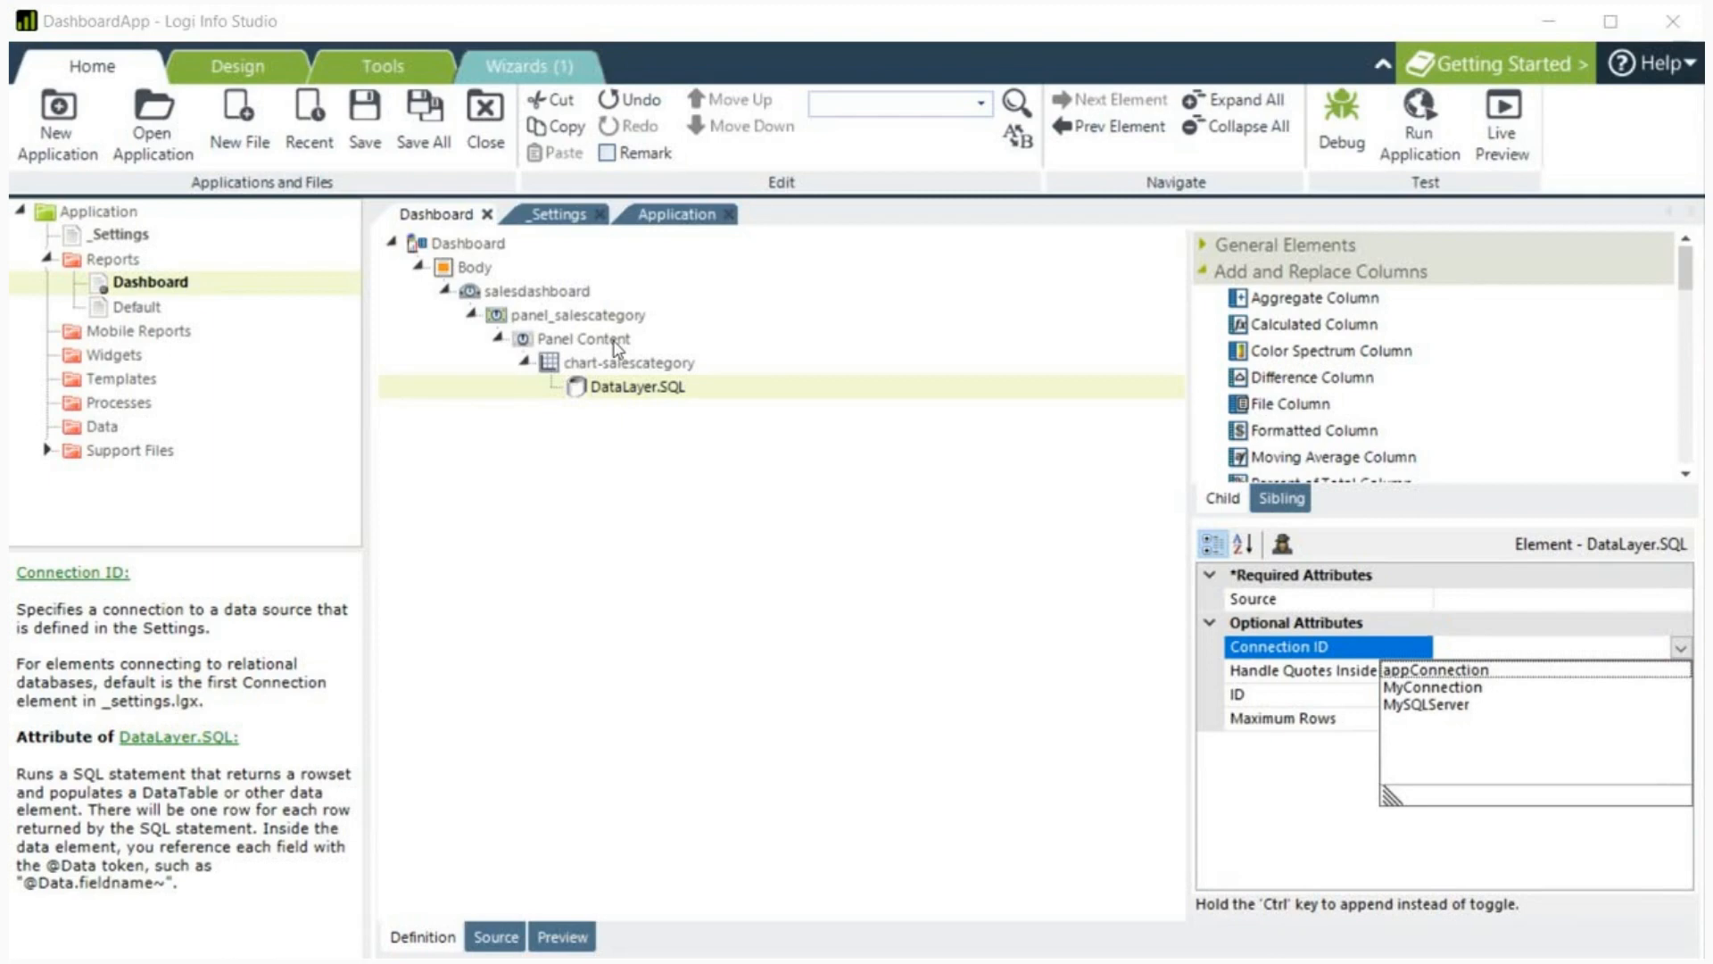
Step: Connect the SQL datalayer to MySQLServer and accept the LineTotal-per-category query as its source
click(1442, 707)
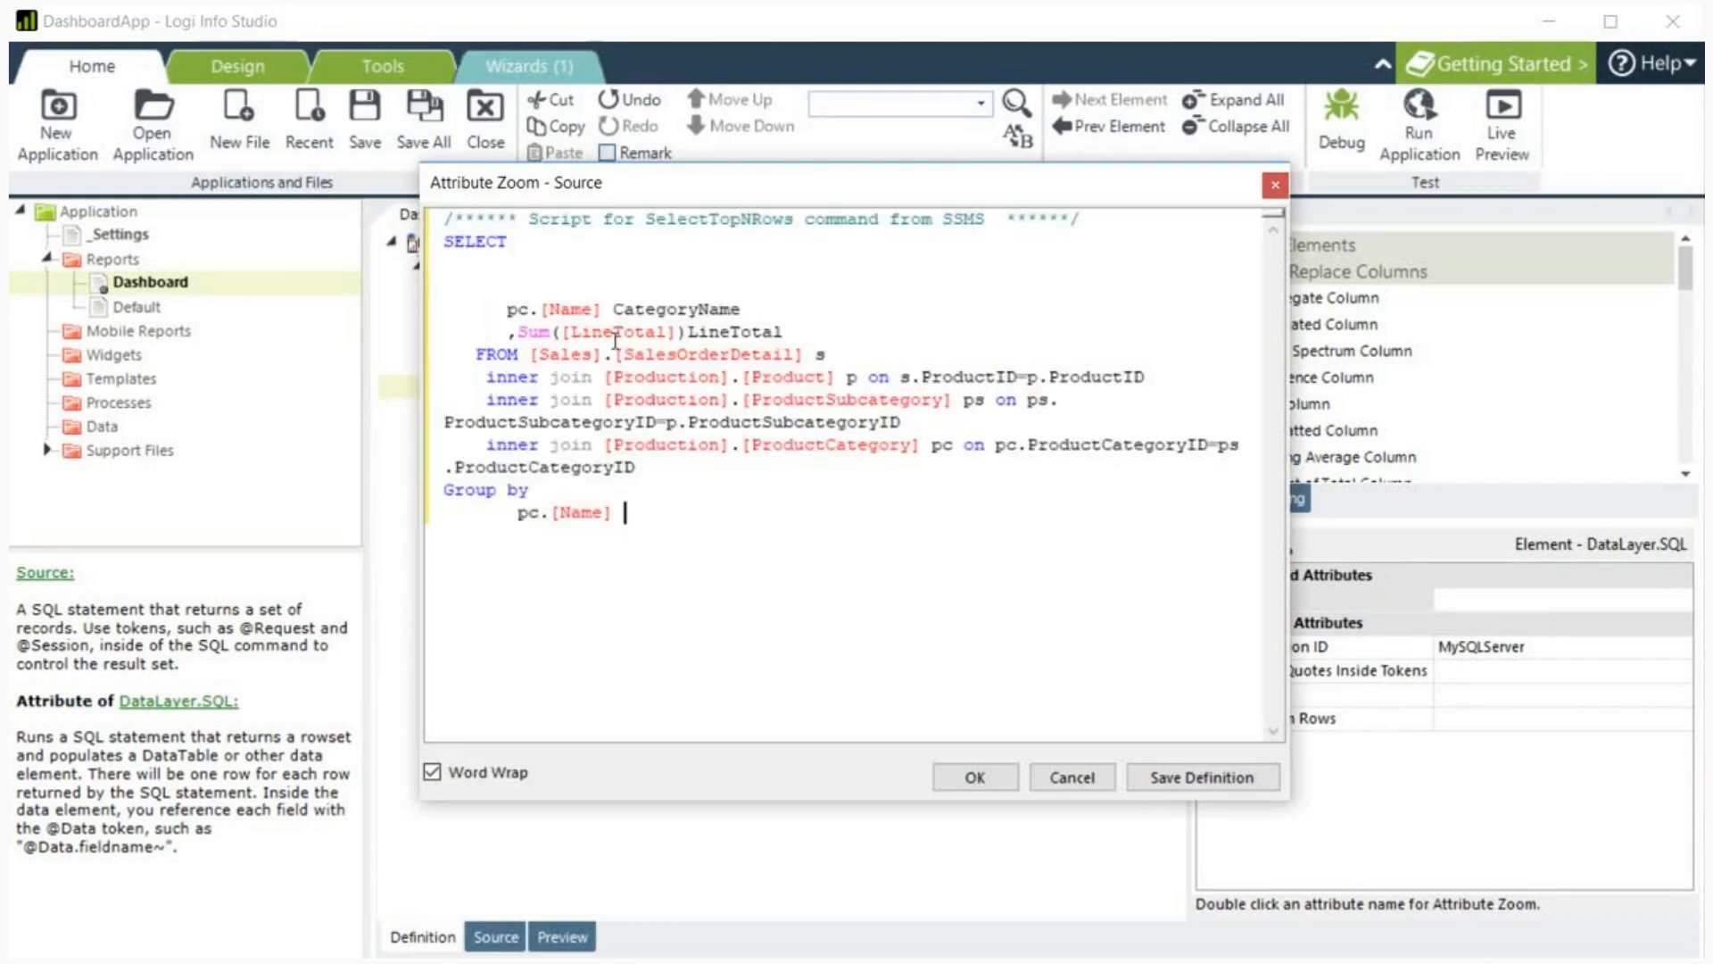
double_click(739, 332)
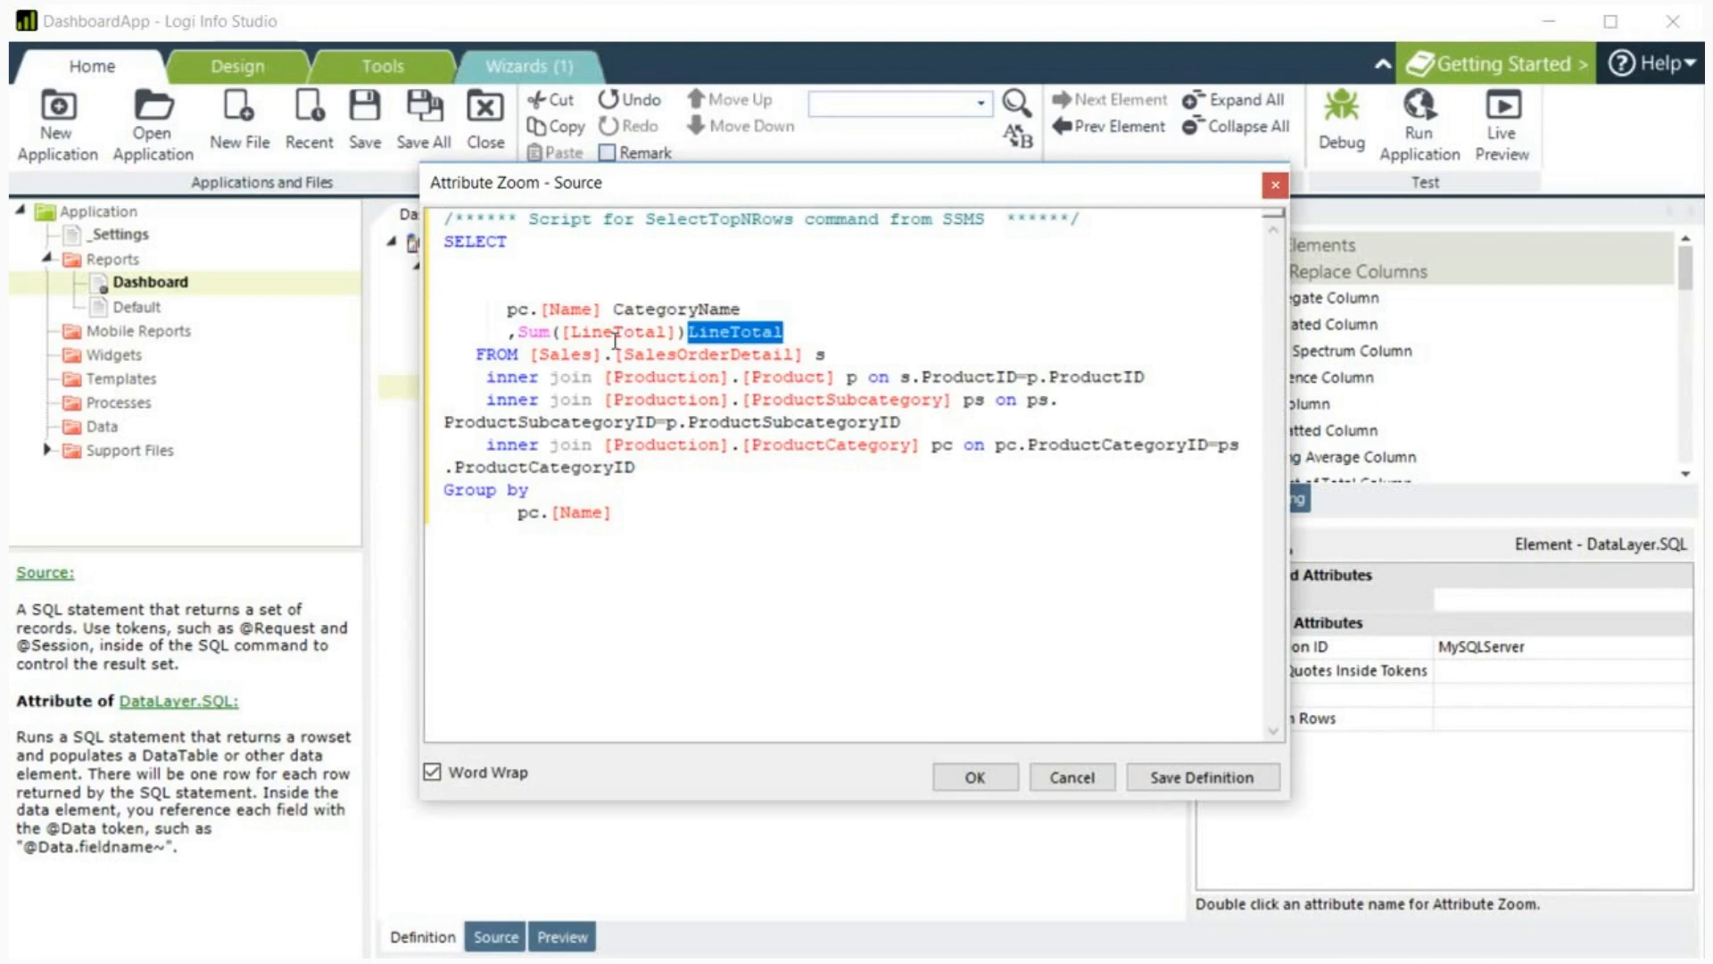
click(979, 801)
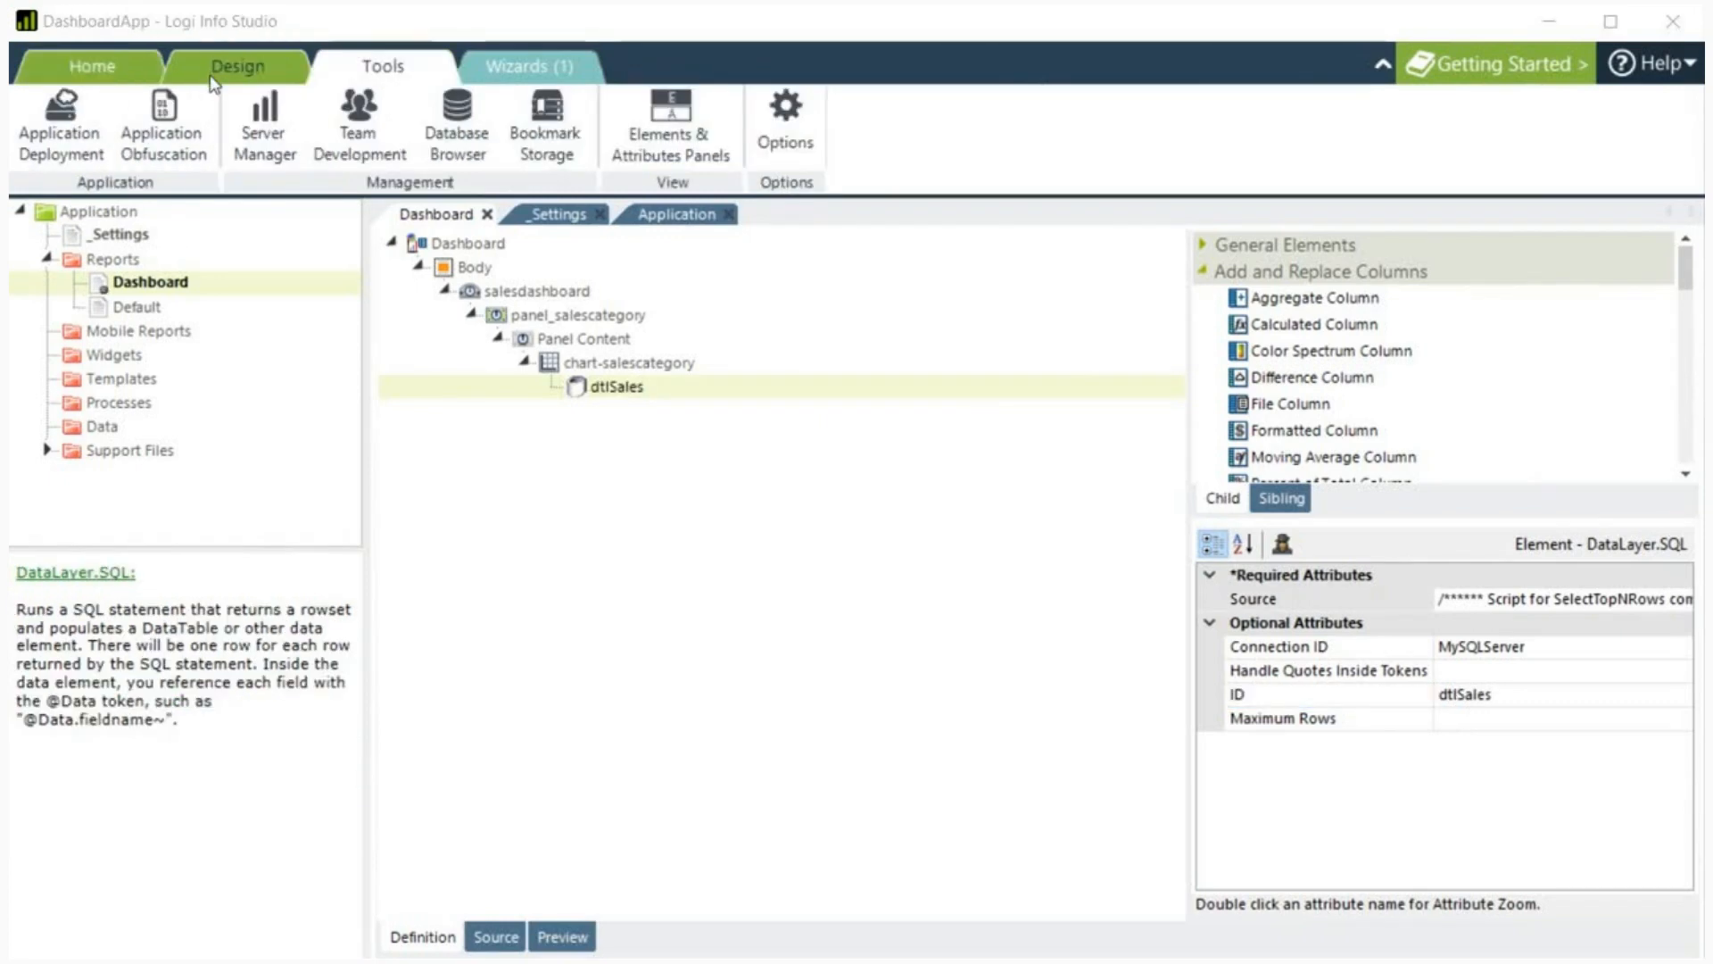
Step: Set the pie series Y-axis data column to LineTotal and label data column to CategoryName
click(627, 362)
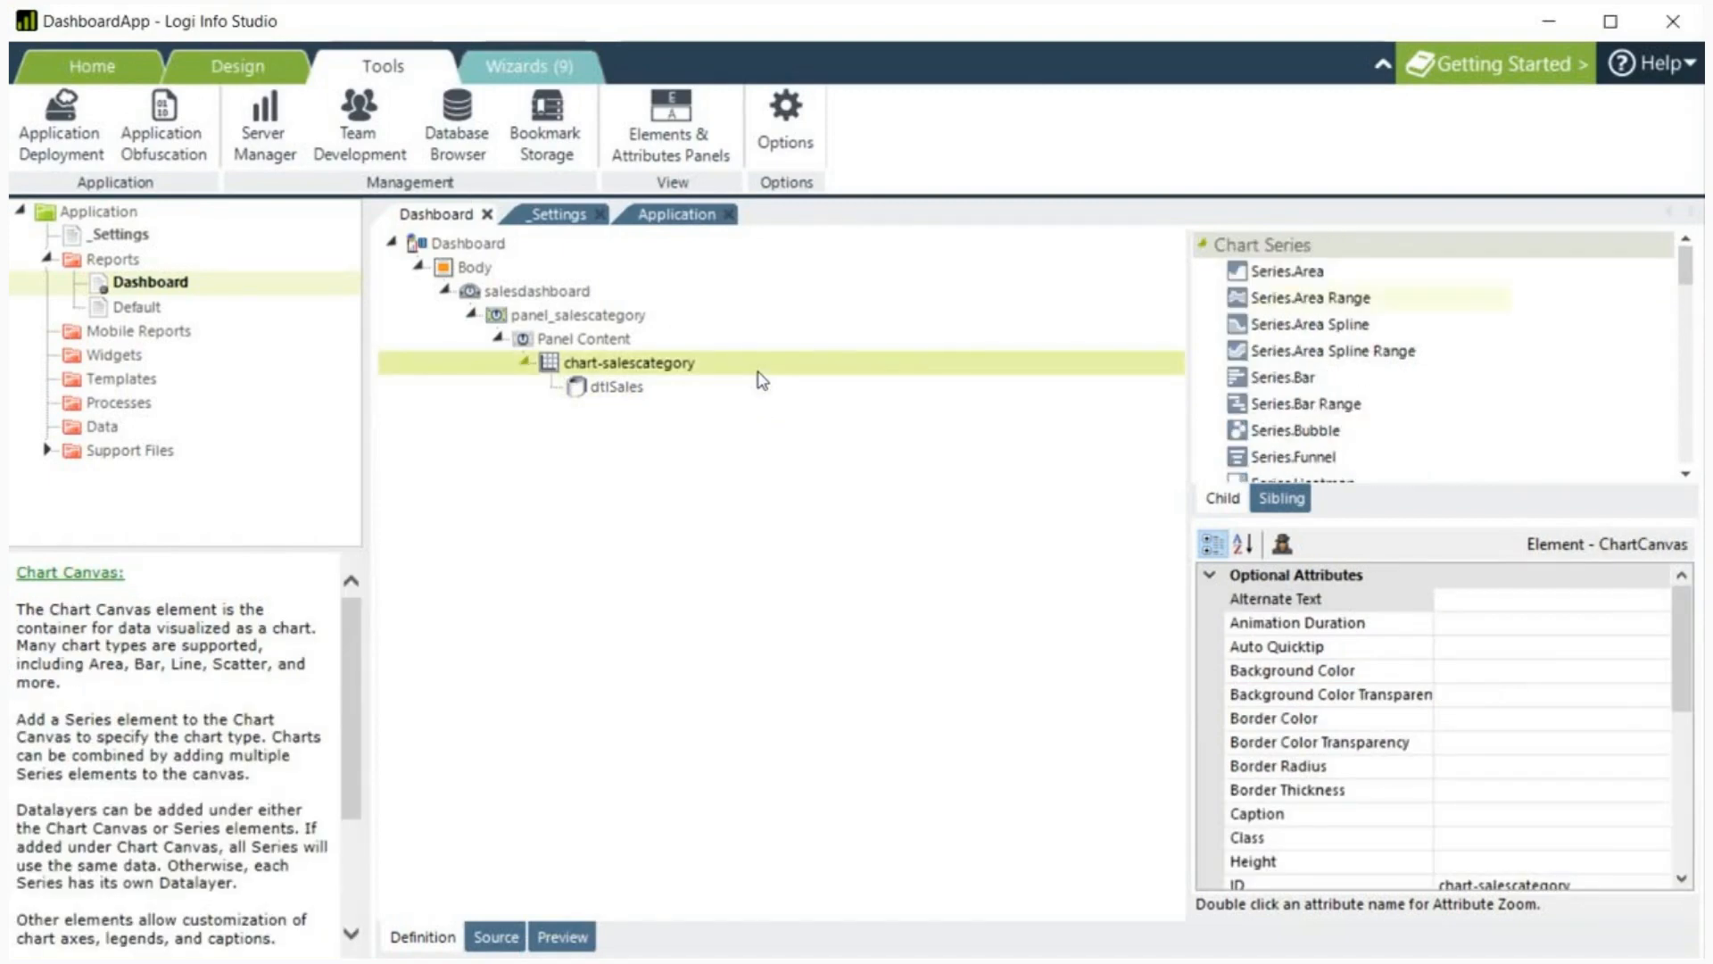
scroll(down, 3)
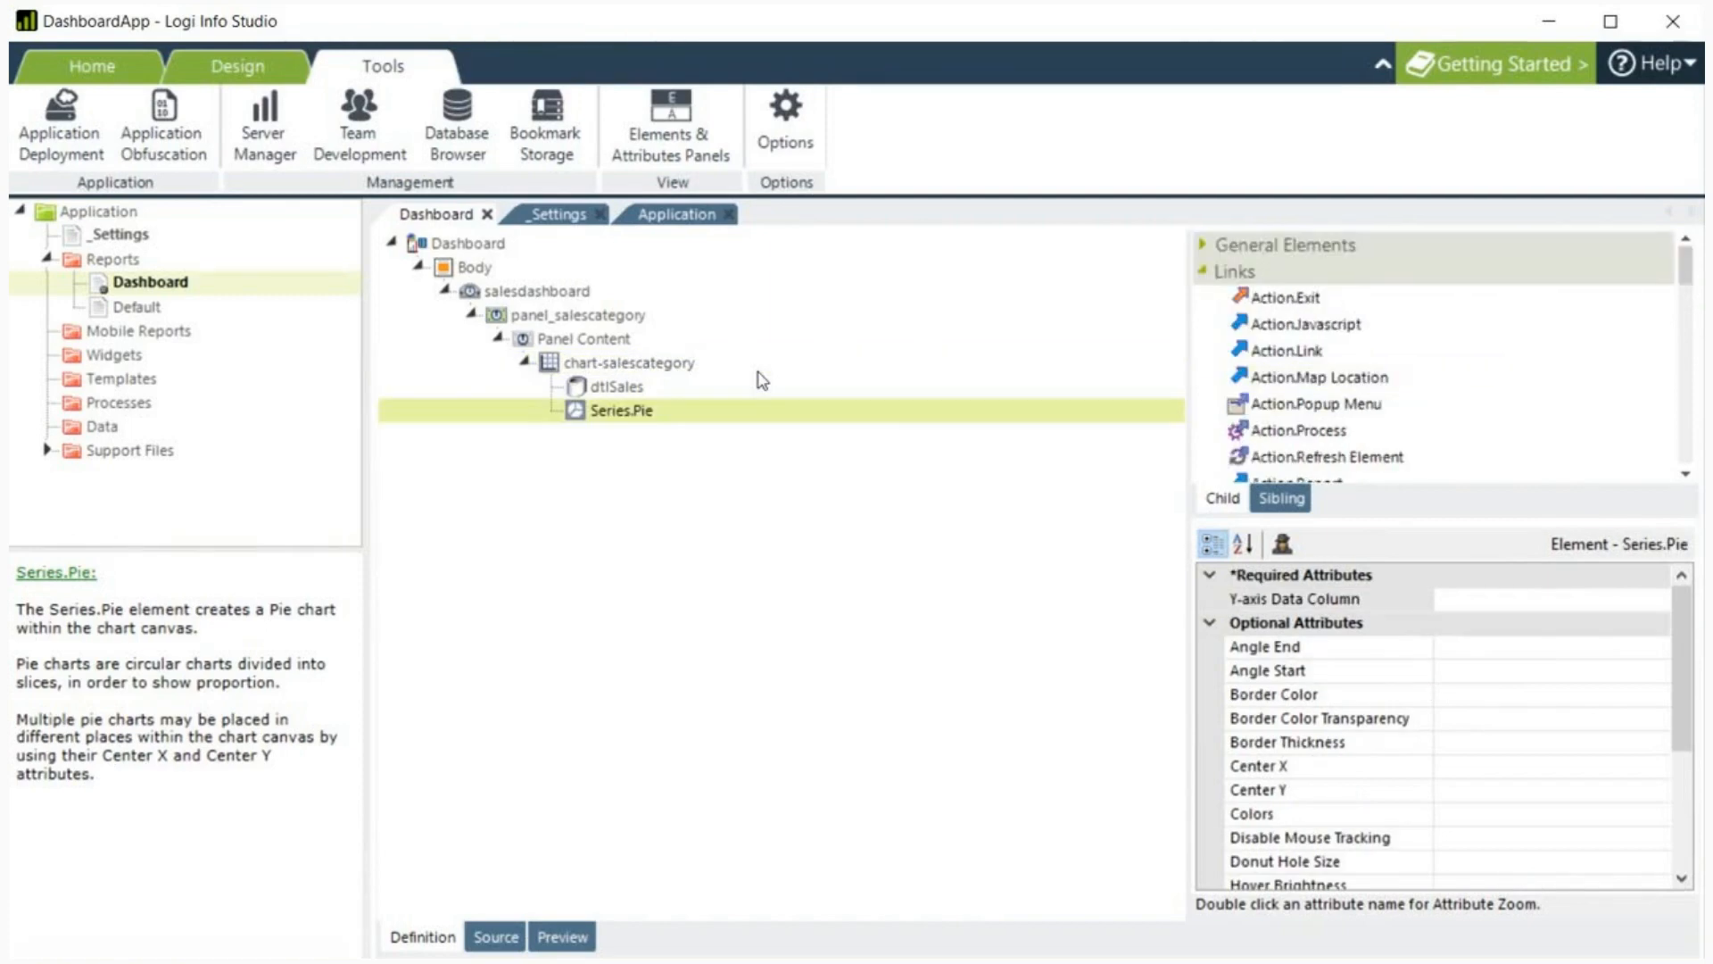
click(1292, 600)
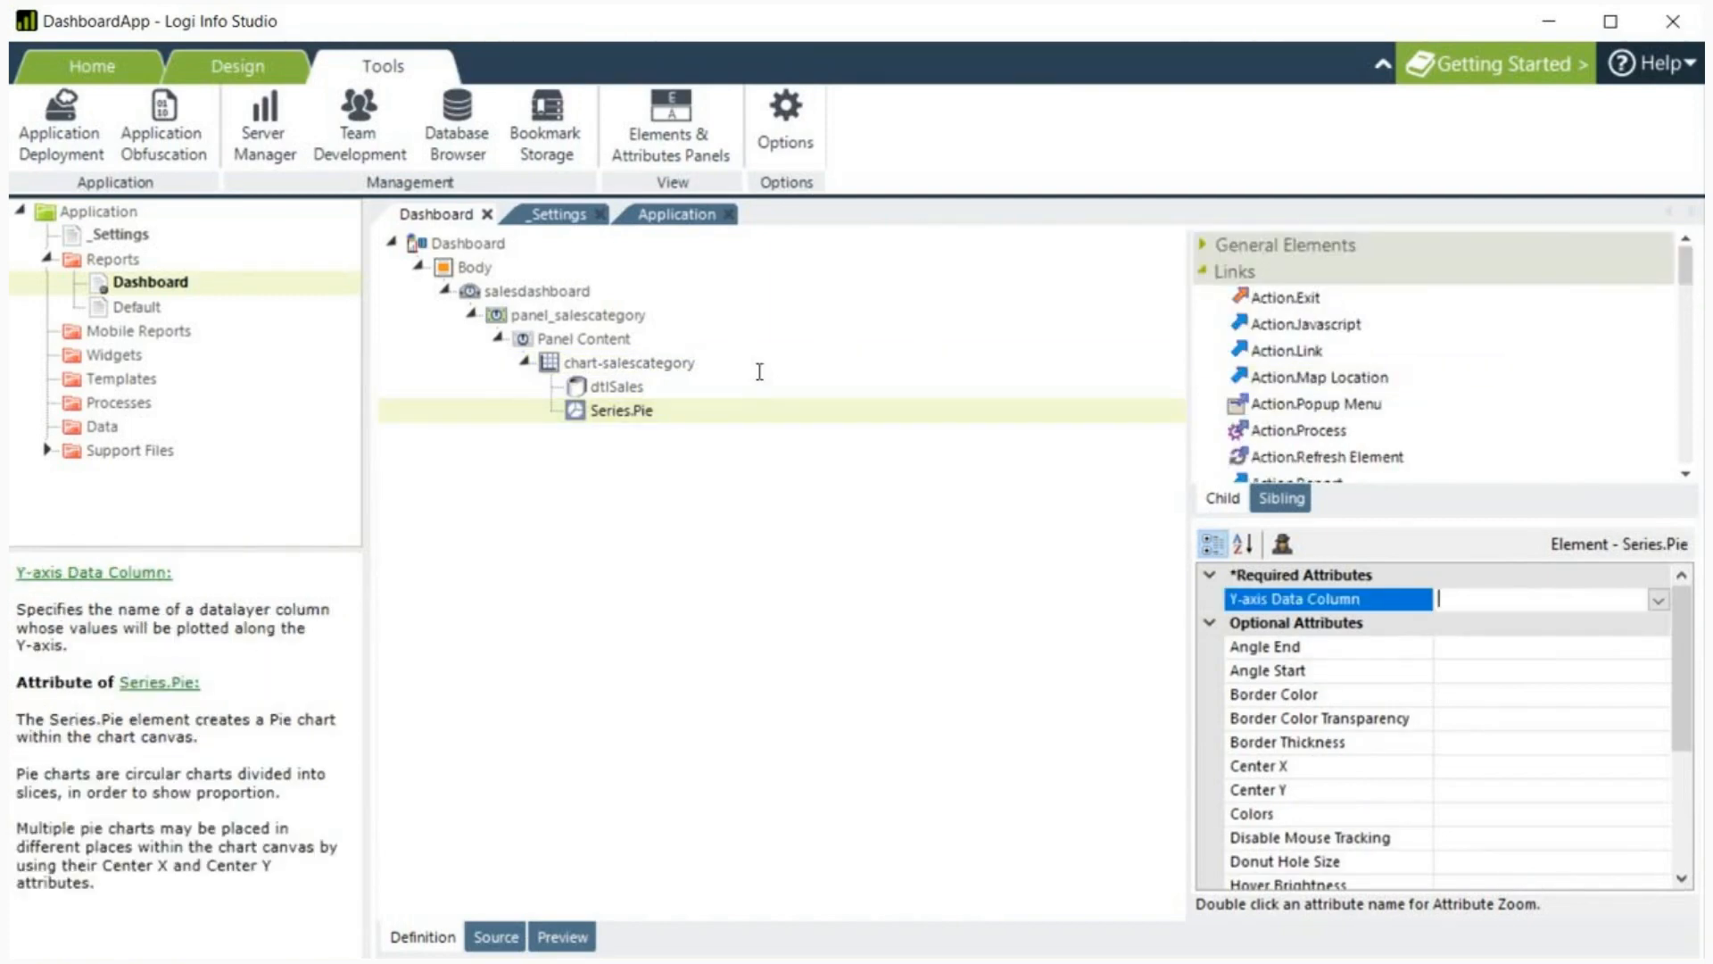
text(LineTota)
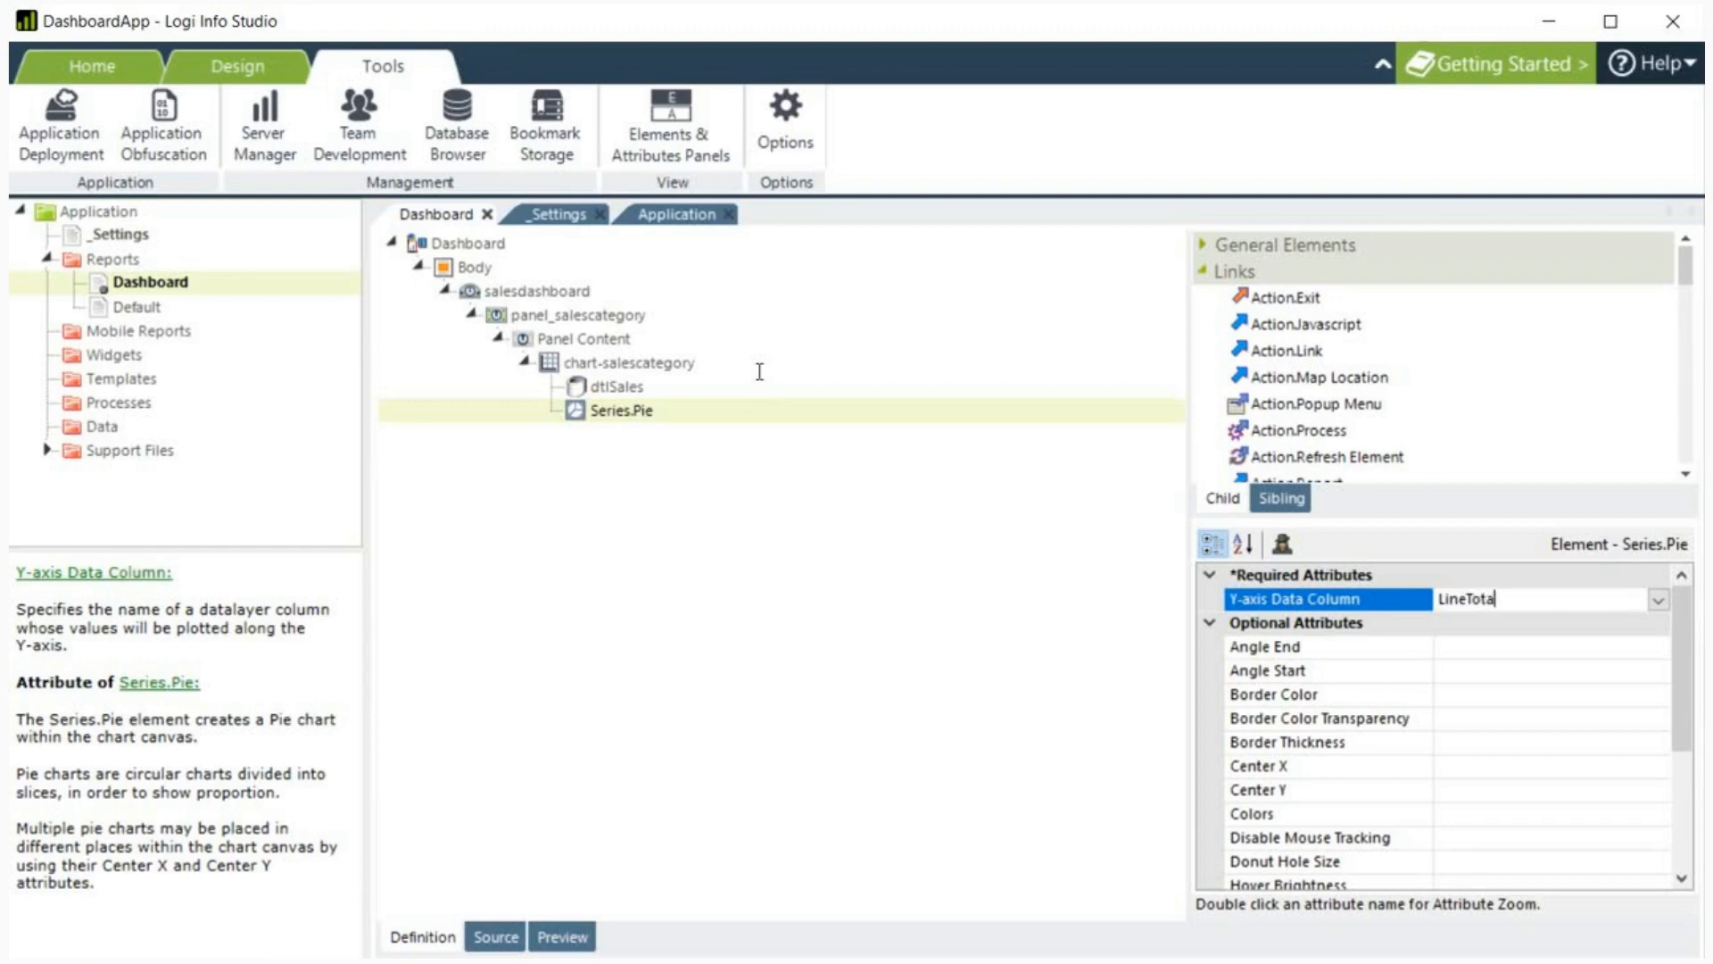
scroll(down, 3)
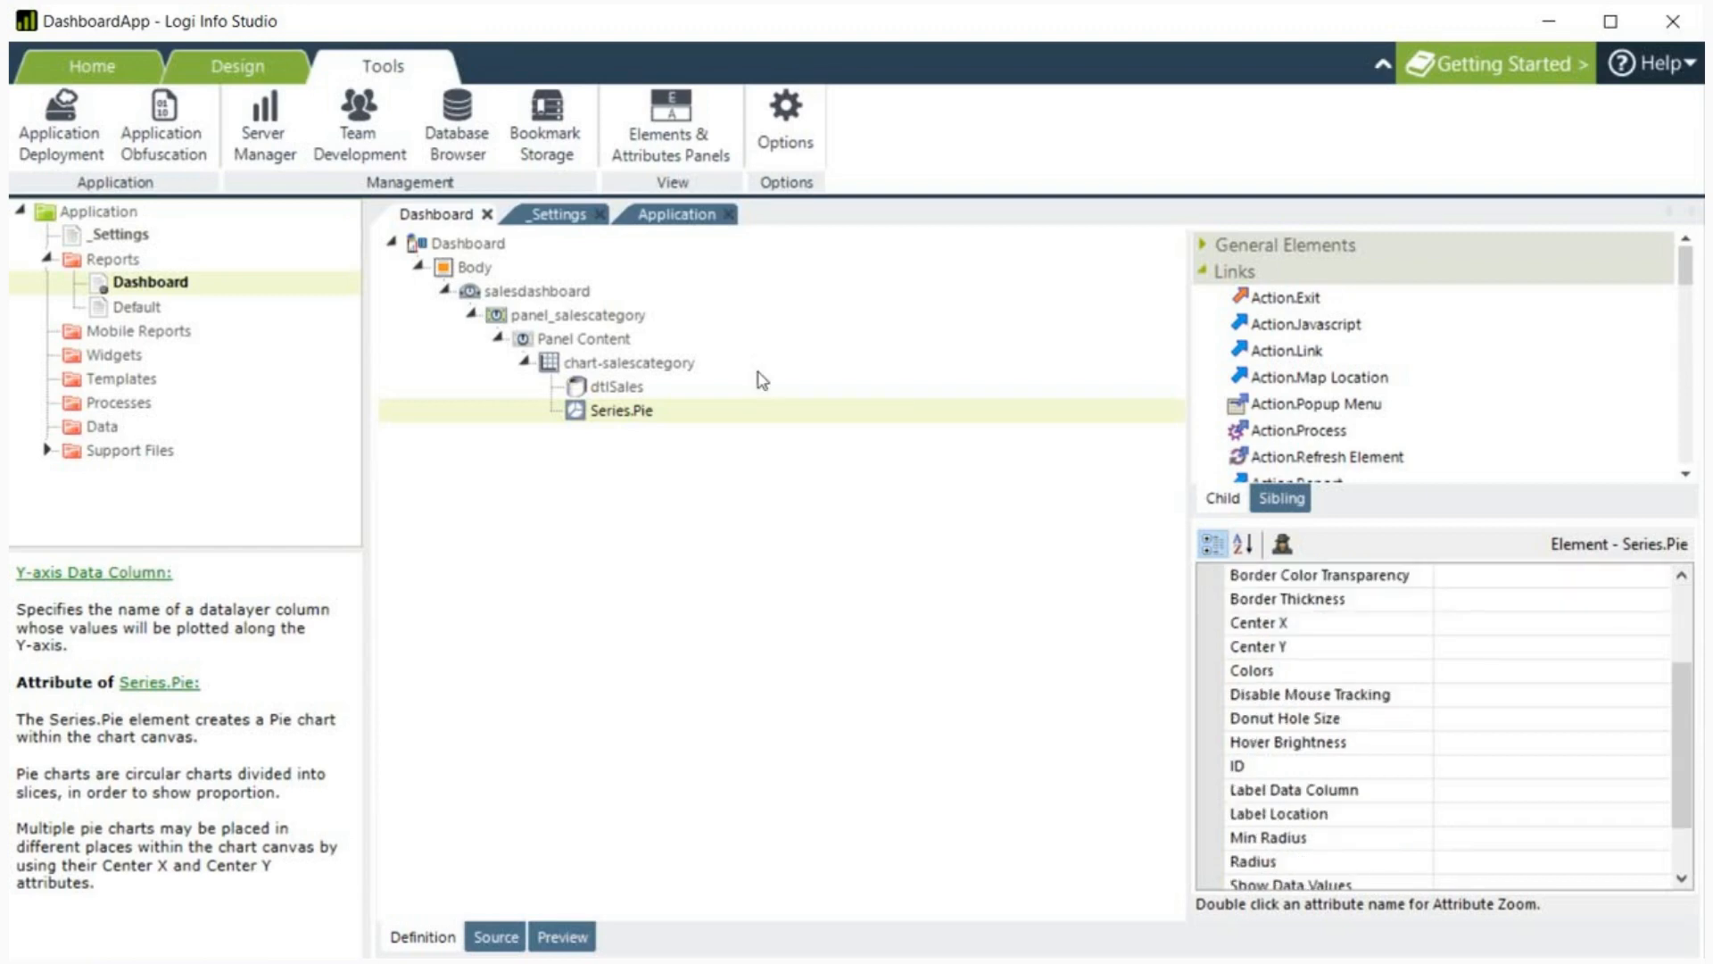
click(1292, 788)
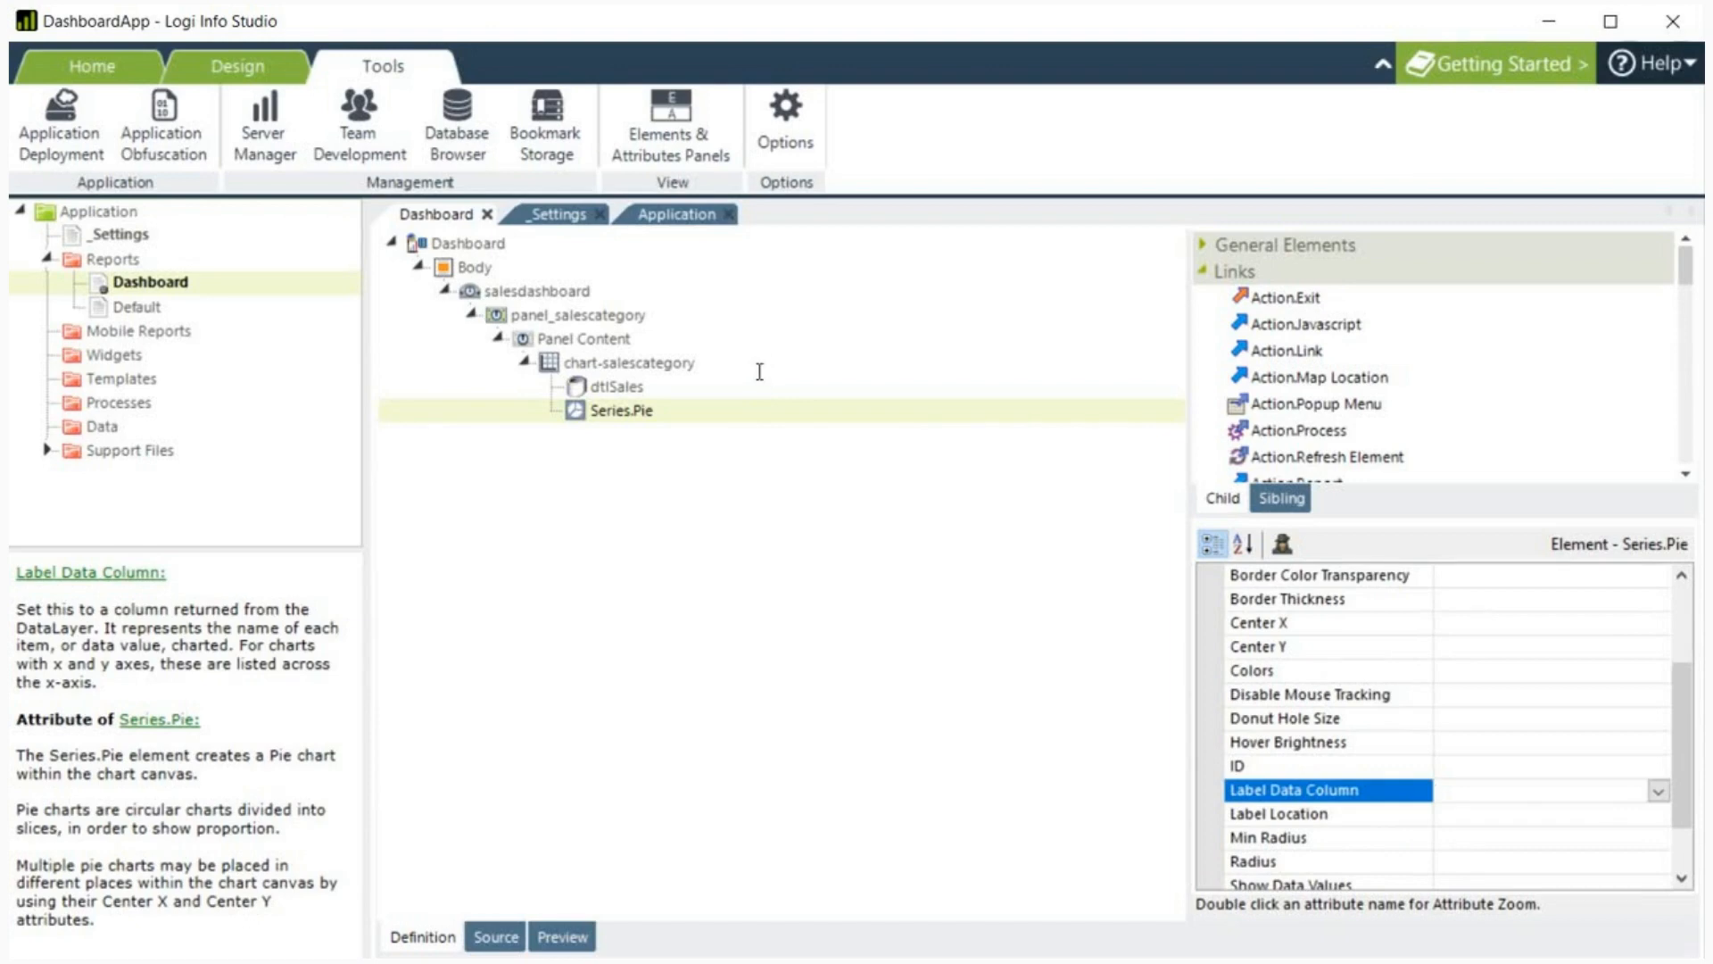
text(CategoryN)
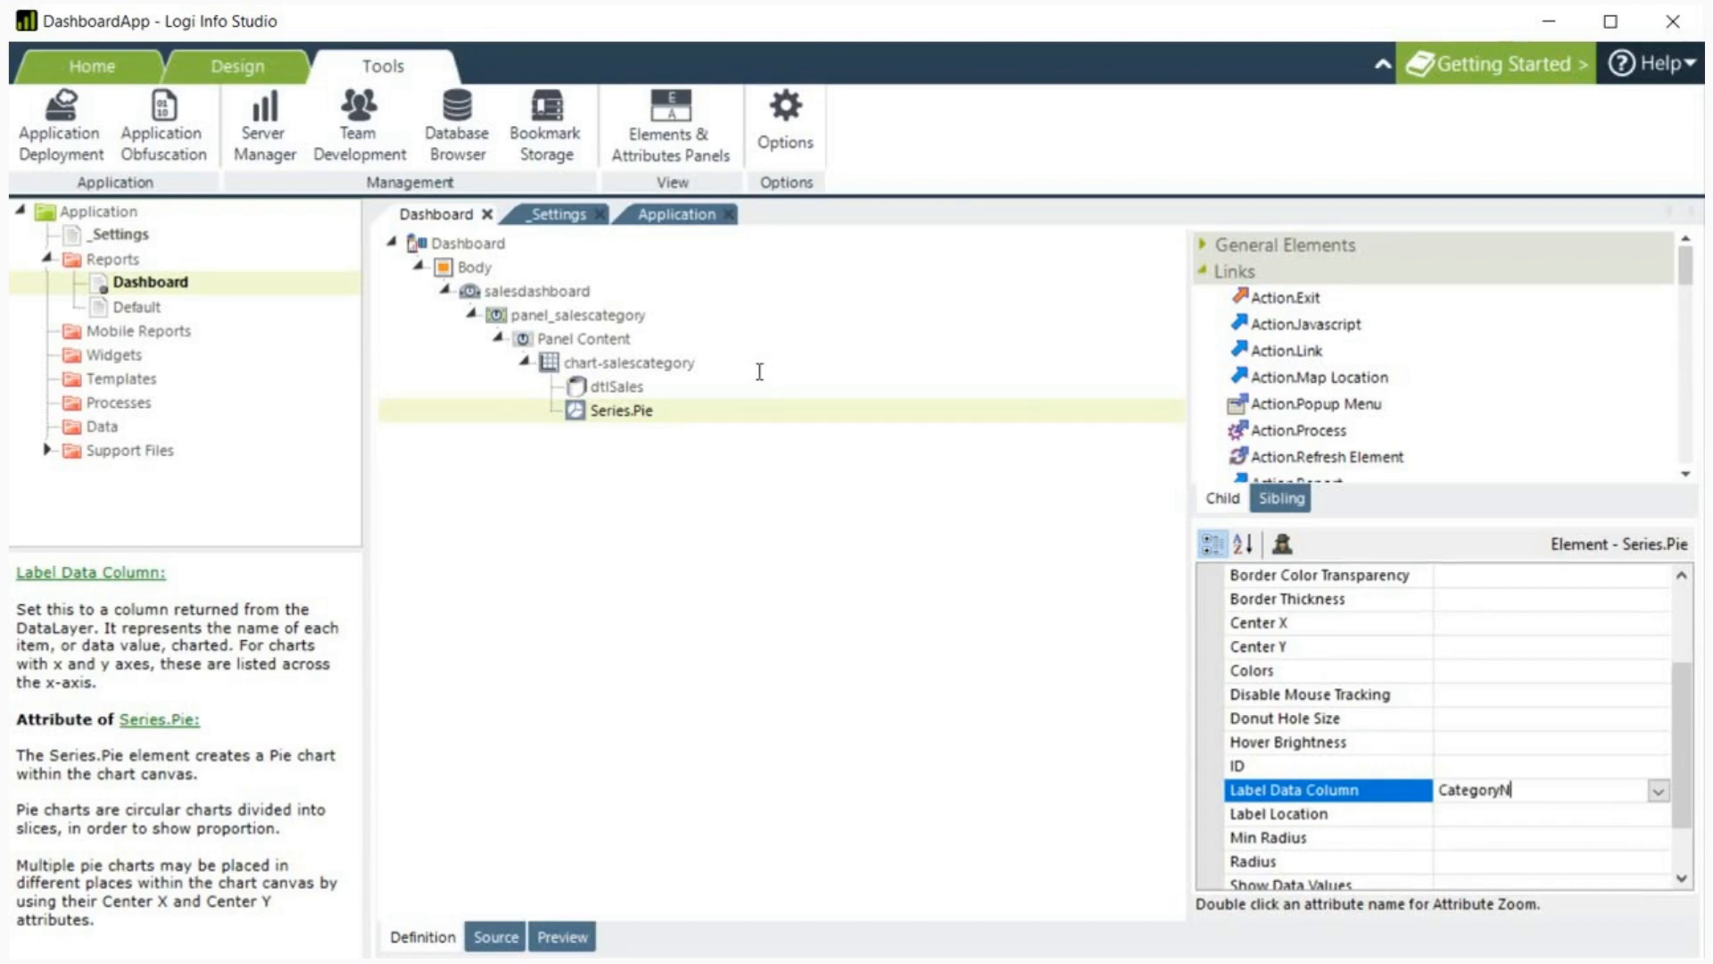
text(ame)
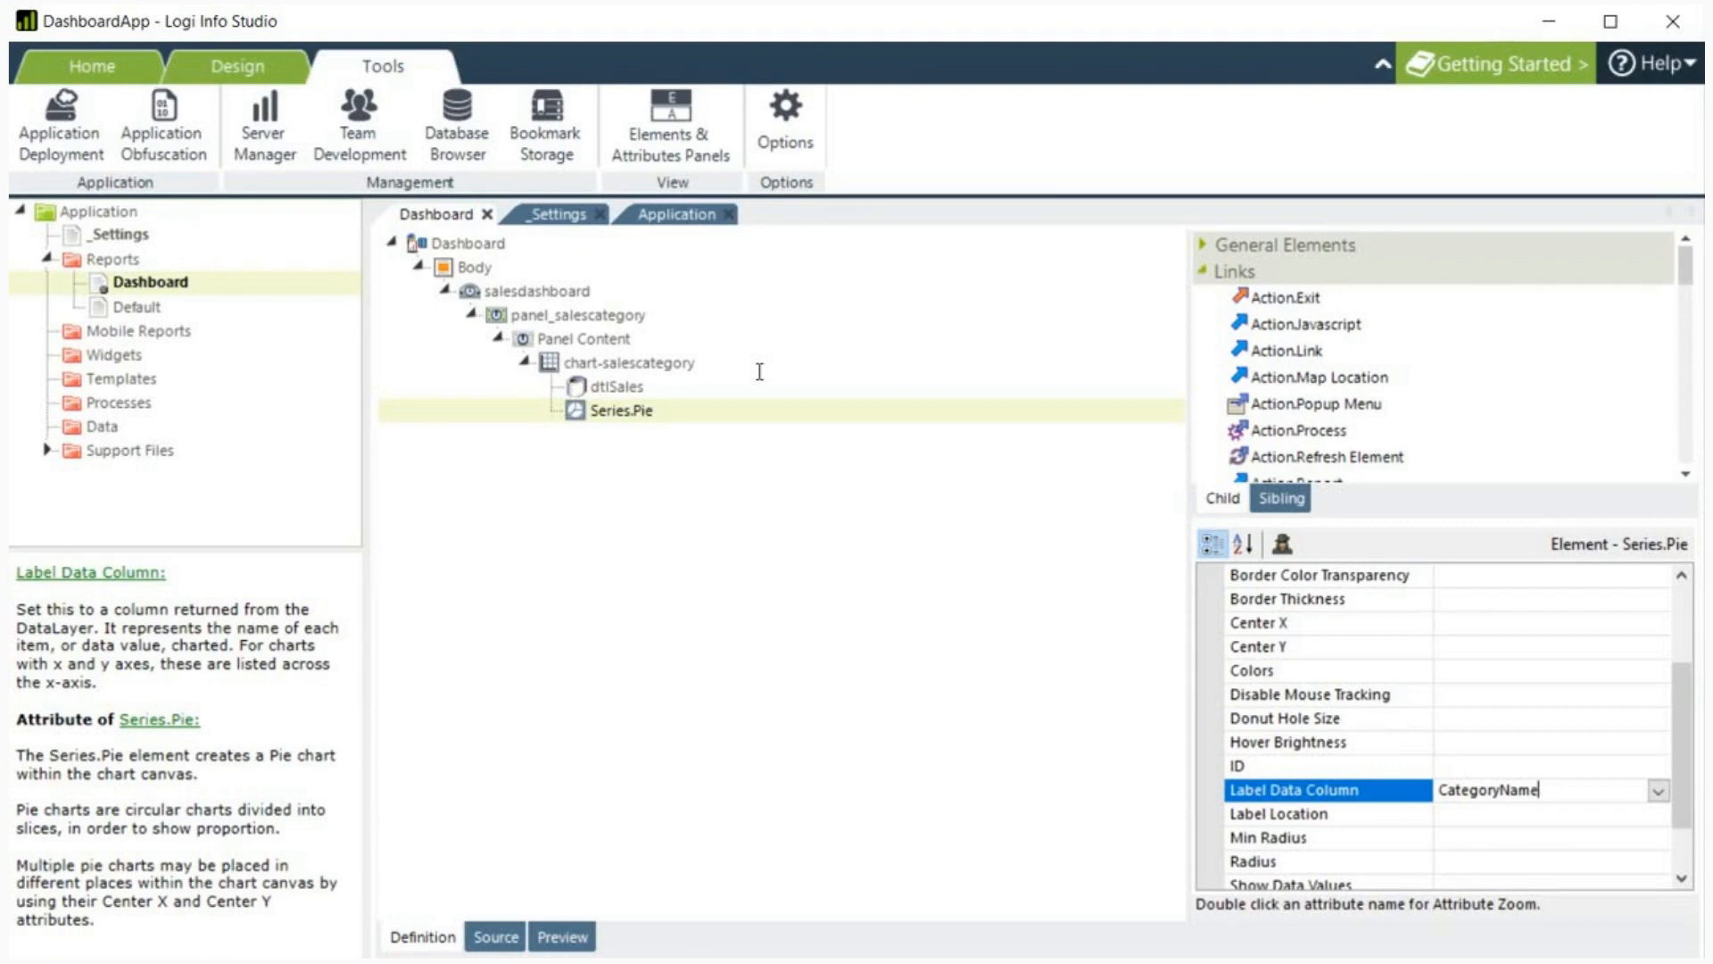
Step: Set the pie's donut hole size to 50
click(1282, 717)
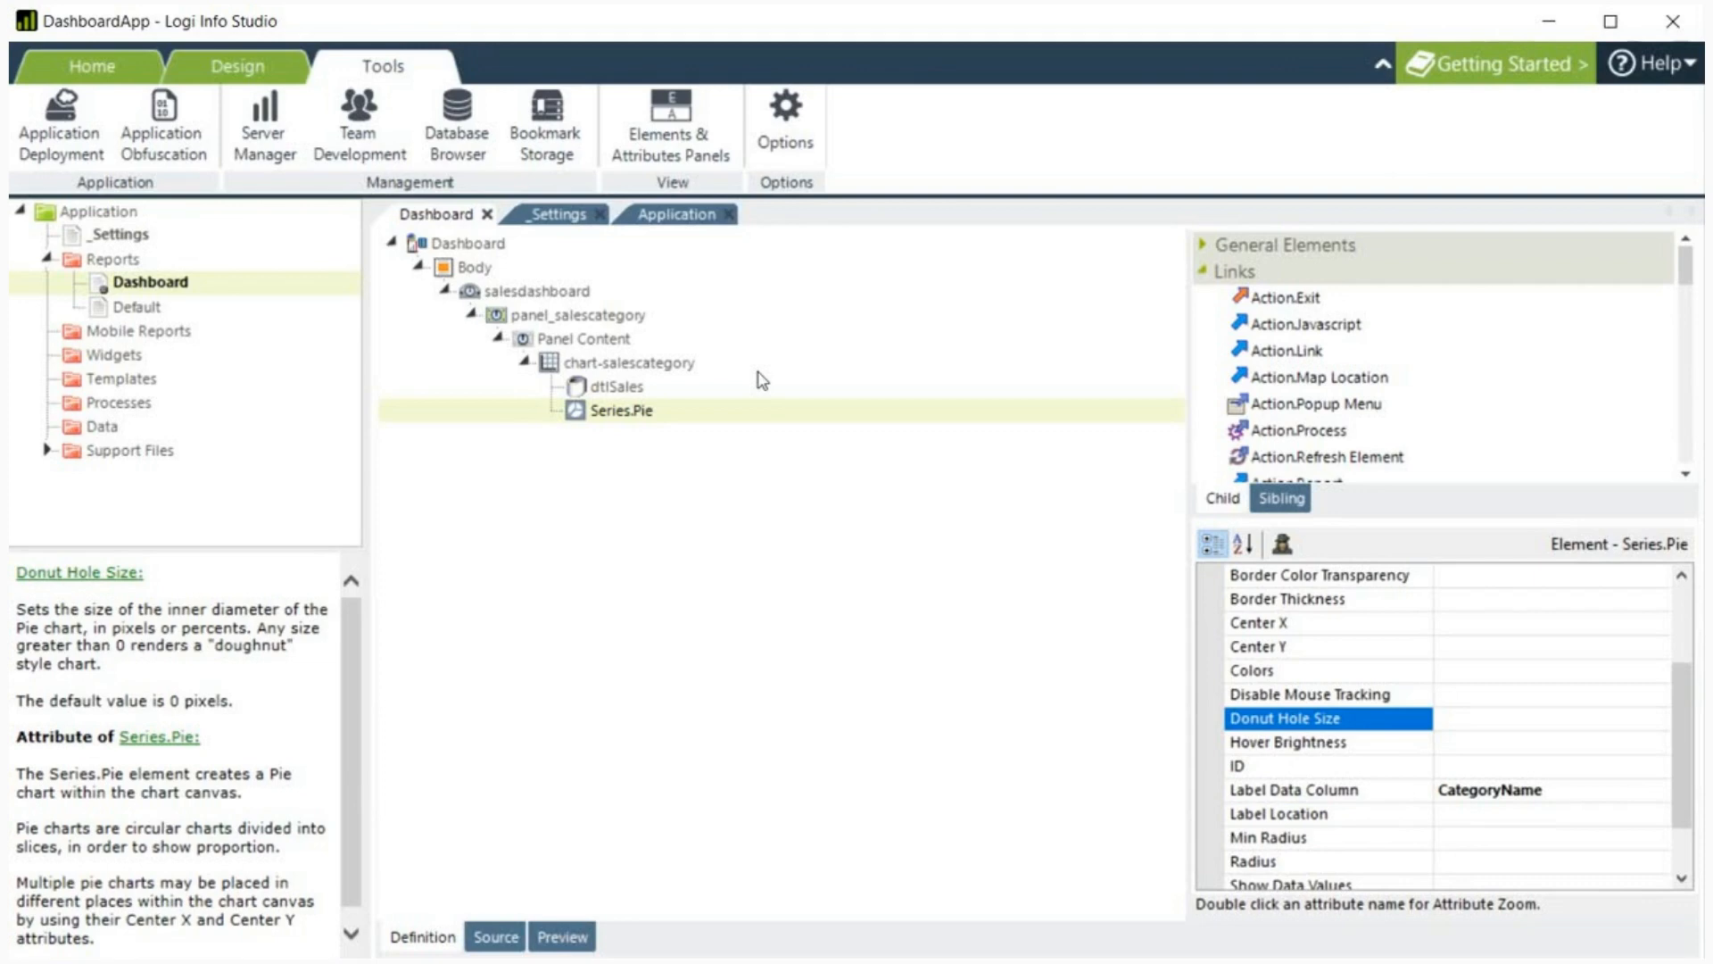
text(50)
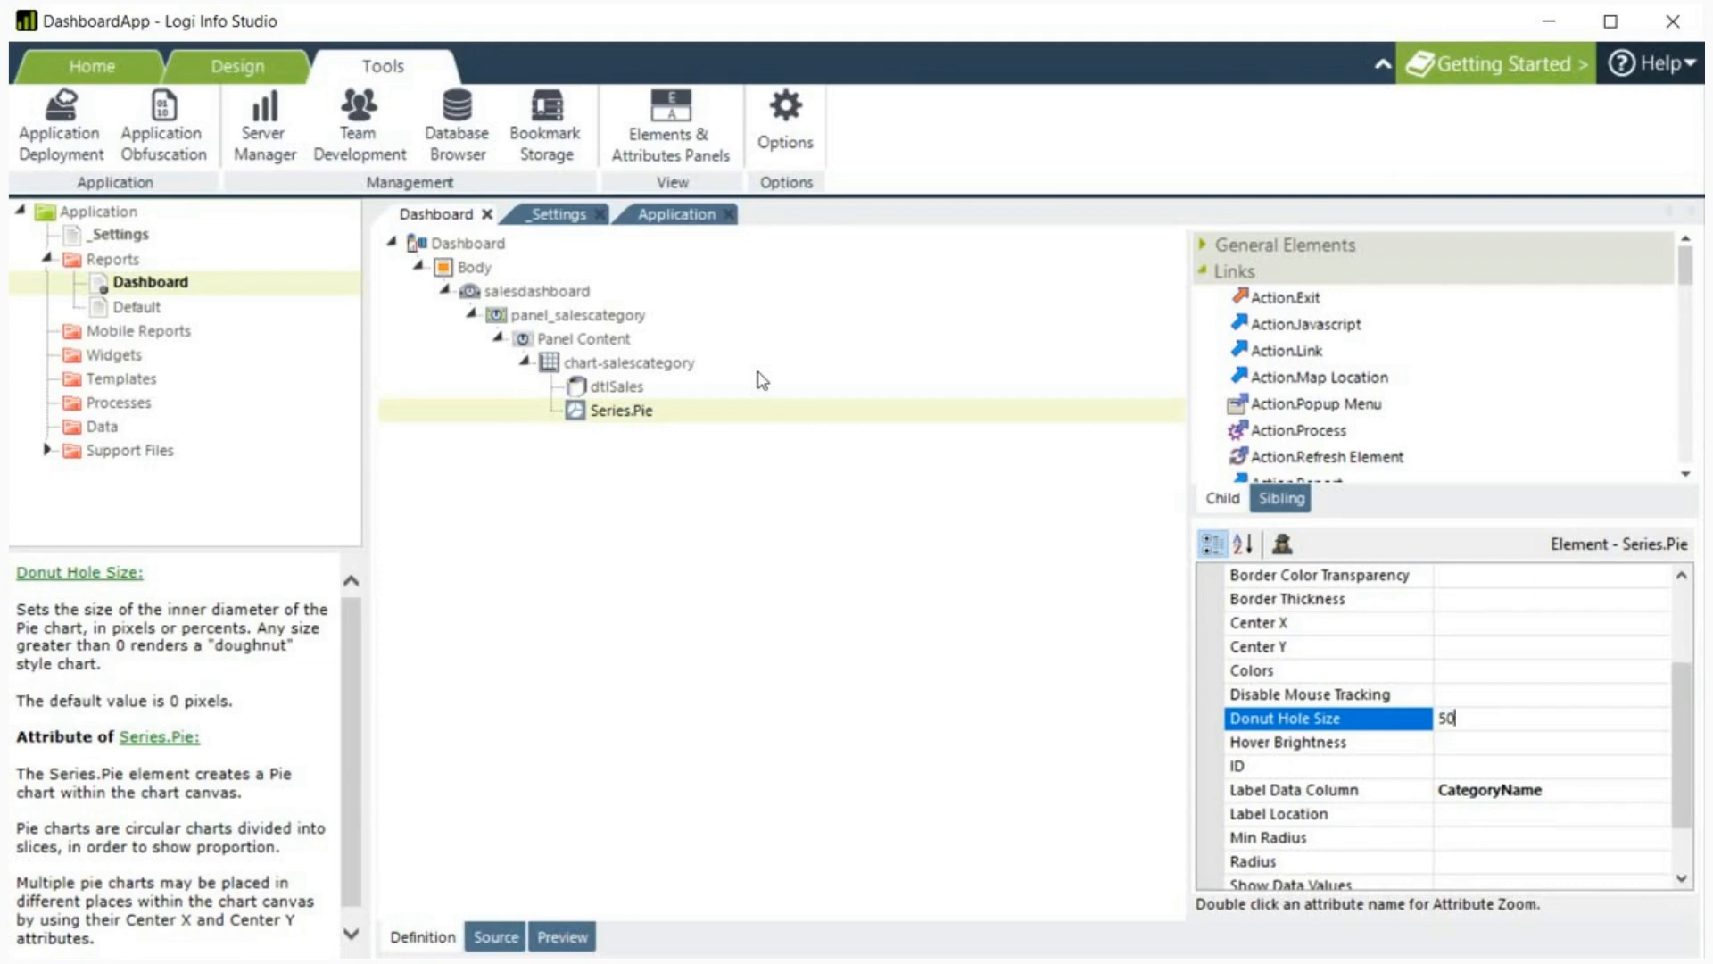
click(85, 68)
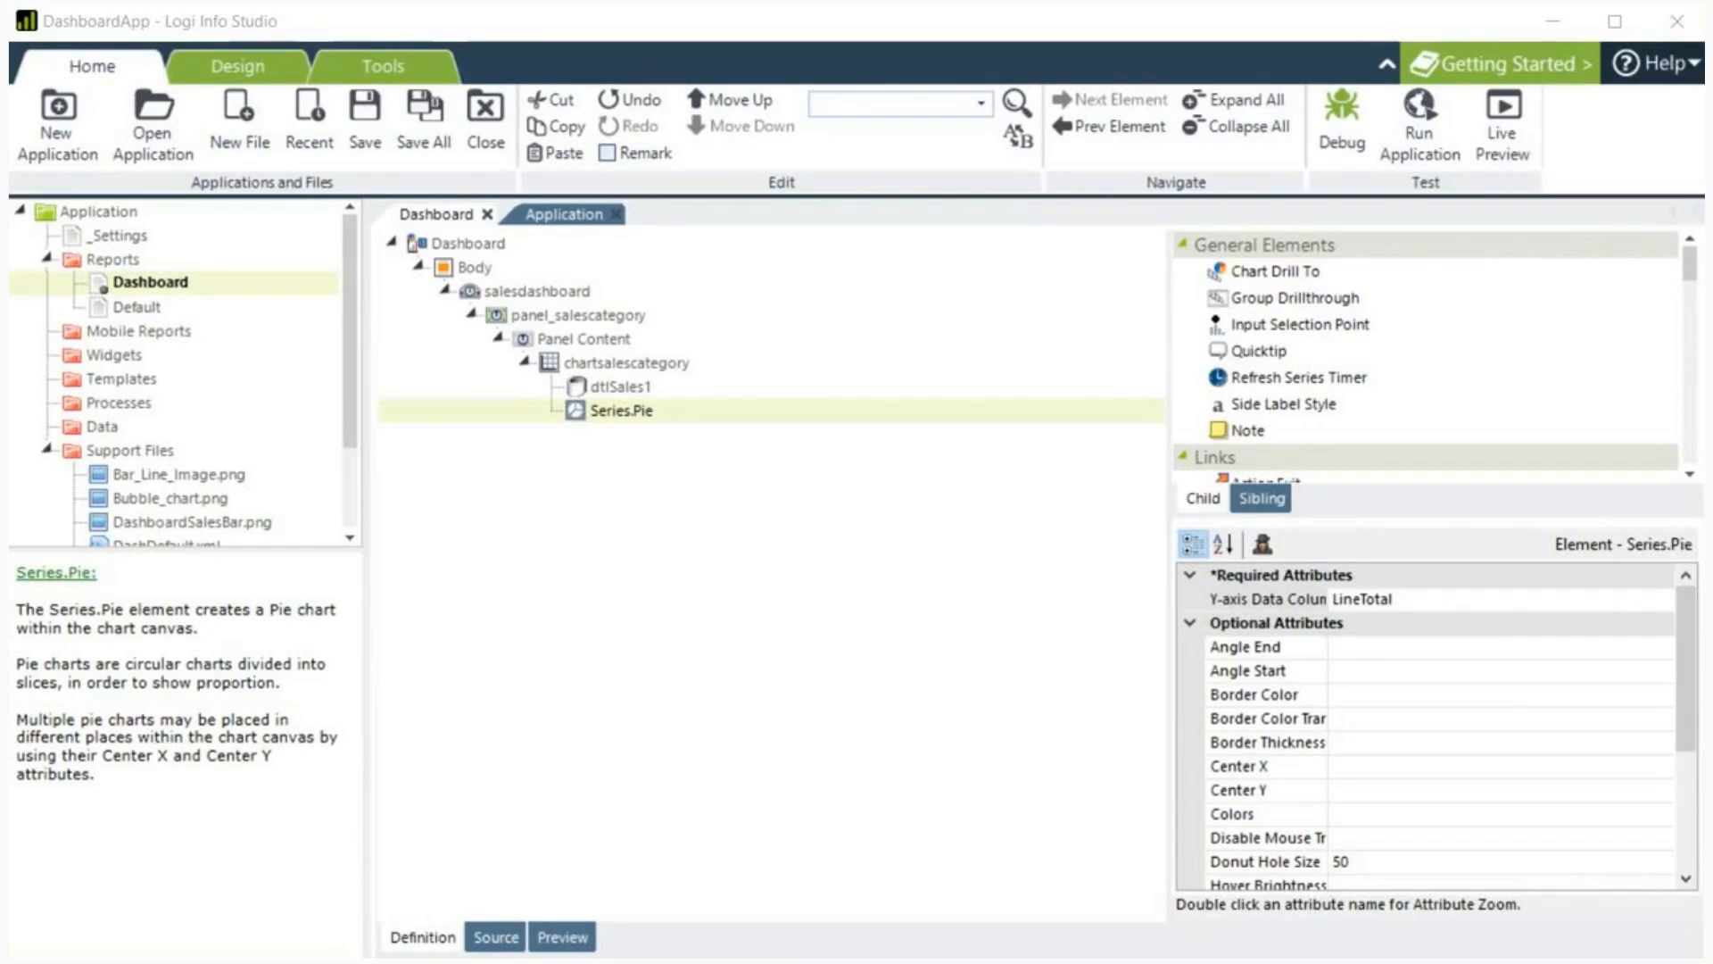
Step: Run the Dashboard report in the browser from the Application tree
click(574, 314)
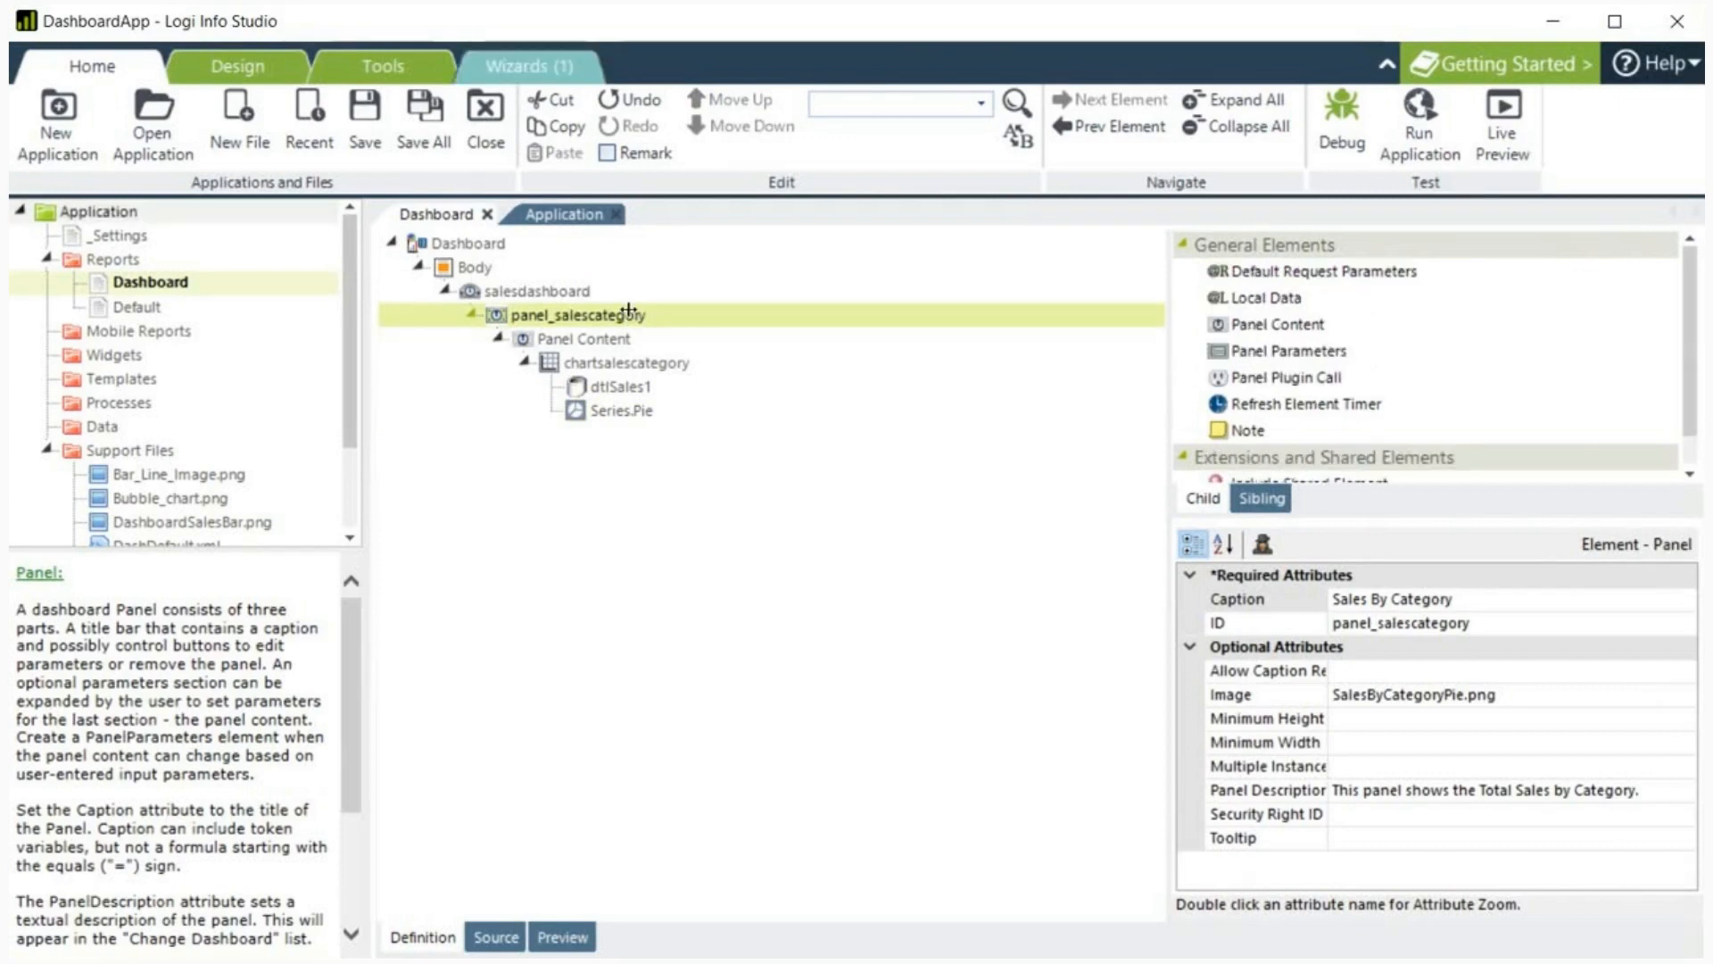
right_click(129, 282)
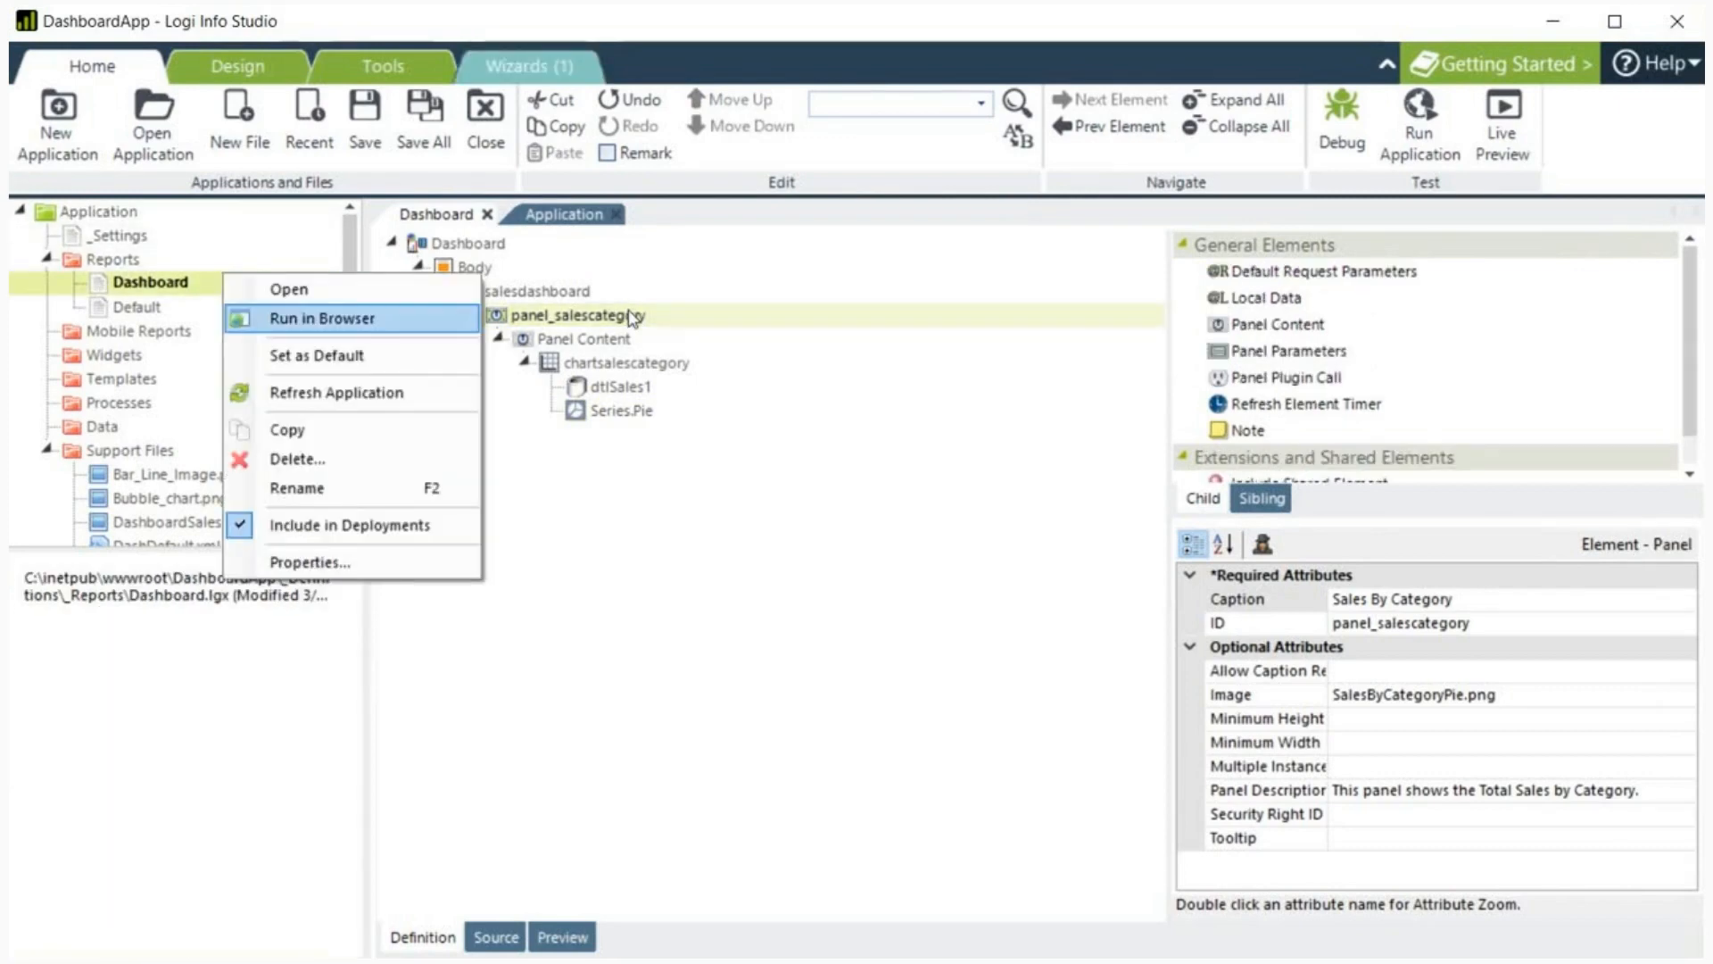
click(321, 317)
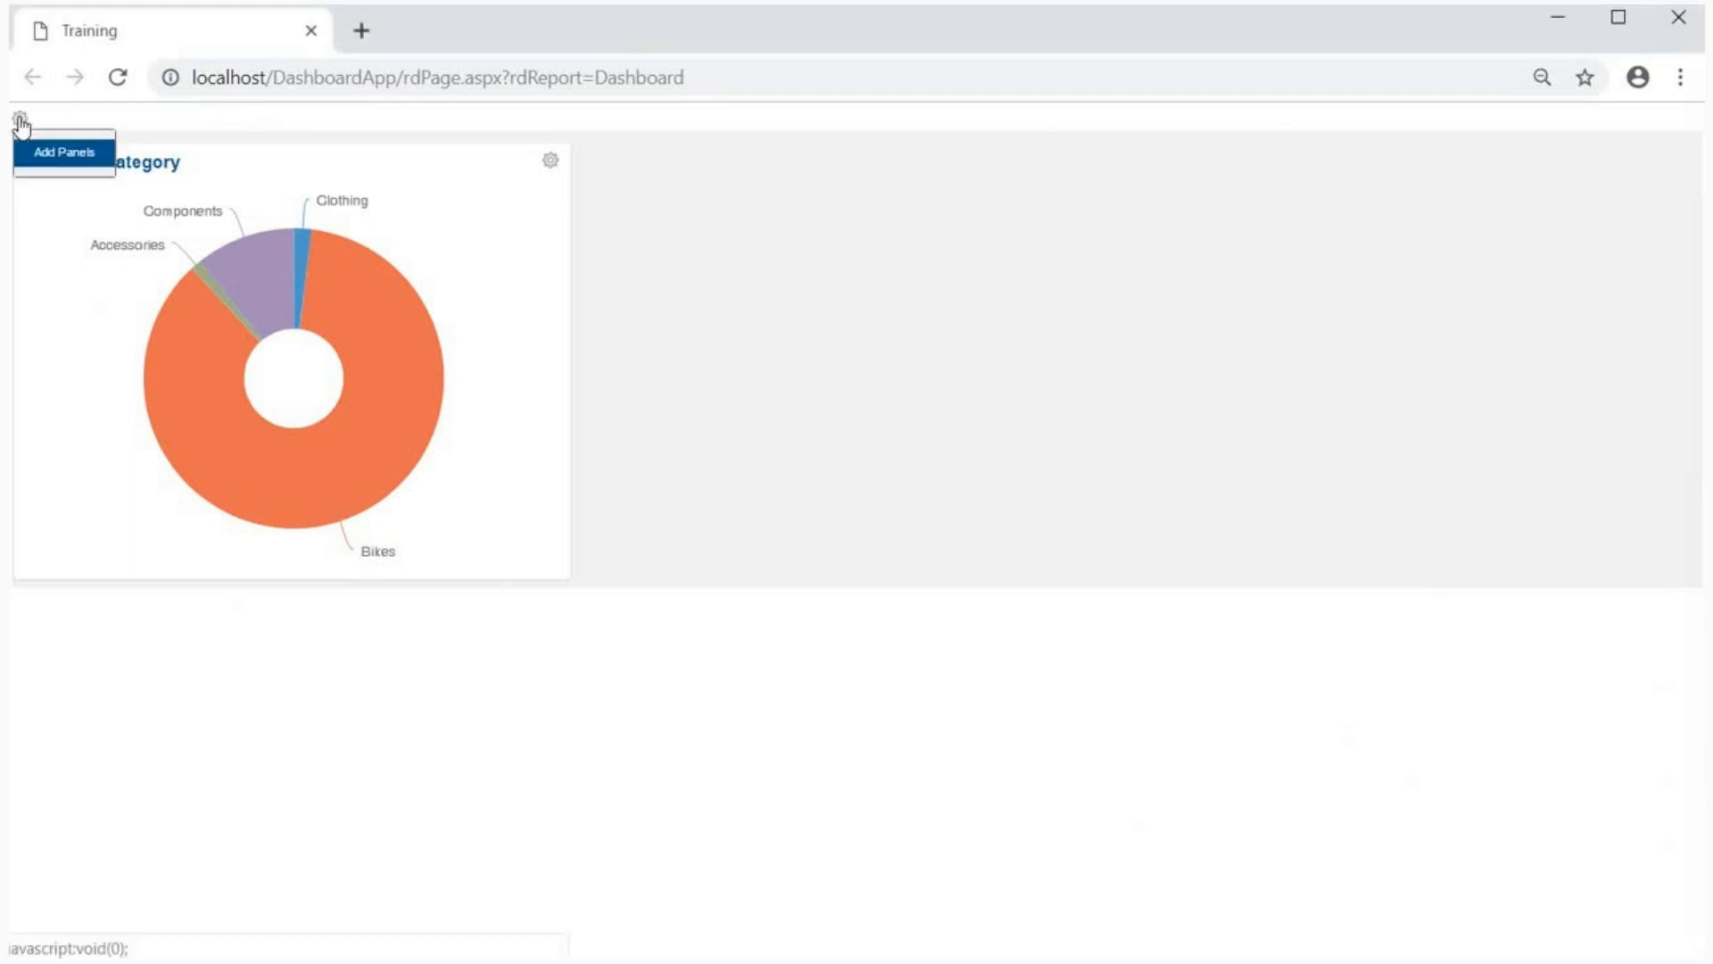
Step: Add the Product Sales, Unit Price Headmap panel from the dashboard's Add Panels list
click(16, 126)
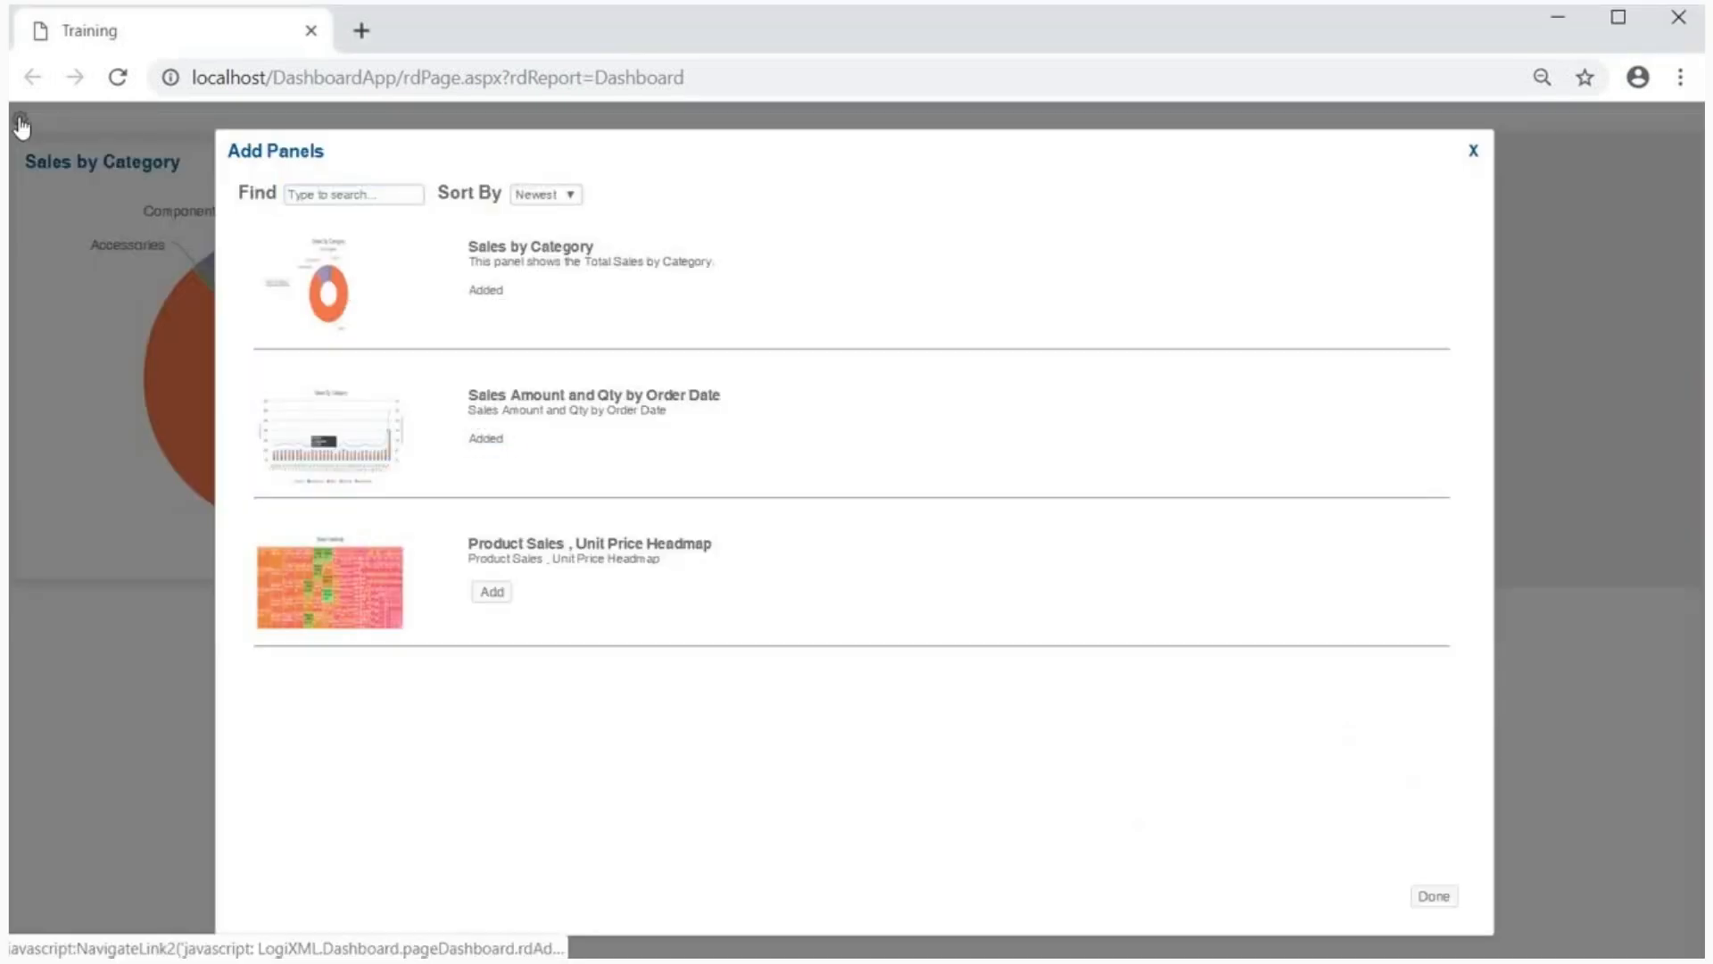
click(491, 591)
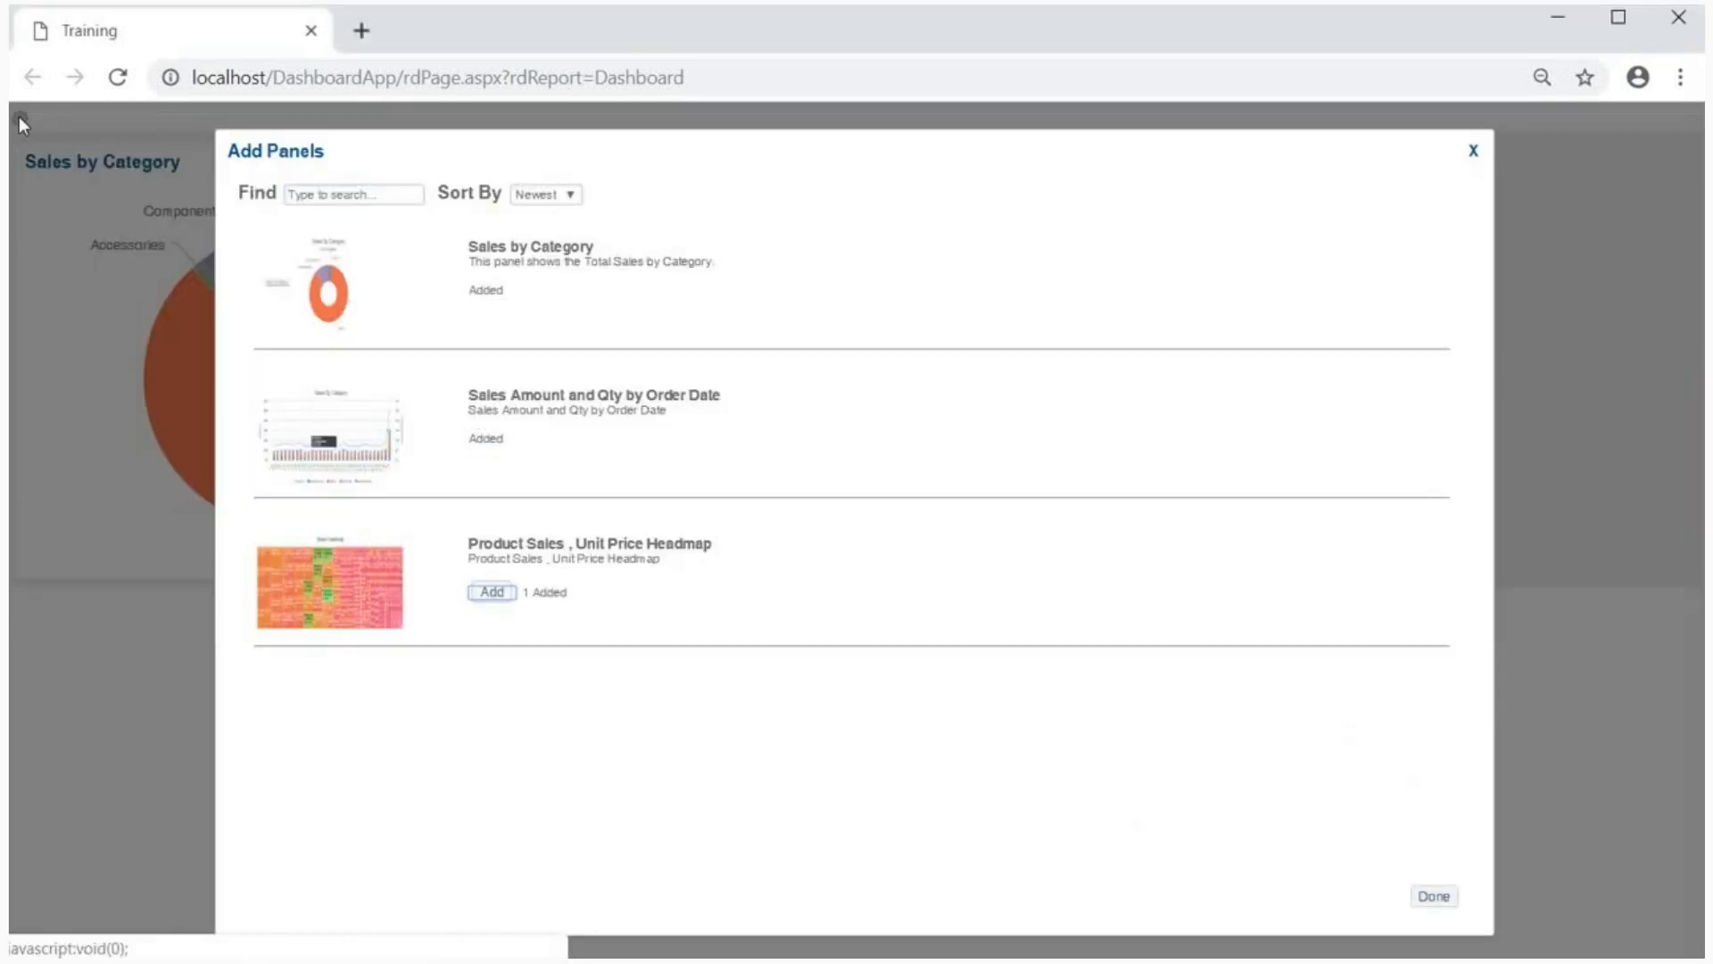